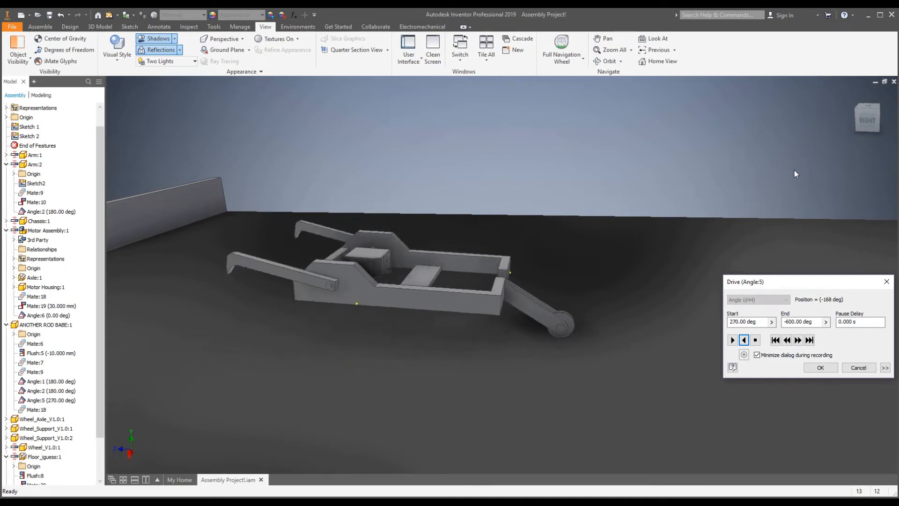
# Step: Click repeatedly in the empty home screen area while Inventor finishes starting up
pyautogui.click(733, 339)
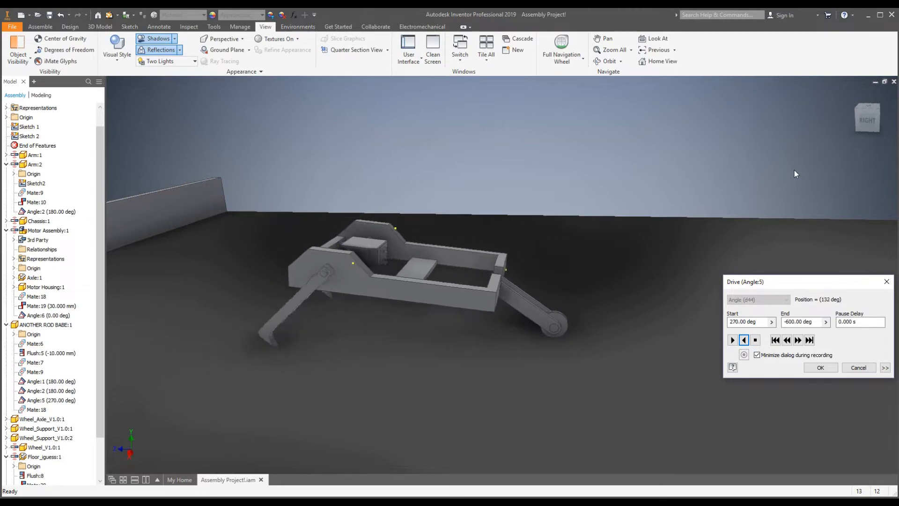
pyautogui.click(733, 339)
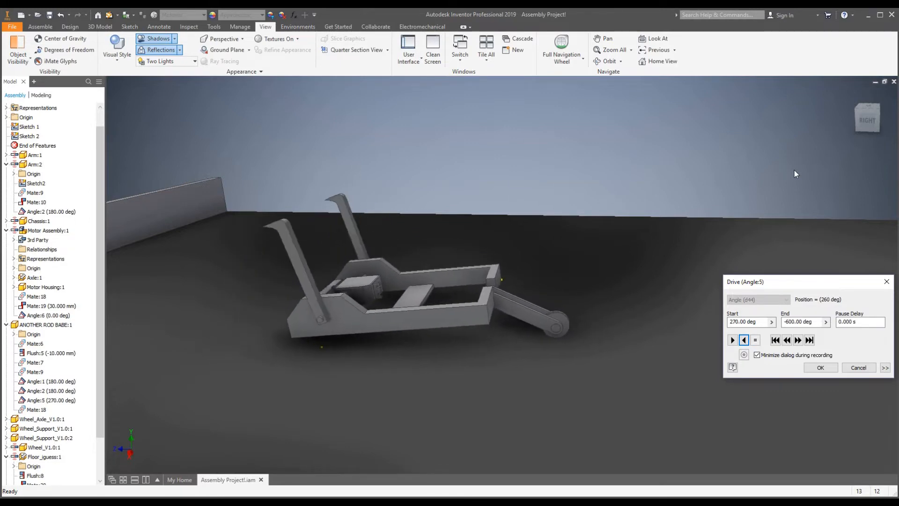
pyautogui.click(732, 339)
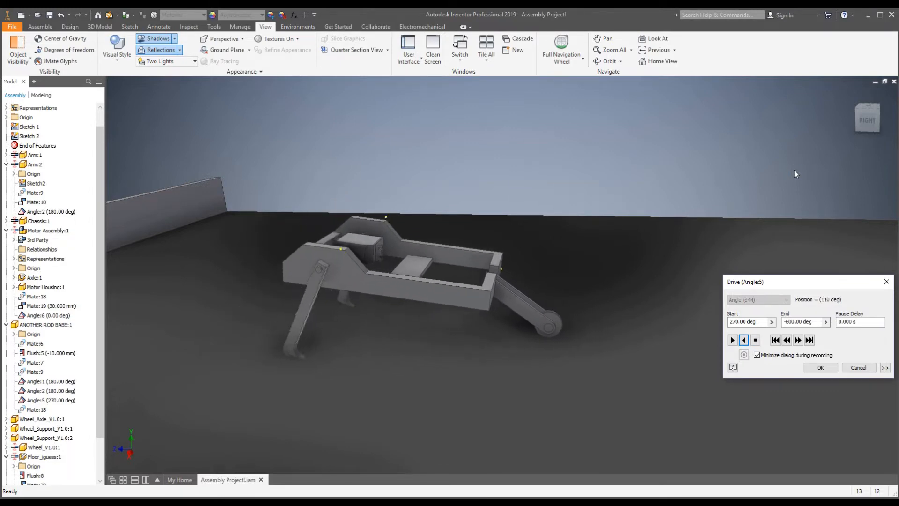
pyautogui.click(743, 339)
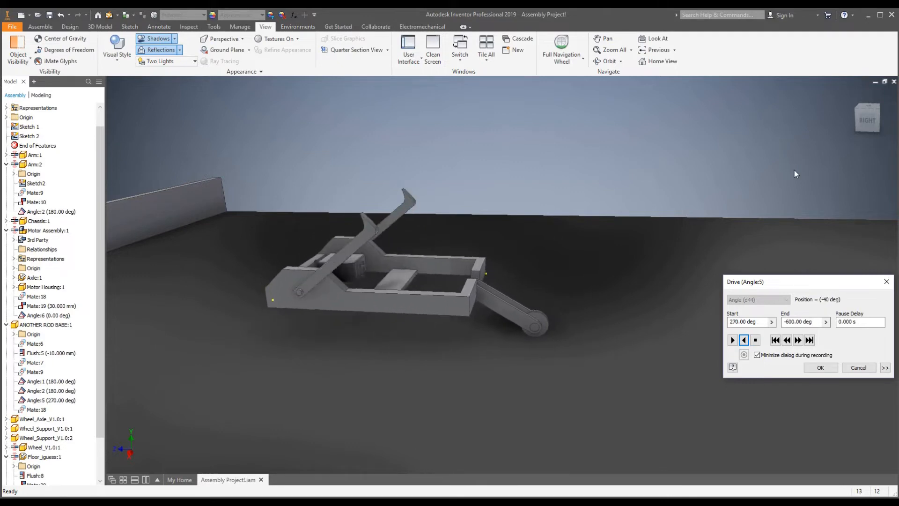
pyautogui.click(743, 340)
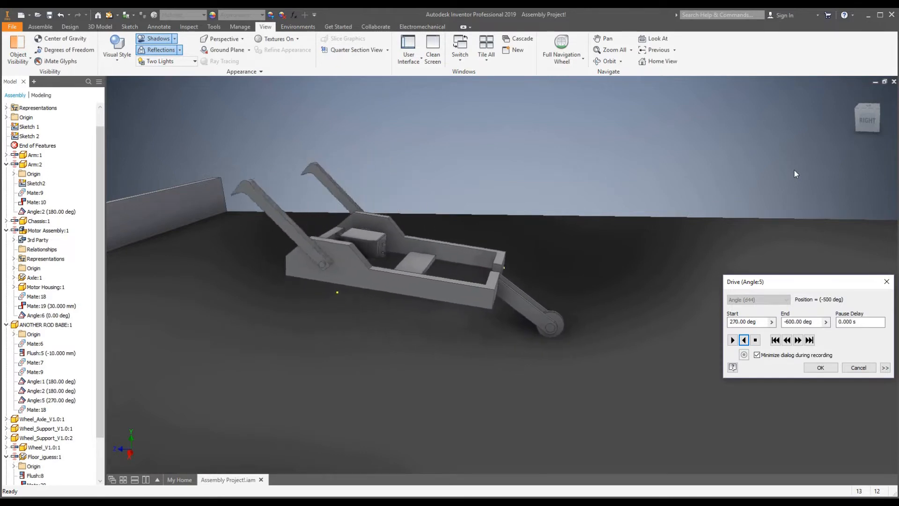
pyautogui.click(744, 339)
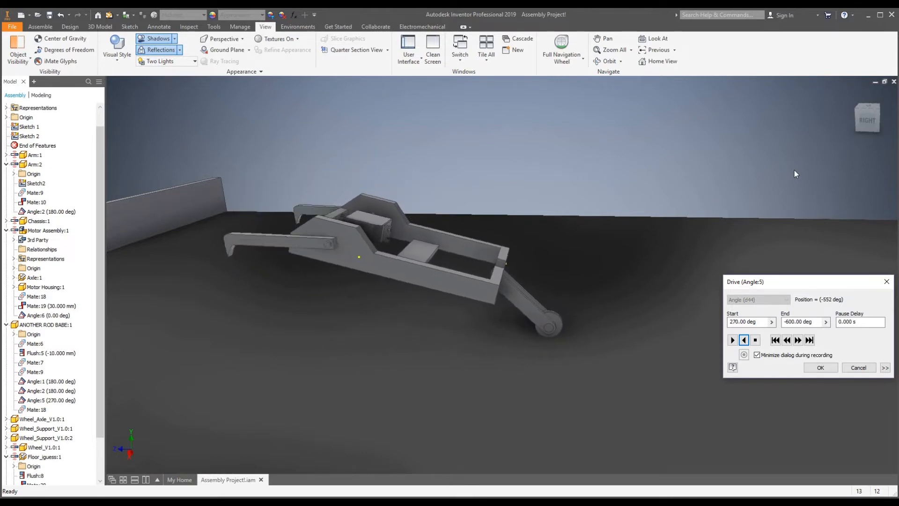
pyautogui.click(743, 339)
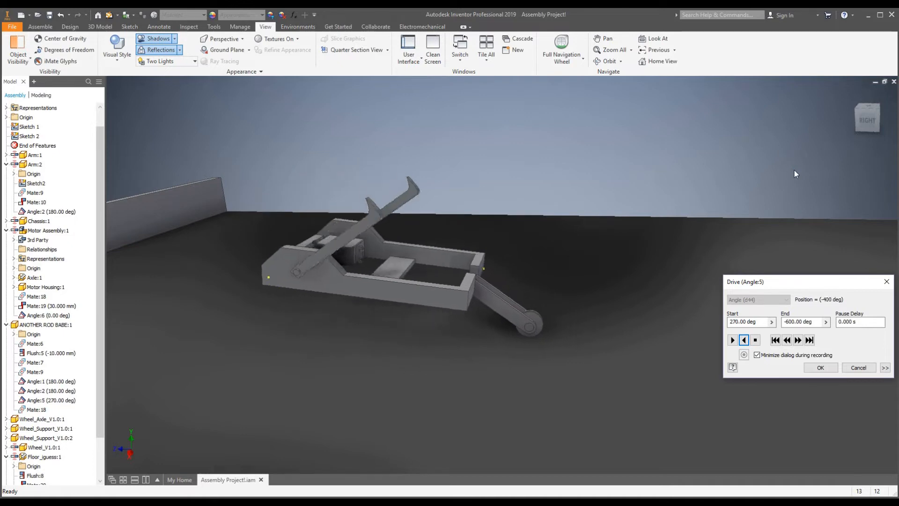
pyautogui.click(744, 340)
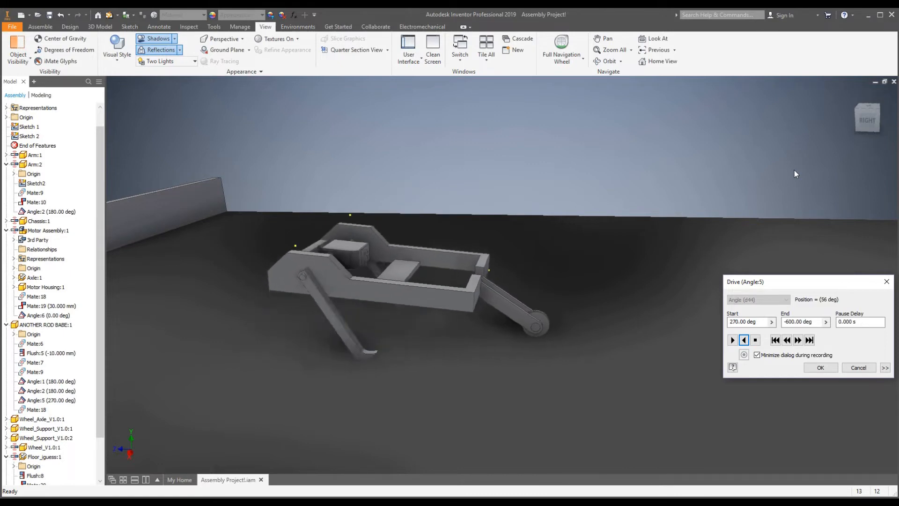
pyautogui.click(733, 339)
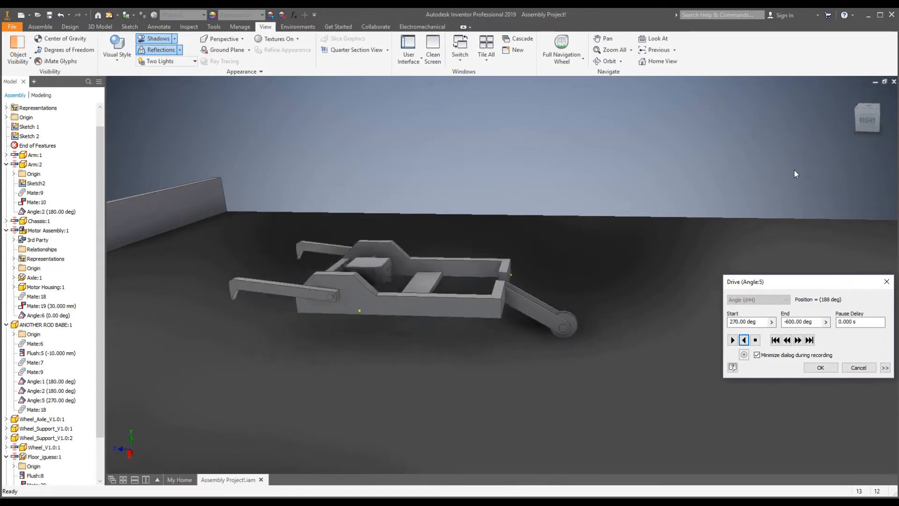
pyautogui.click(732, 339)
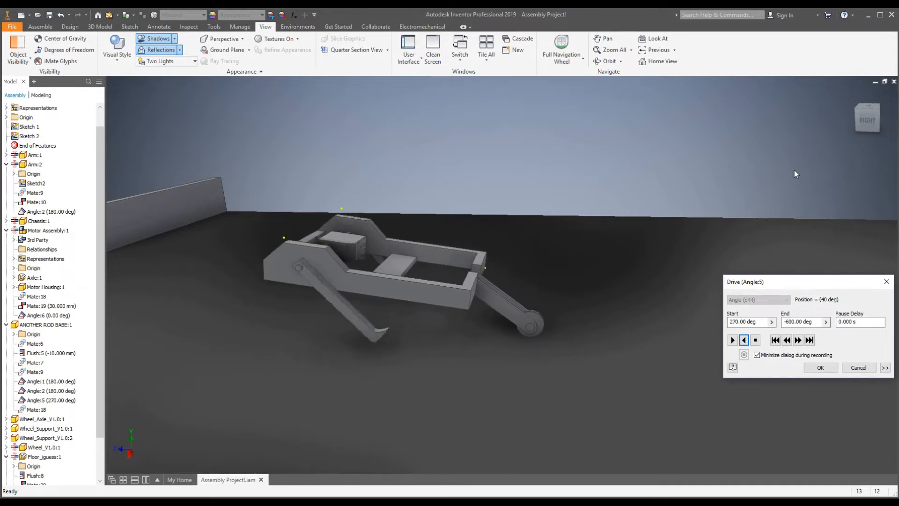
pyautogui.click(744, 339)
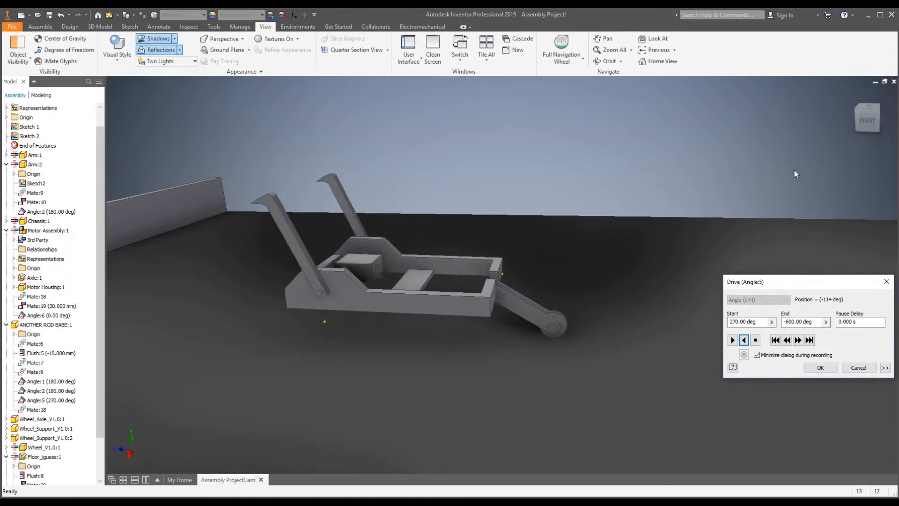
pyautogui.click(744, 339)
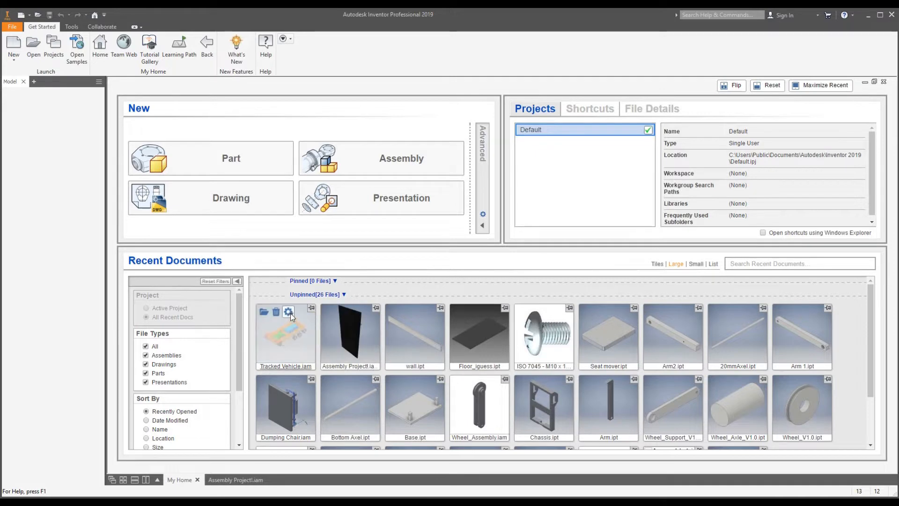
pyautogui.moveTo(273, 345)
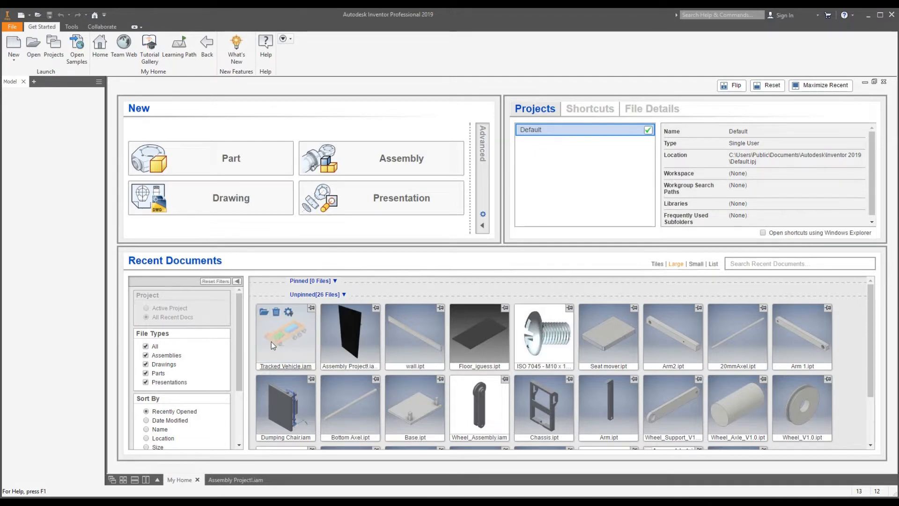
pyautogui.moveTo(266, 328)
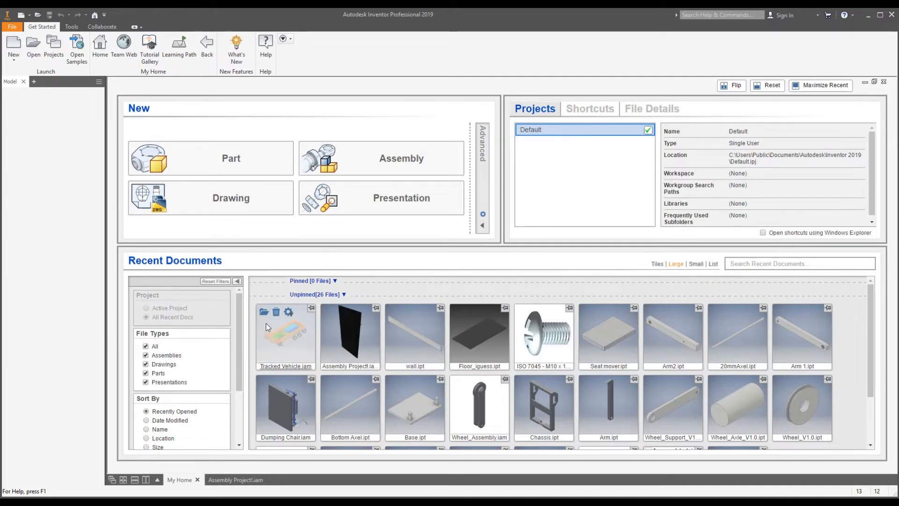
pyautogui.moveTo(429, 280)
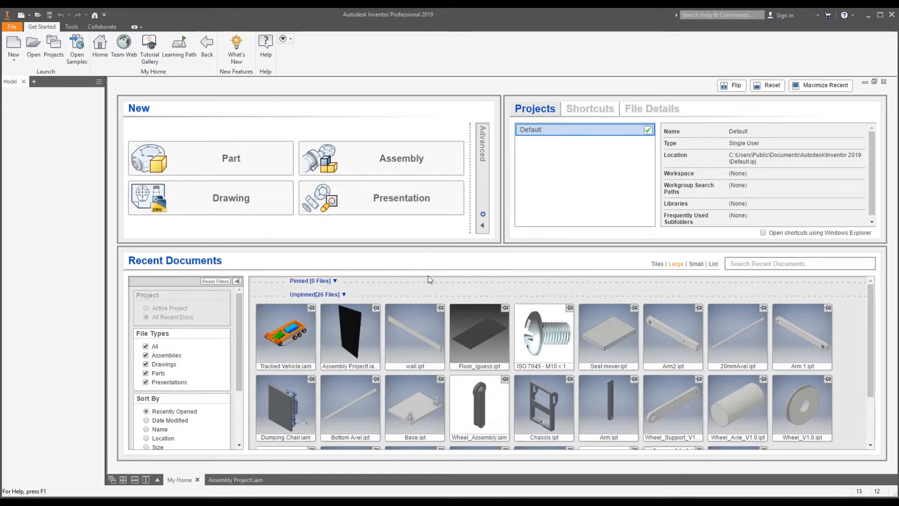
pyautogui.moveTo(350, 335)
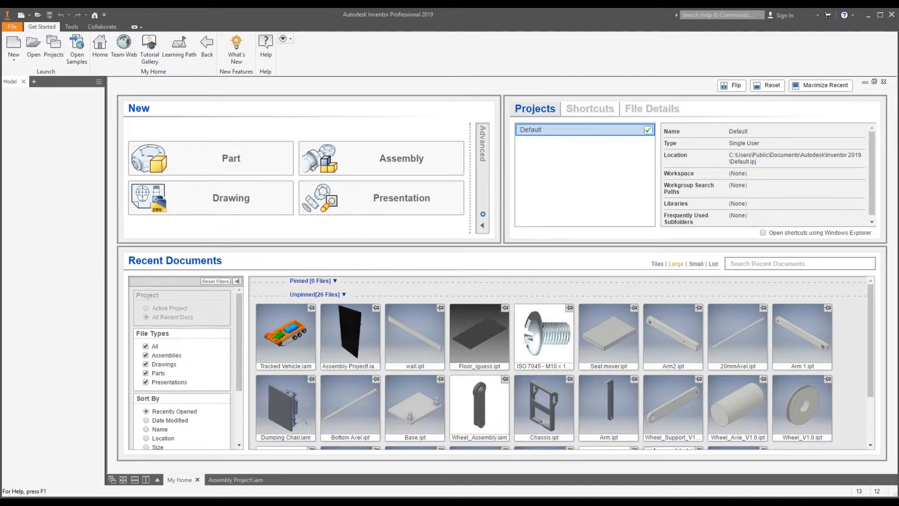
pyautogui.moveTo(4, 350)
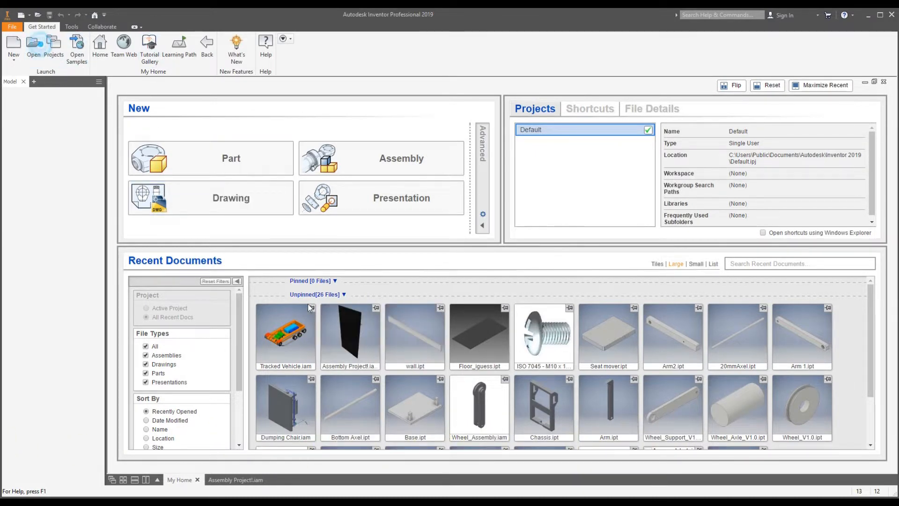
# Step: Open the Tracked Vehicle assembly from the Starting Inventor Files folder
pyautogui.click(33, 46)
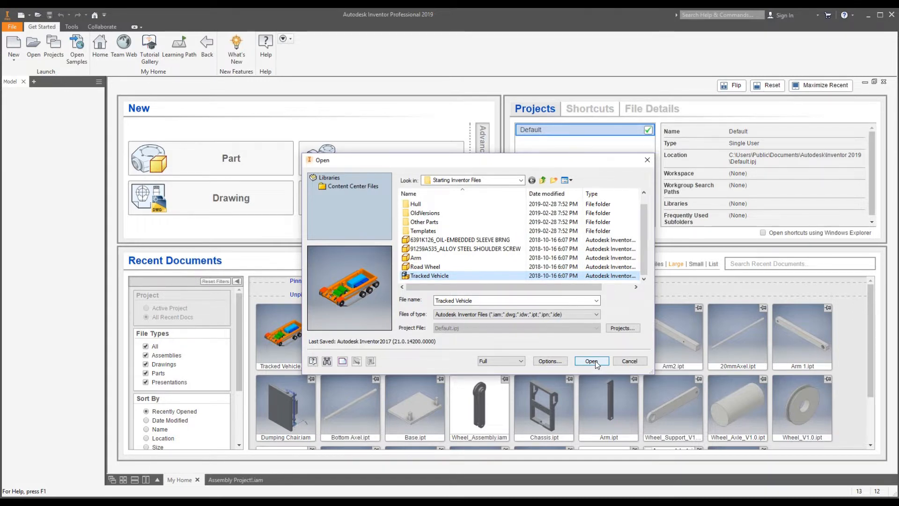
pyautogui.click(591, 361)
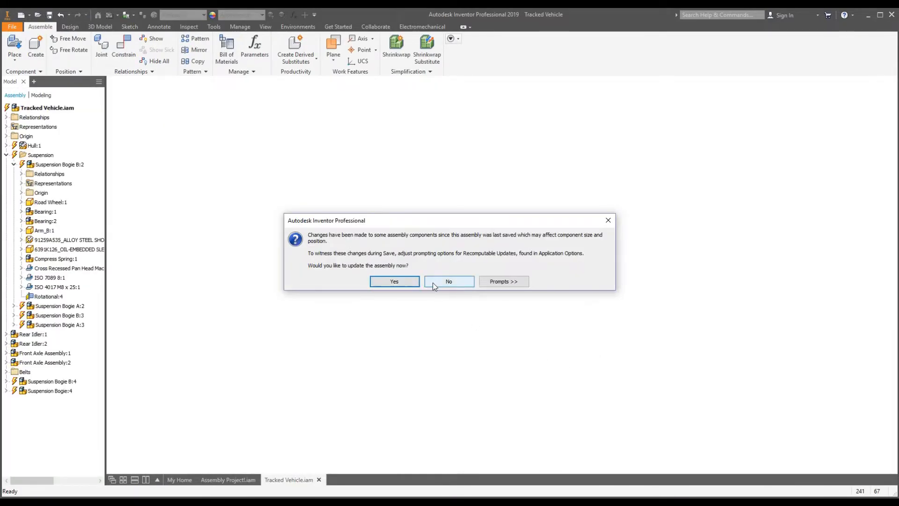
# Step: Decline the component update and zoom in on the front axle pulleys with the View tools shown
pyautogui.click(394, 281)
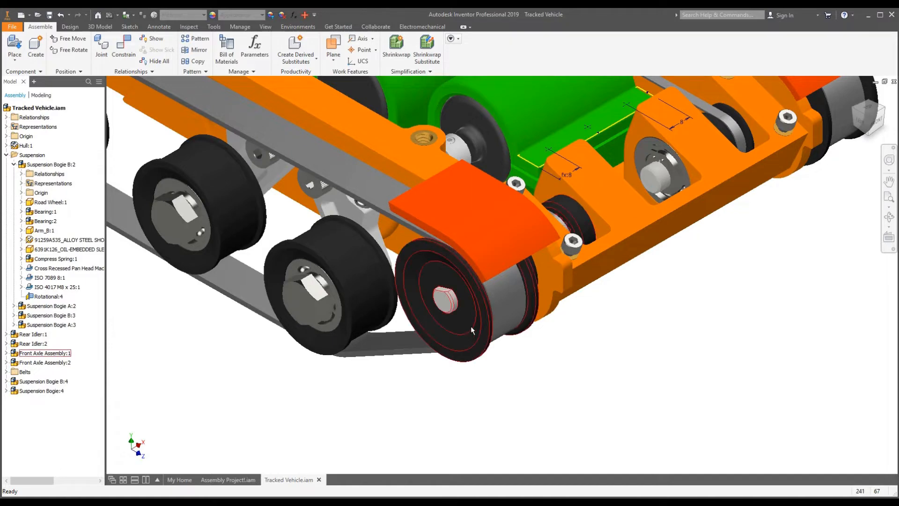
pyautogui.click(252, 362)
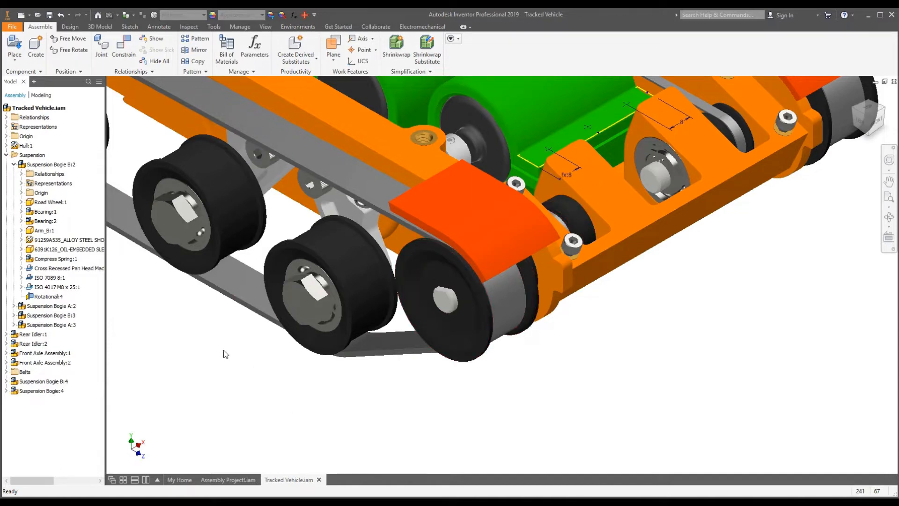
pyautogui.moveTo(402, 388)
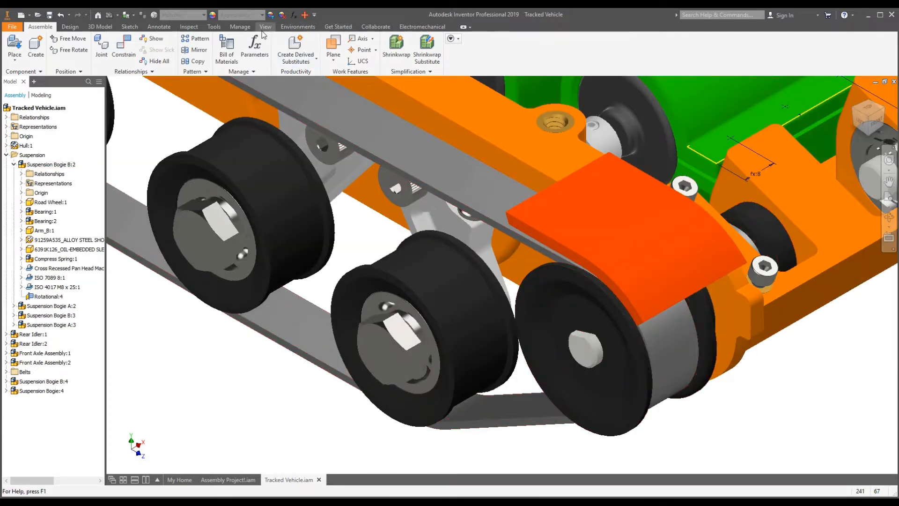
pyautogui.click(120, 62)
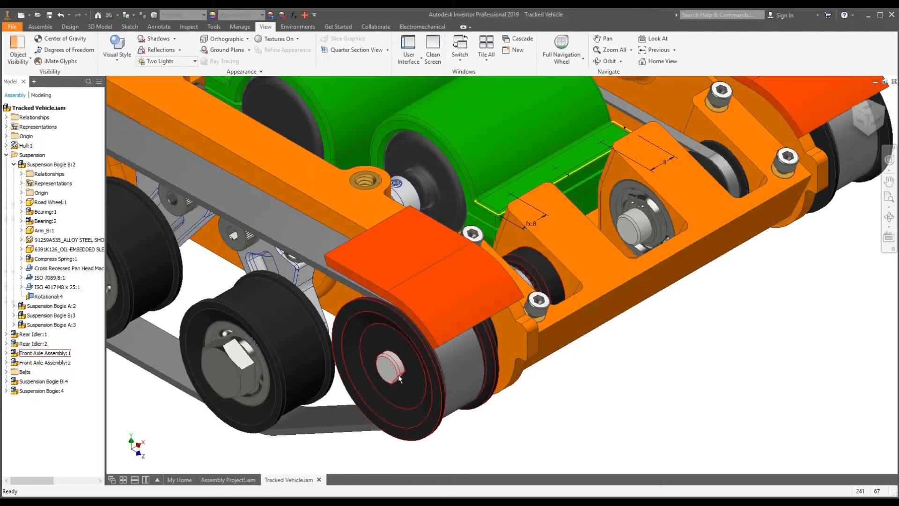
pyautogui.click(399, 379)
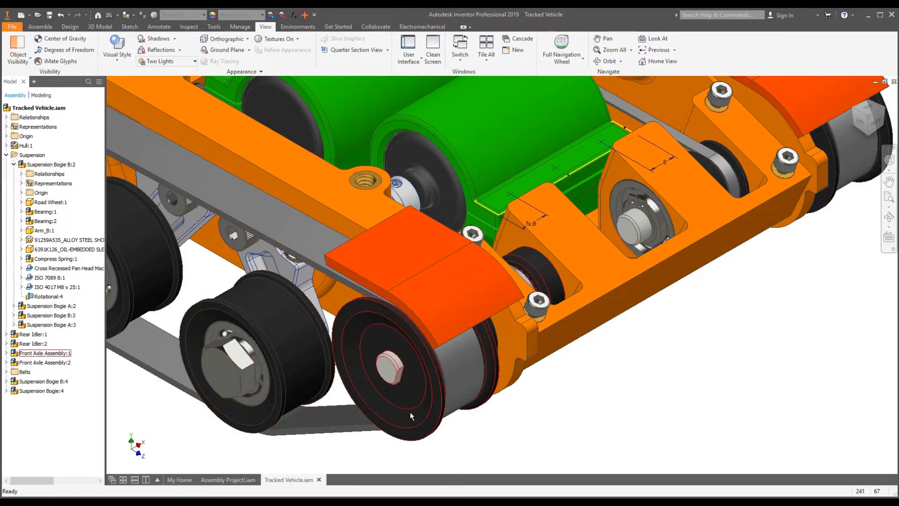
# Step: Expand Front Axle Assembly:1 in the Model browser to list its parts
pyautogui.click(45, 353)
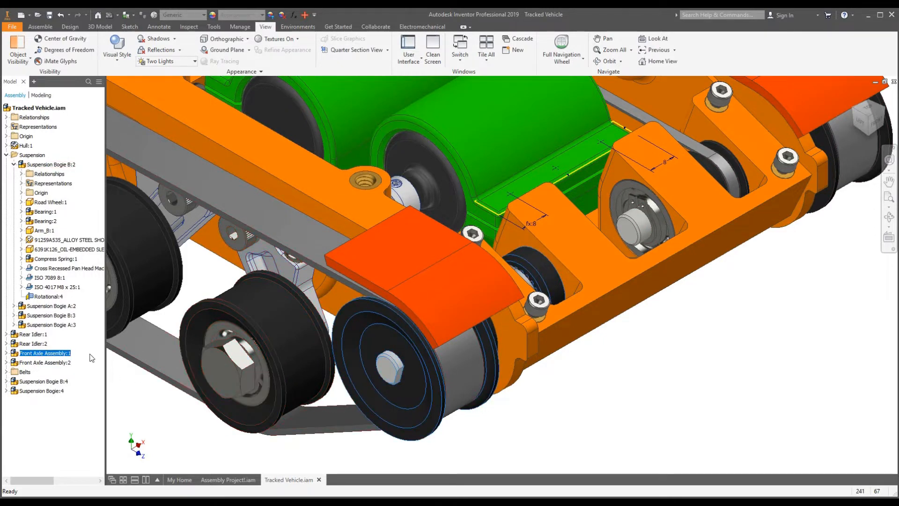
pyautogui.click(45, 354)
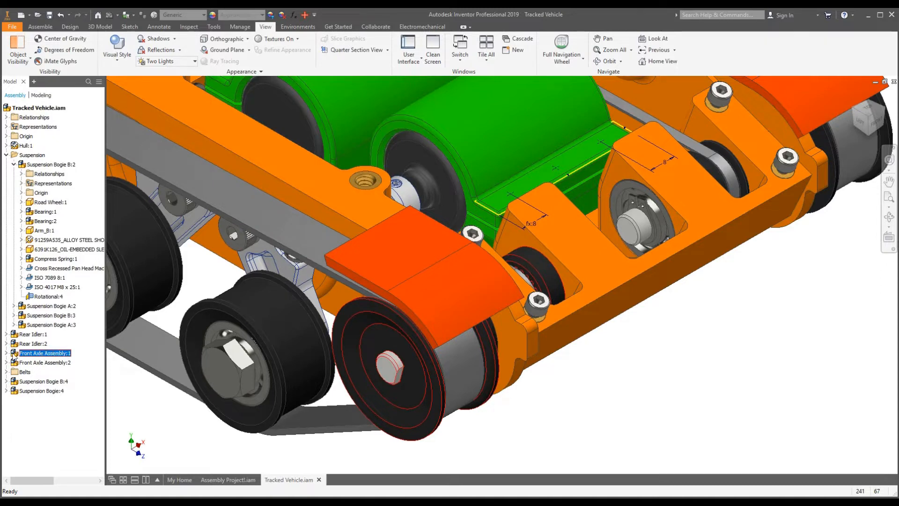
pyautogui.click(6, 353)
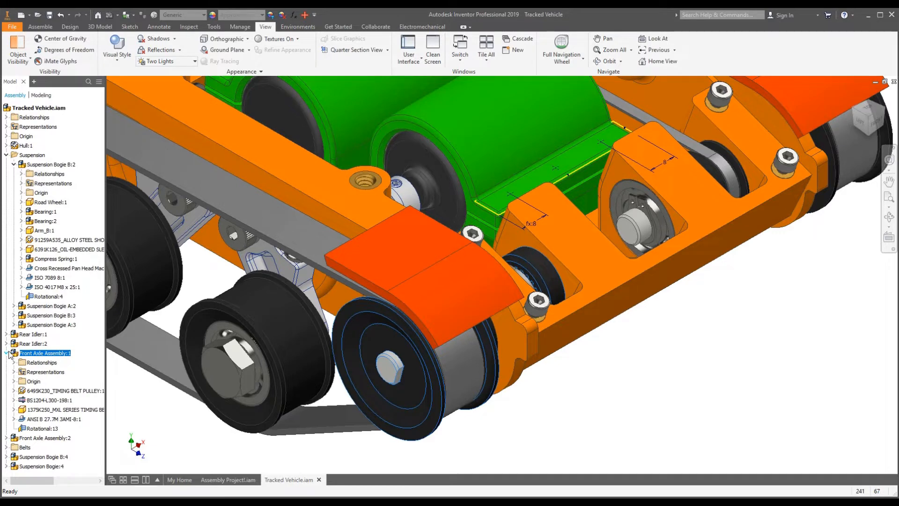
pyautogui.doubleClick(40, 362)
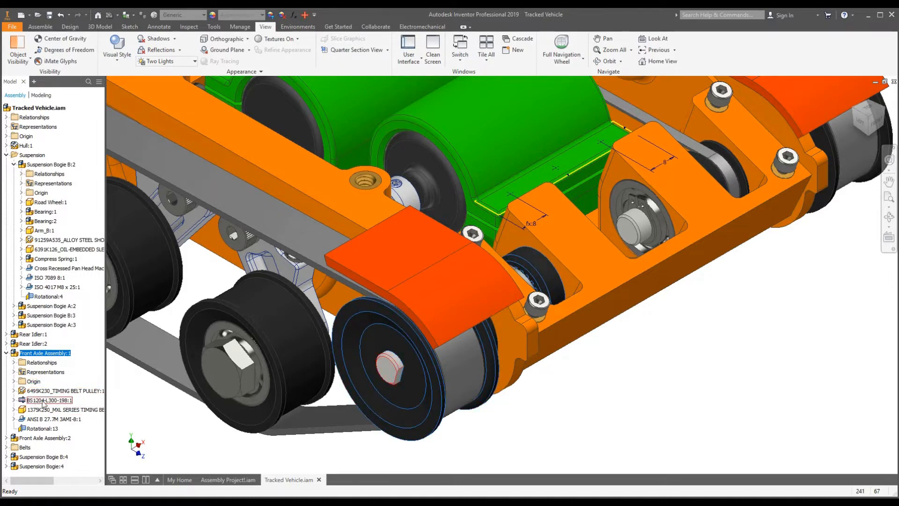
# Step: Expand the BS12044,300-198:1 pulley part to show its mate, rigid and angle relationships
pyautogui.click(48, 400)
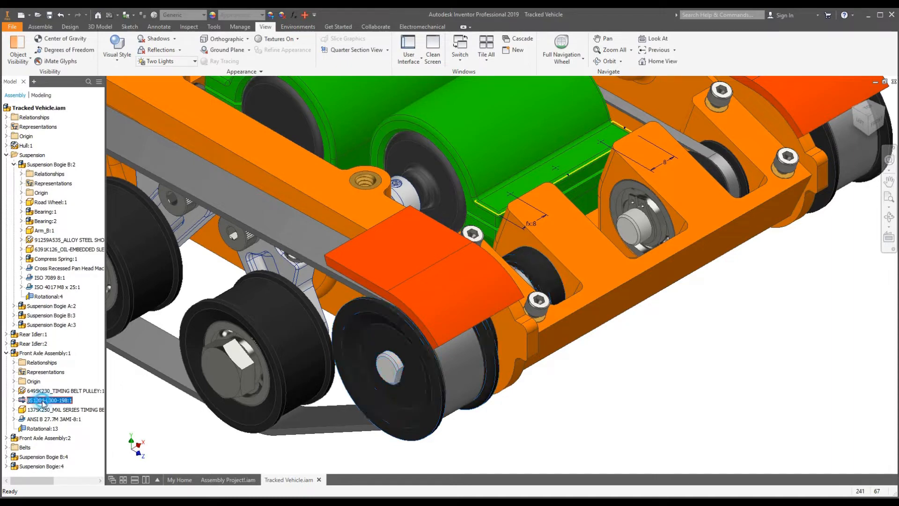
pyautogui.click(63, 409)
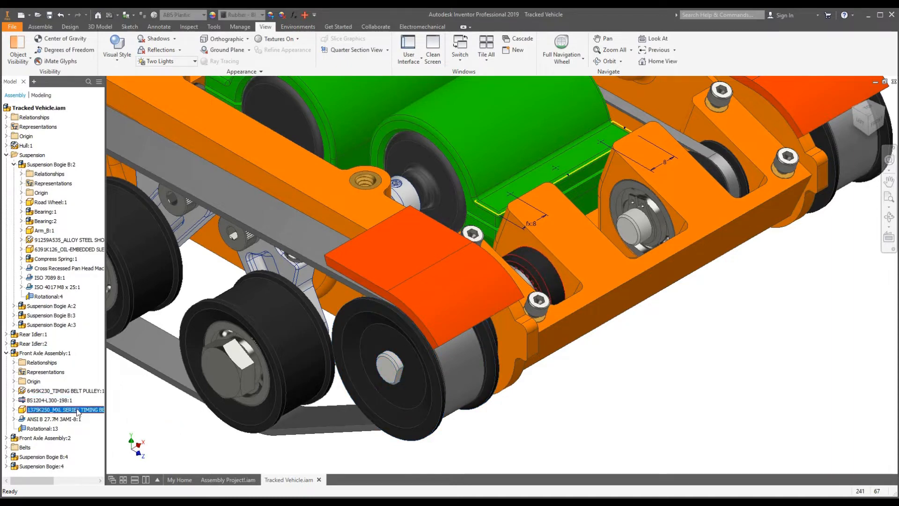
pyautogui.click(49, 400)
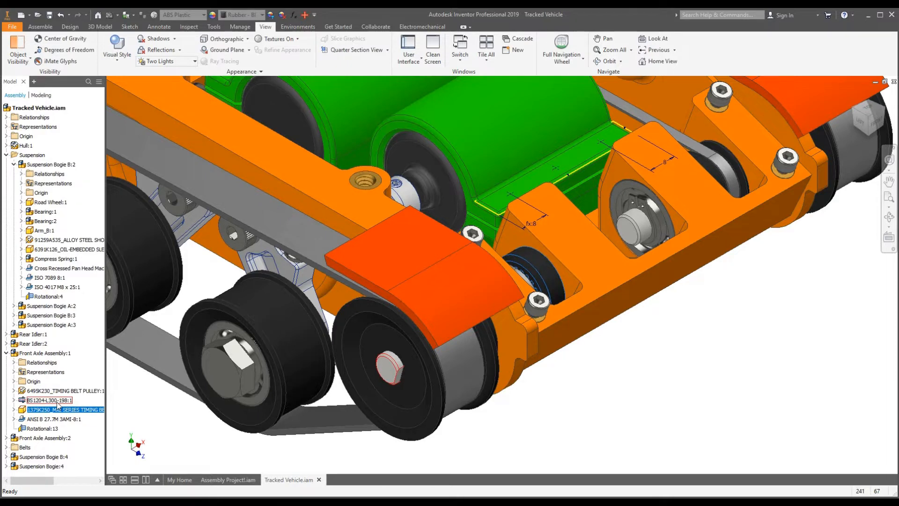
pyautogui.click(49, 400)
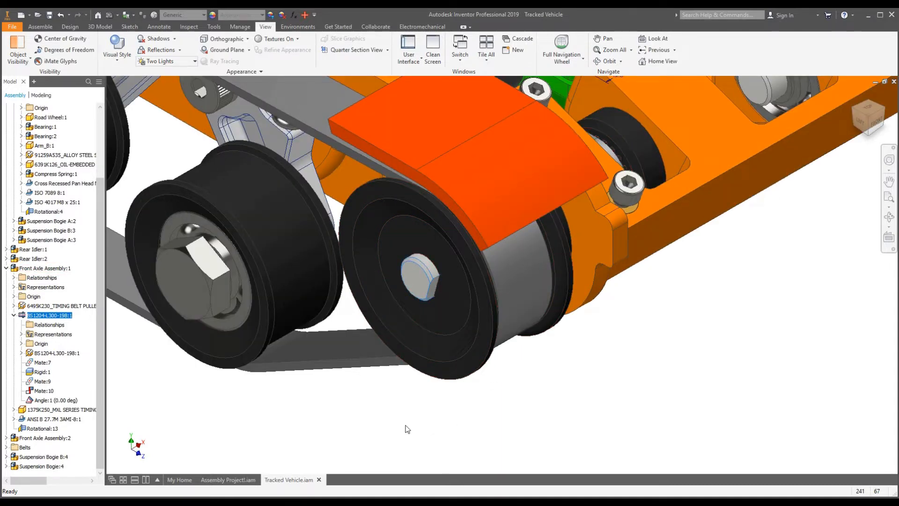
pyautogui.click(40, 26)
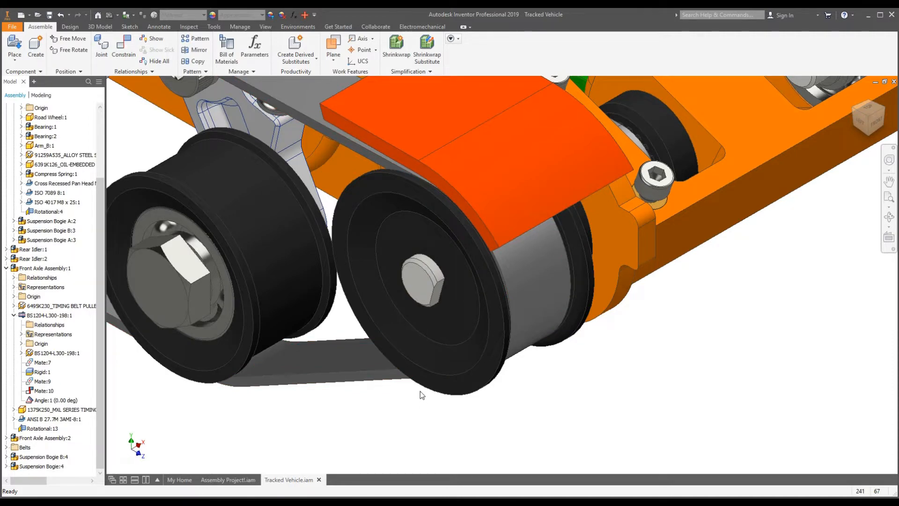
pyautogui.moveTo(420, 392)
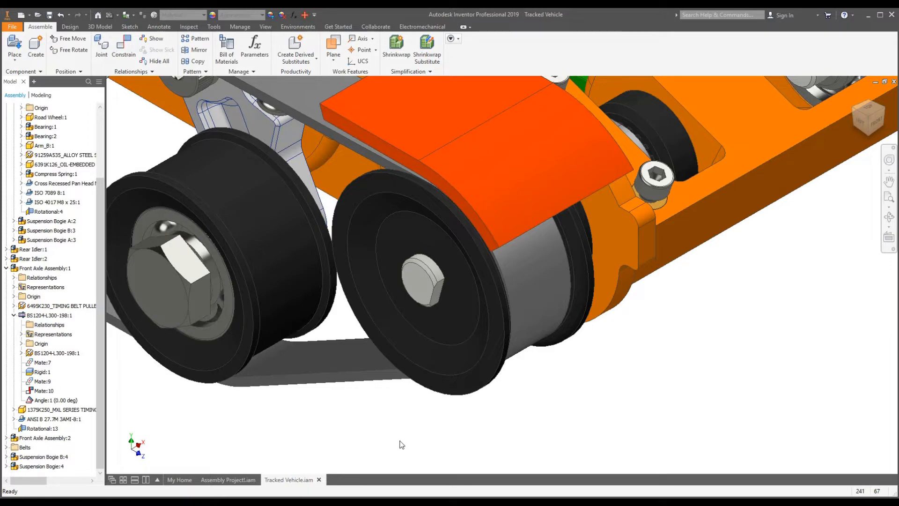
pyautogui.moveTo(582, 419)
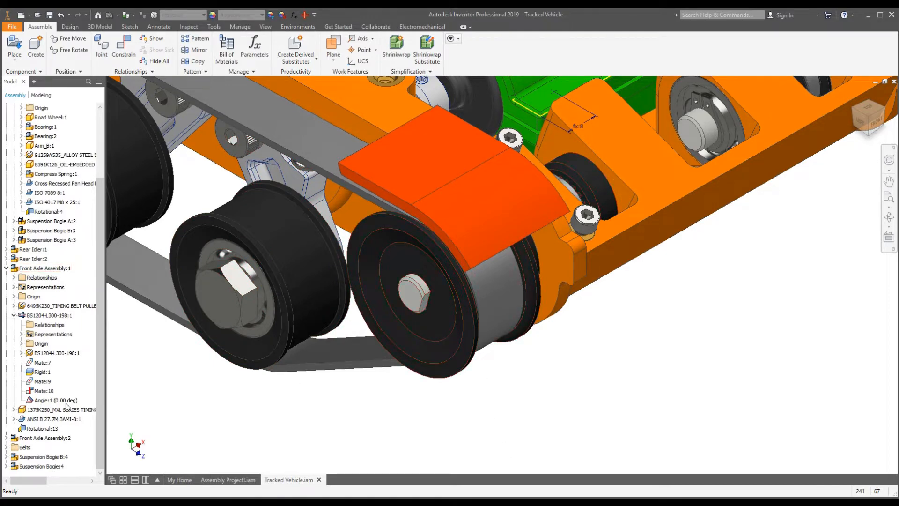
# Step: Make the pulley part's XZ origin plane visible and zoom out to the whole front end
pyautogui.click(421, 310)
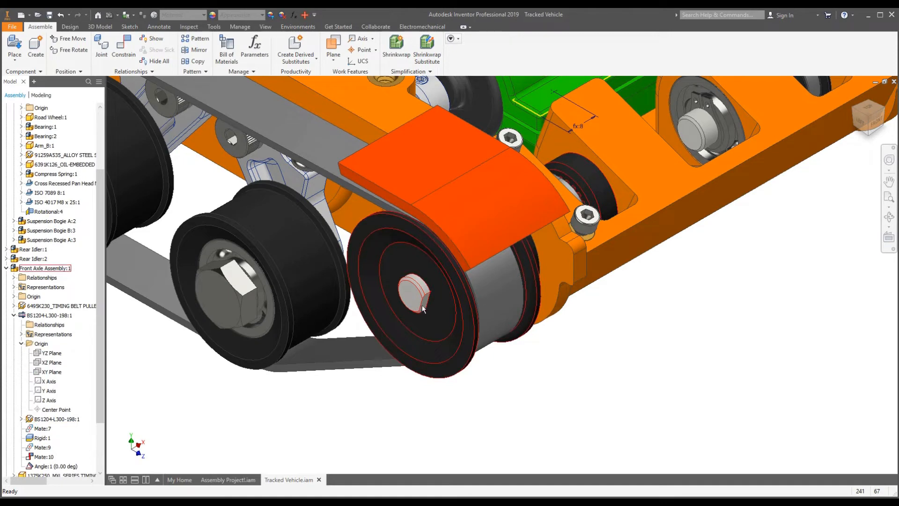
pyautogui.click(51, 362)
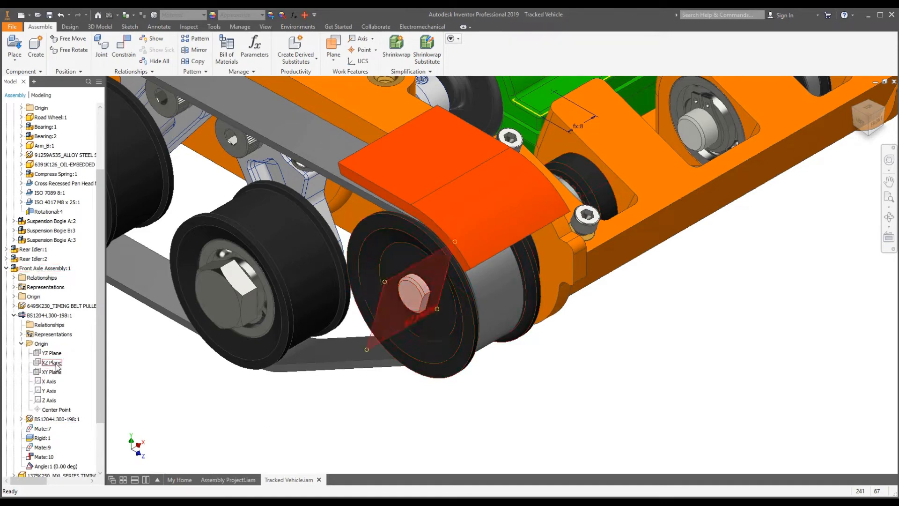
pyautogui.rightClick(51, 362)
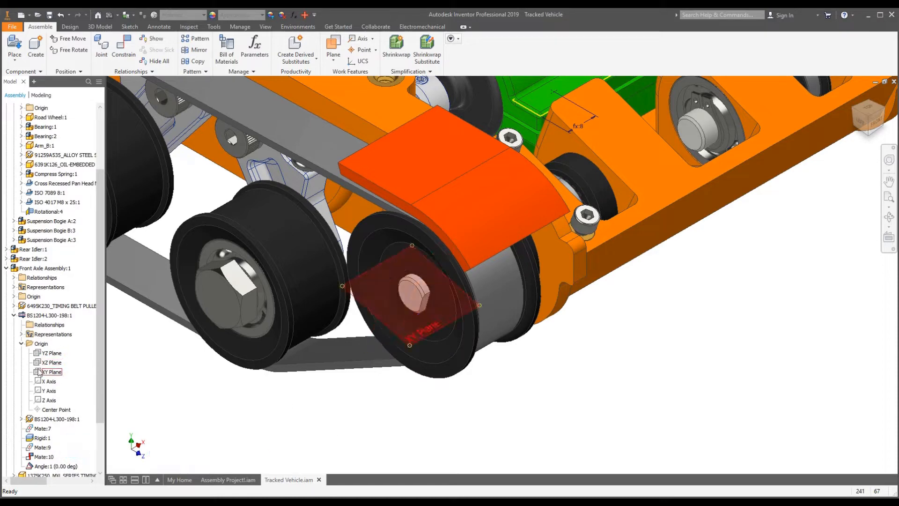
pyautogui.click(50, 362)
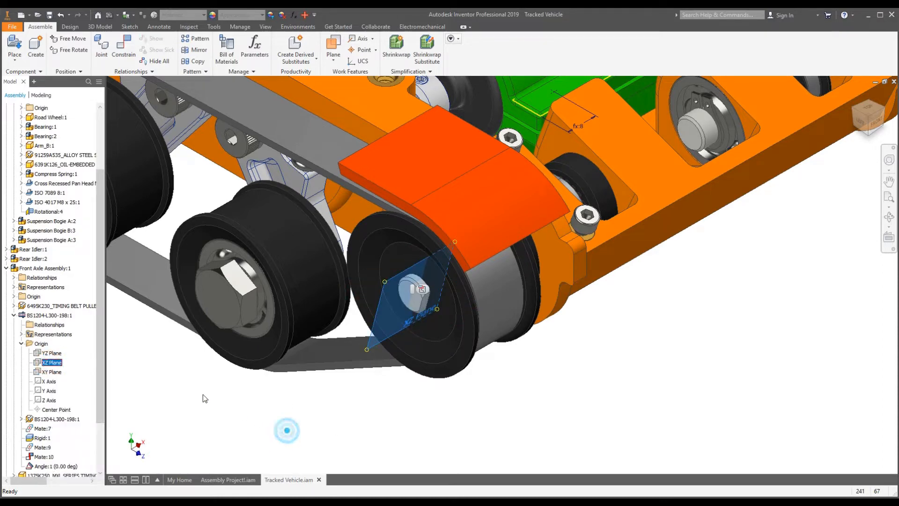
pyautogui.moveTo(286, 431); pyautogui.dragTo(432, 412)
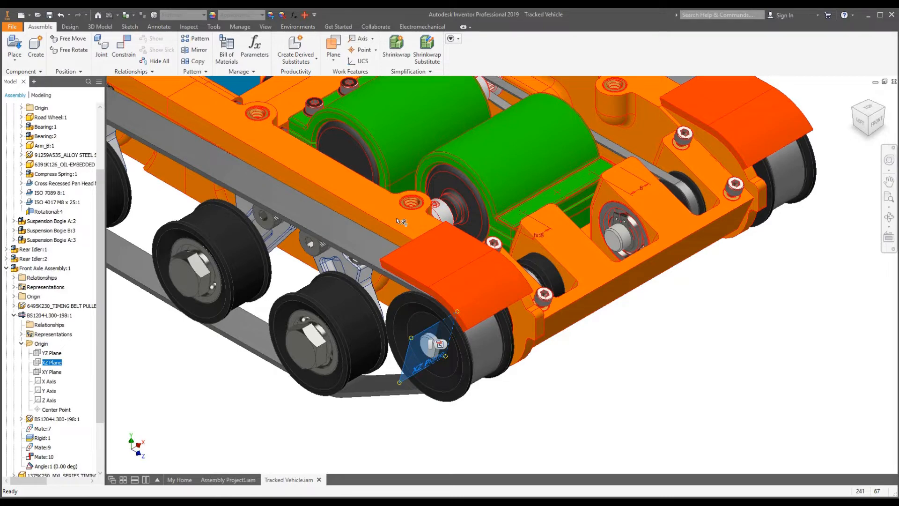
# Step: Apply a 0.00 deg Angle constraint between the pulley's XZ plane and a hull face
pyautogui.click(123, 48)
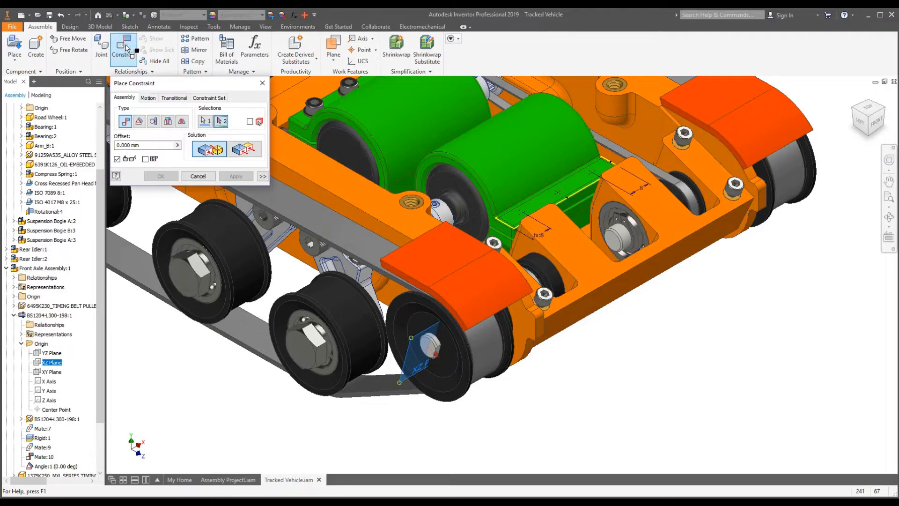
pyautogui.click(138, 121)
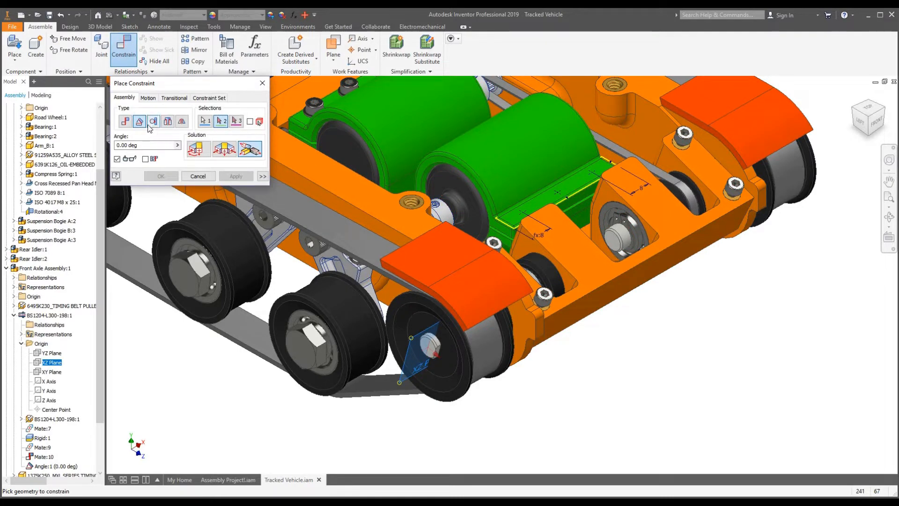
pyautogui.moveTo(197, 149)
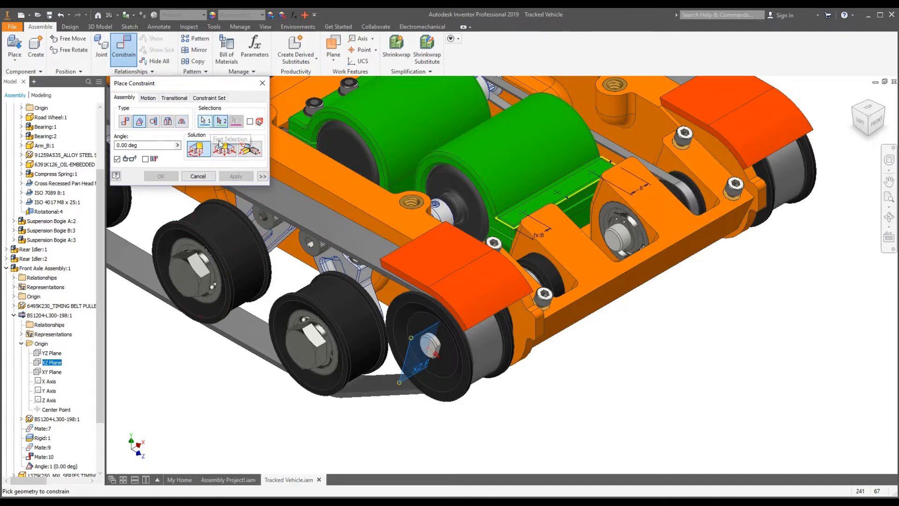
pyautogui.moveTo(435, 357)
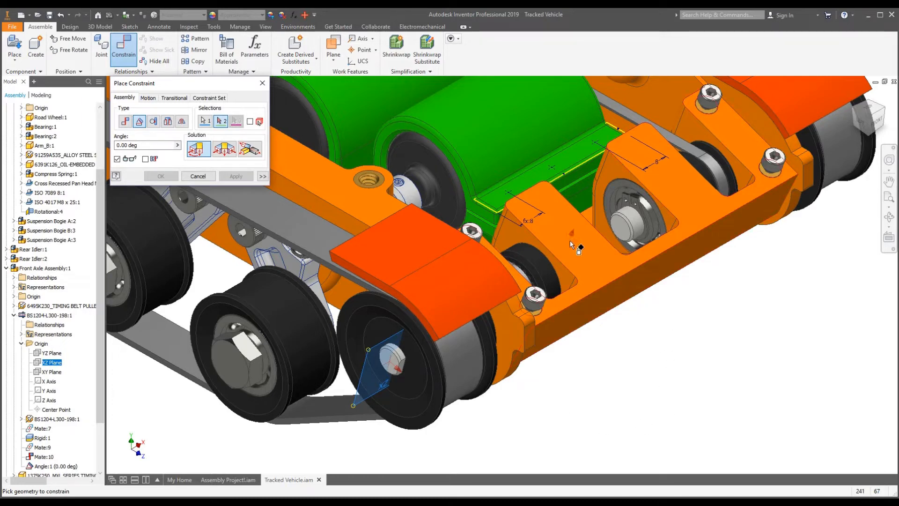
pyautogui.moveTo(565, 336)
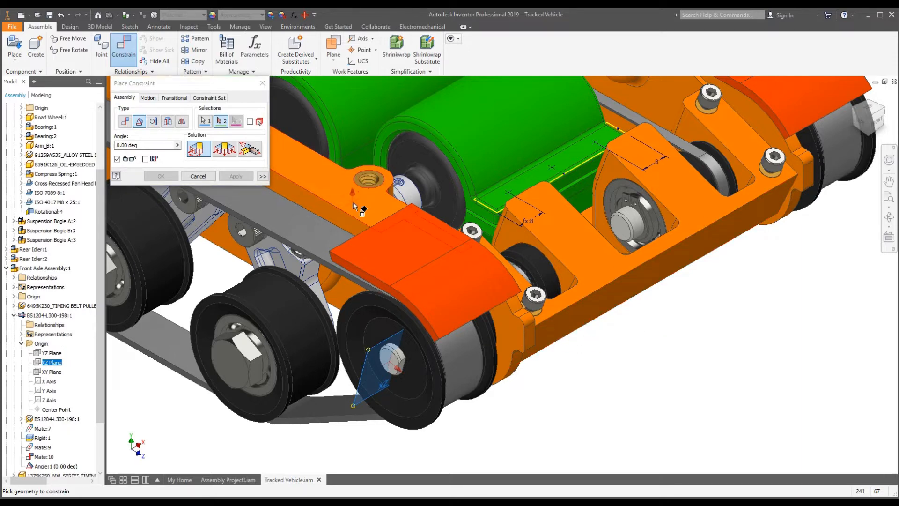
pyautogui.click(364, 209)
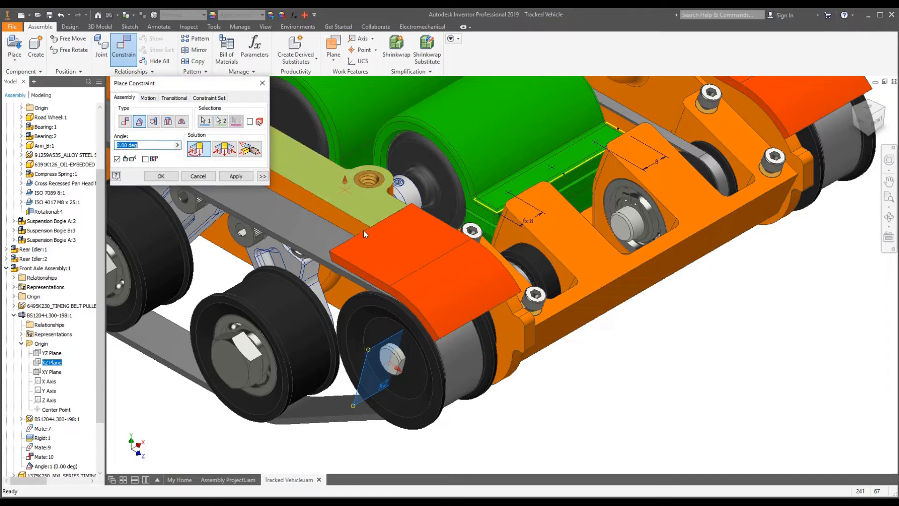
pyautogui.click(235, 176)
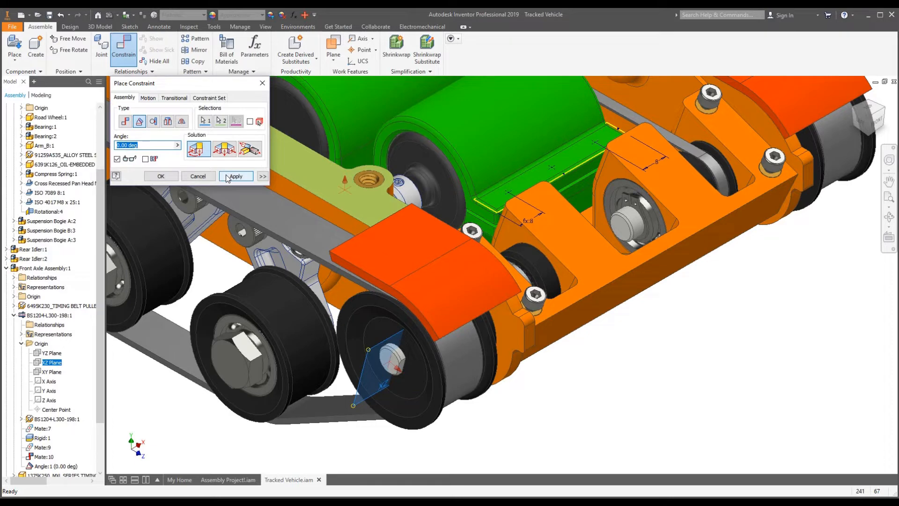
pyautogui.click(235, 176)
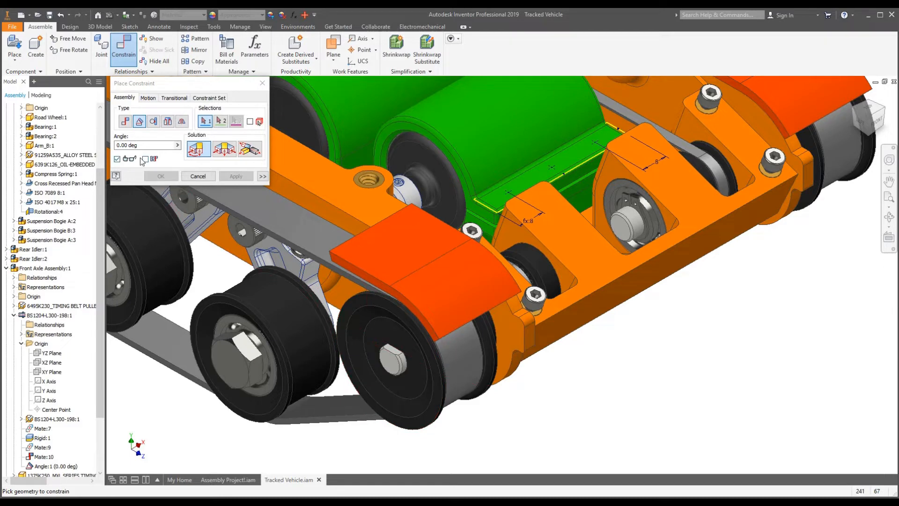
pyautogui.moveTo(140, 145)
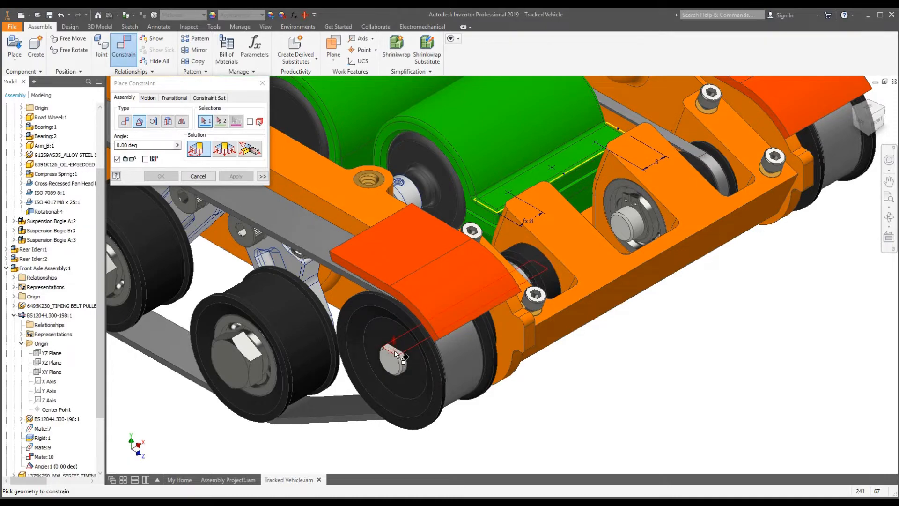
# Step: Orbit around the front pulley, then select Angle:1 (0.00 deg) in the browser for editing
pyautogui.moveTo(395, 355); pyautogui.dragTo(470, 331)
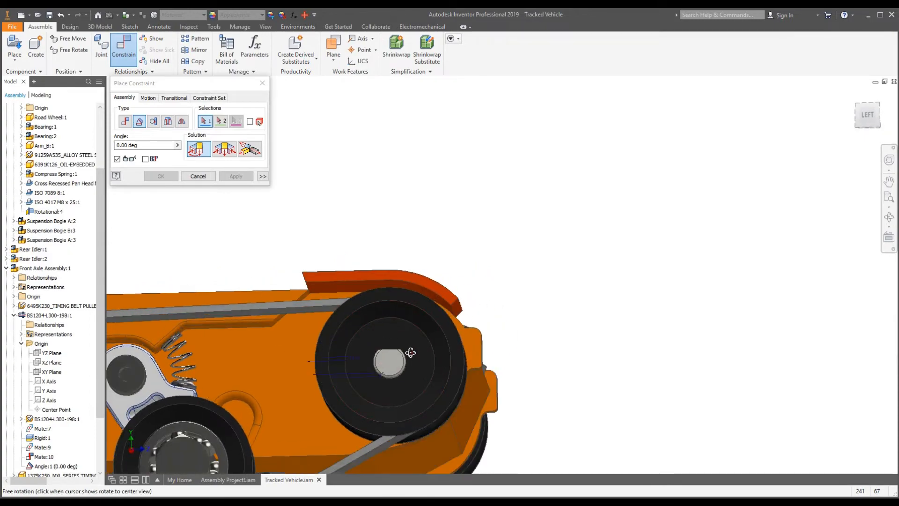
pyautogui.moveTo(411, 352); pyautogui.dragTo(362, 354)
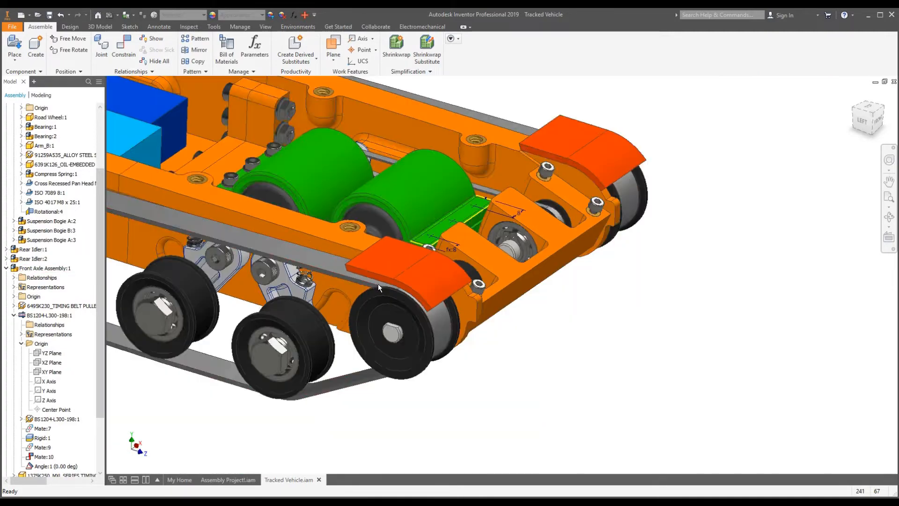
pyautogui.scroll(3)
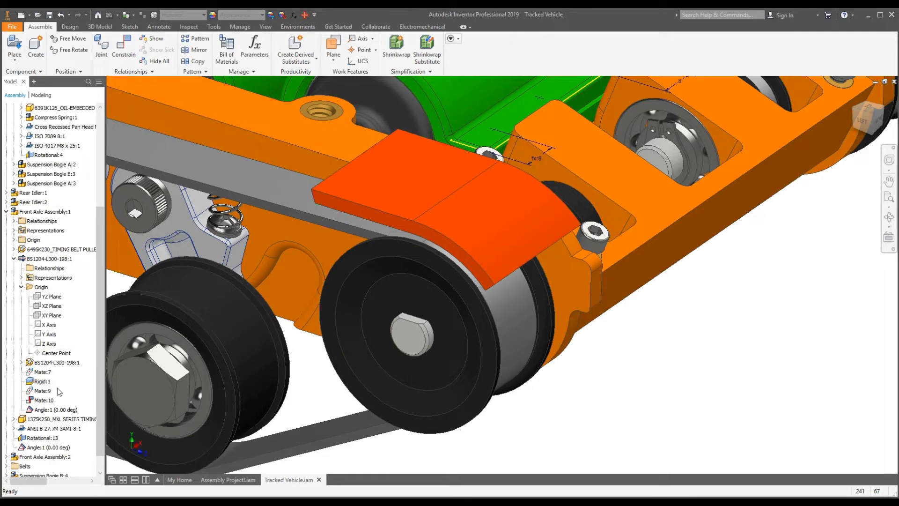
pyautogui.click(43, 447)
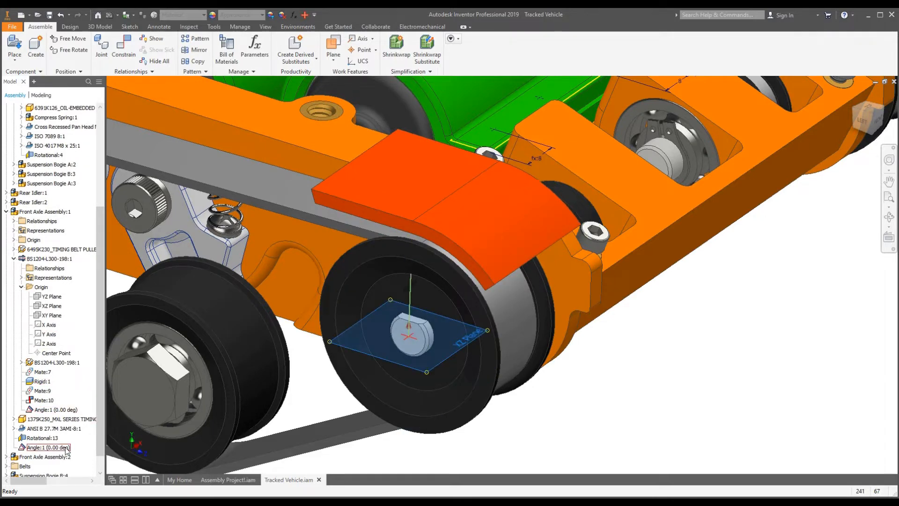
pyautogui.doubleClick(47, 447)
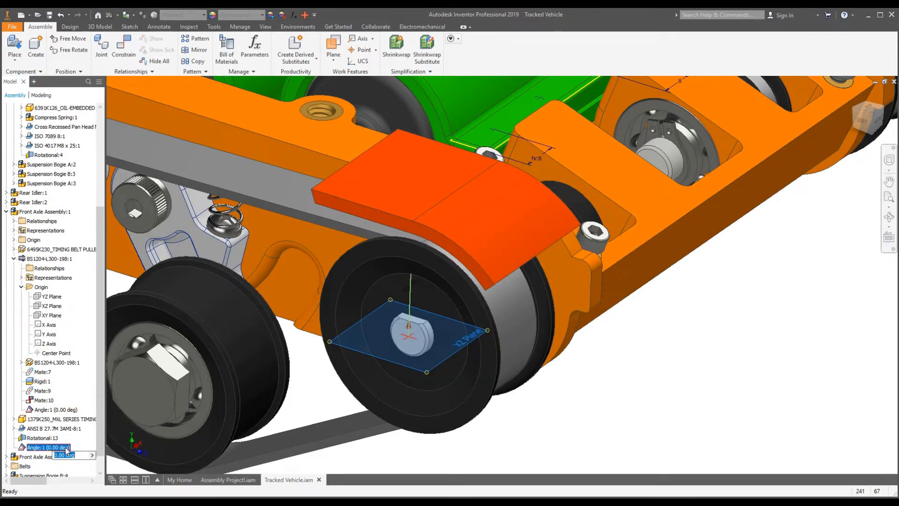
# Step: Open Drive for Angle:1 and play the default 0 to 10 deg motion forward
pyautogui.rightClick(46, 447)
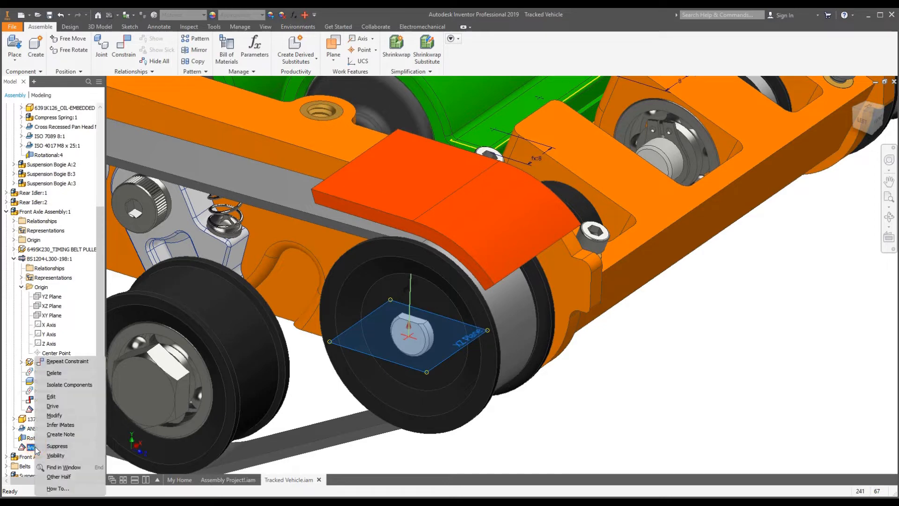
pyautogui.moveTo(73, 408)
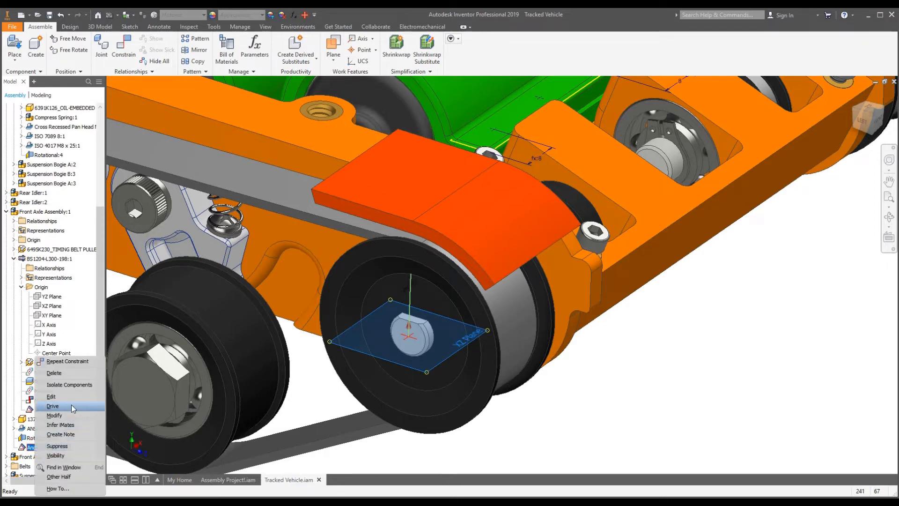
pyautogui.click(52, 405)
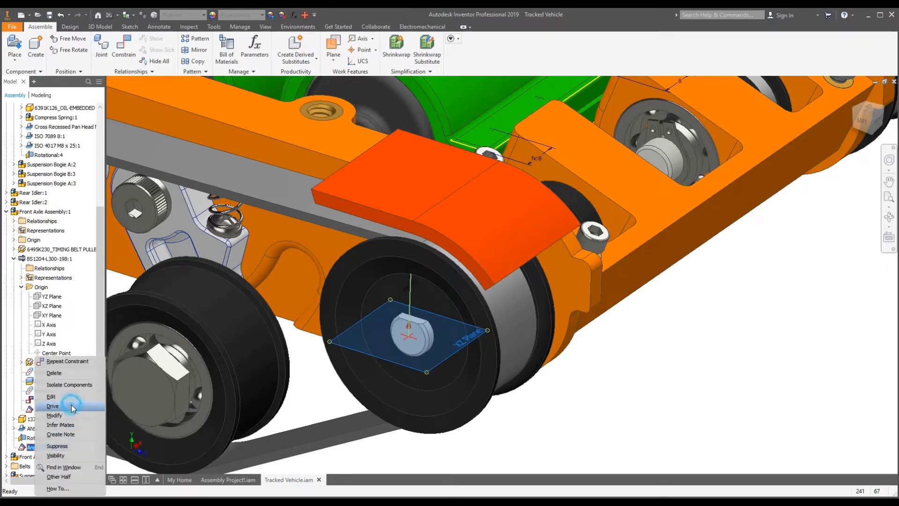
pyautogui.click(53, 405)
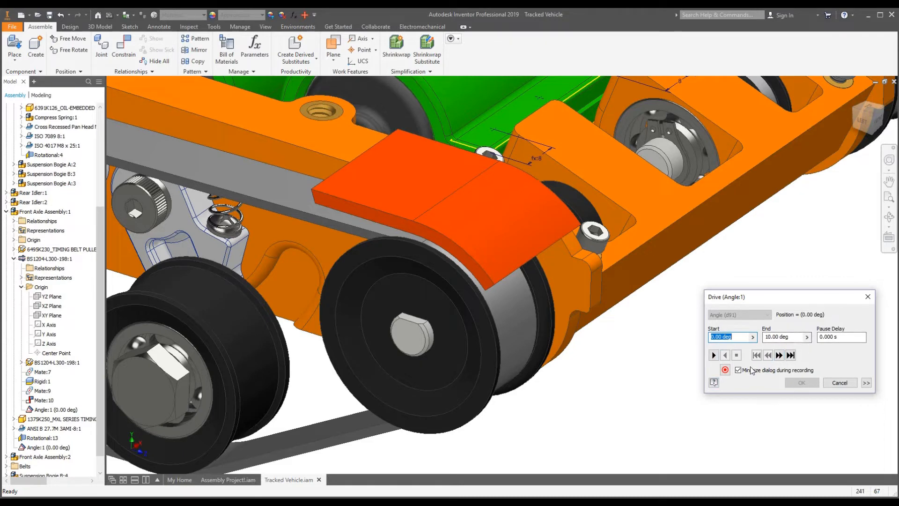
pyautogui.click(714, 355)
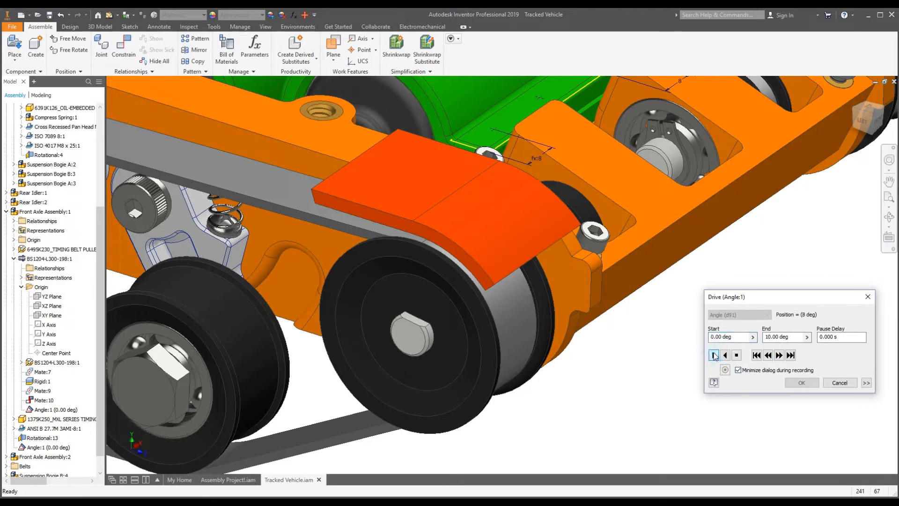
pyautogui.click(714, 354)
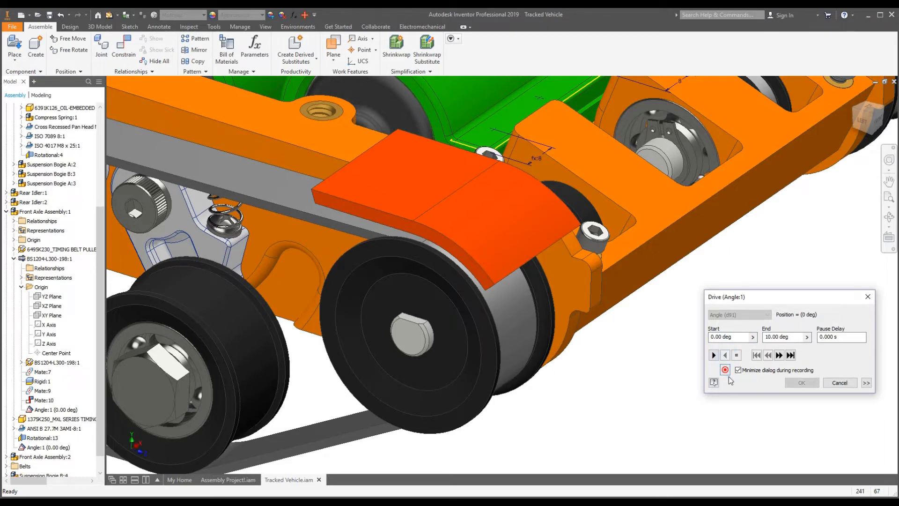
# Step: Set the end angle to 360 deg and drive the constraint forward through a full turn
pyautogui.click(783, 336)
pyautogui.write('3')
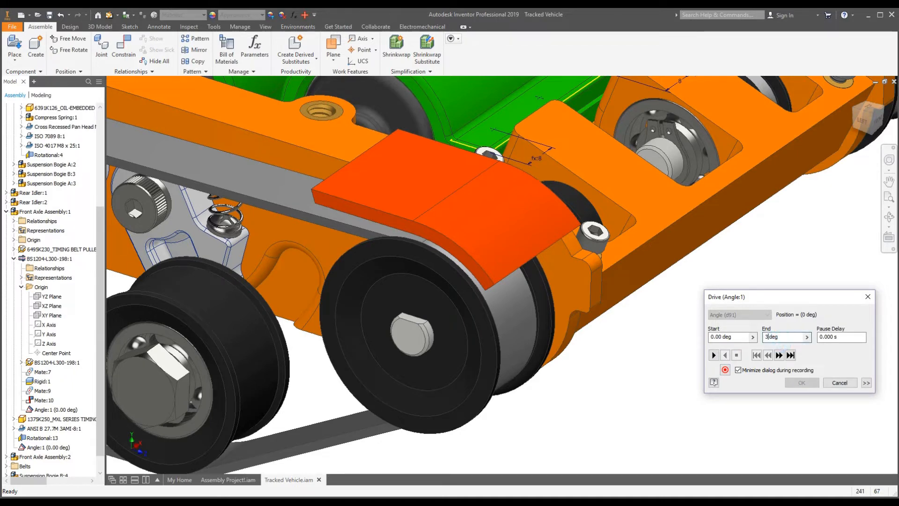
pyautogui.click(713, 354)
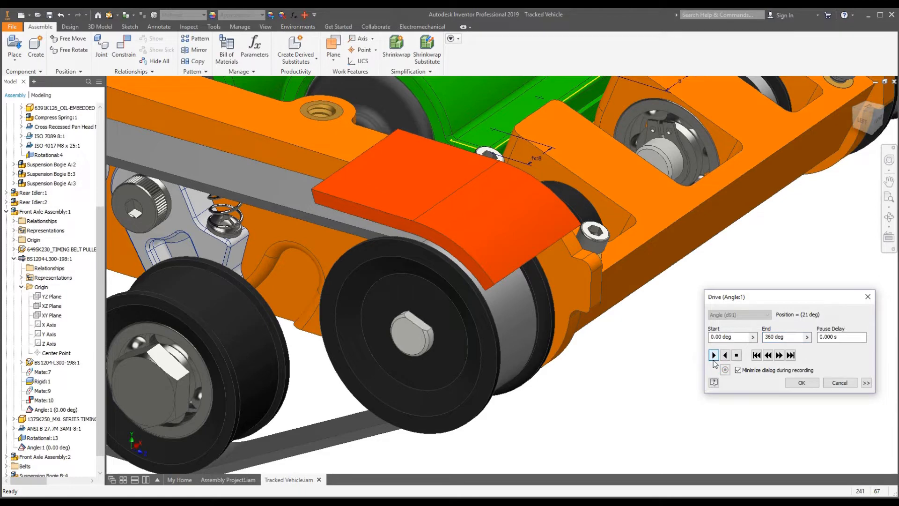
pyautogui.click(713, 355)
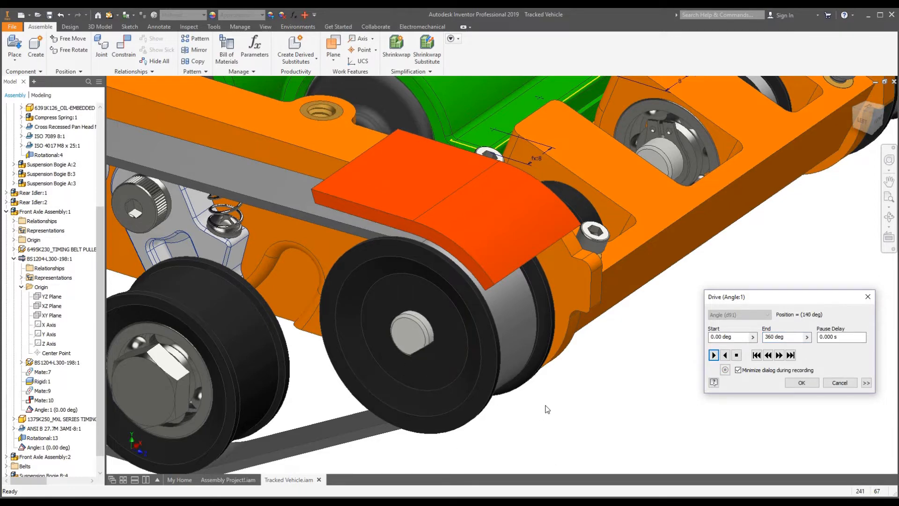
pyautogui.click(712, 355)
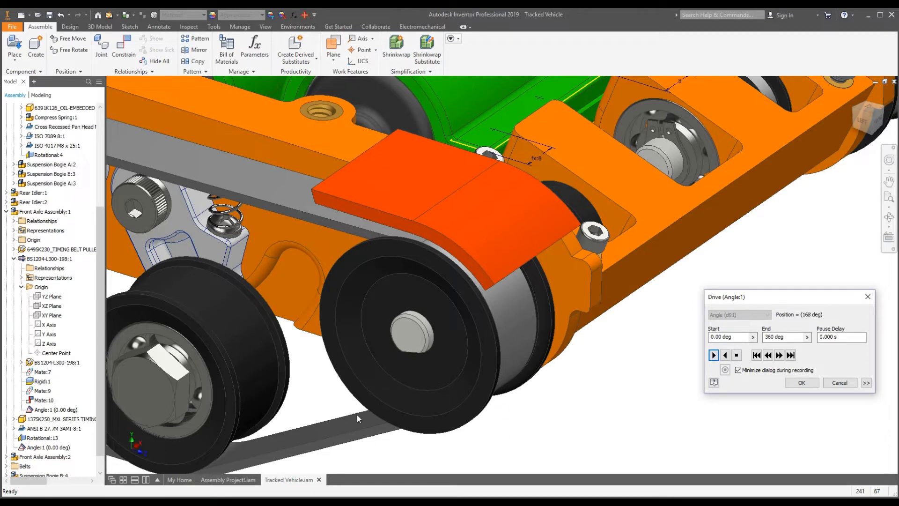
pyautogui.click(713, 354)
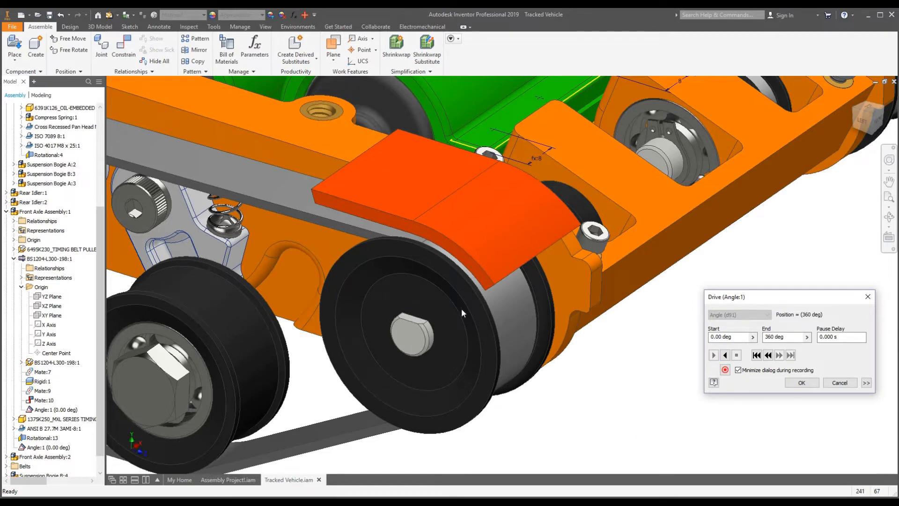
pyautogui.moveTo(379, 333)
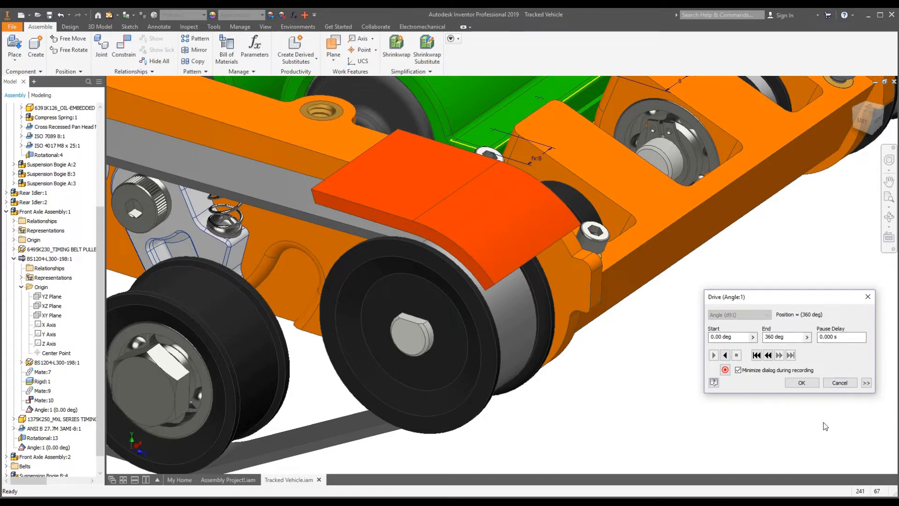
# Step: Expand the Drive options, set the increment to 3.0 deg and play in reverse back to 0 deg
pyautogui.click(866, 382)
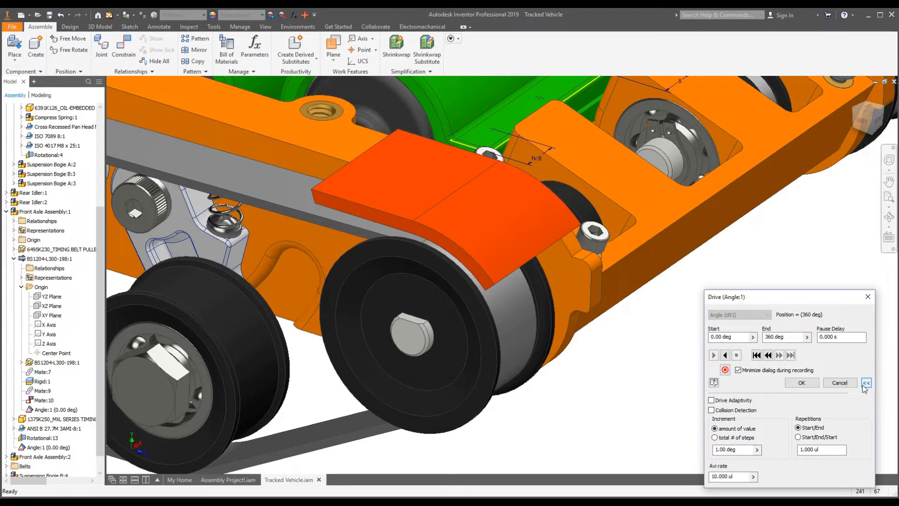
pyautogui.click(865, 382)
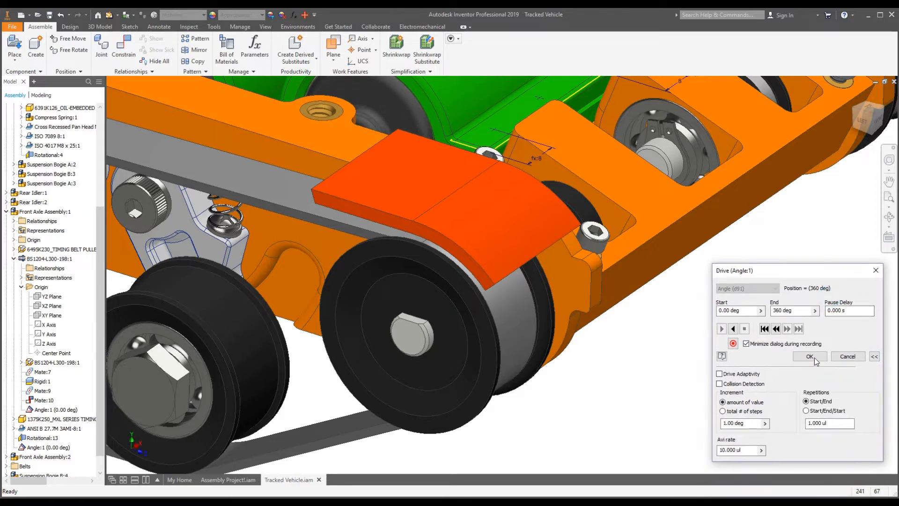
pyautogui.moveTo(732, 470)
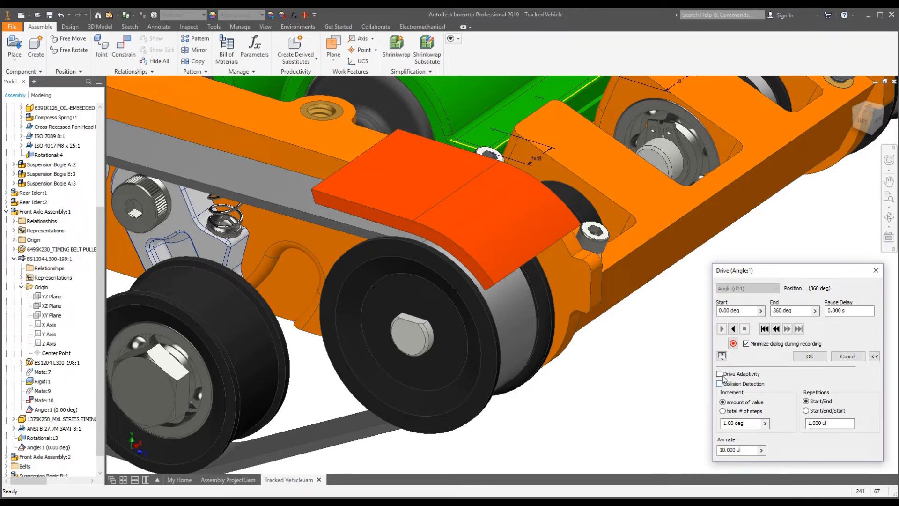
pyautogui.moveTo(752, 378)
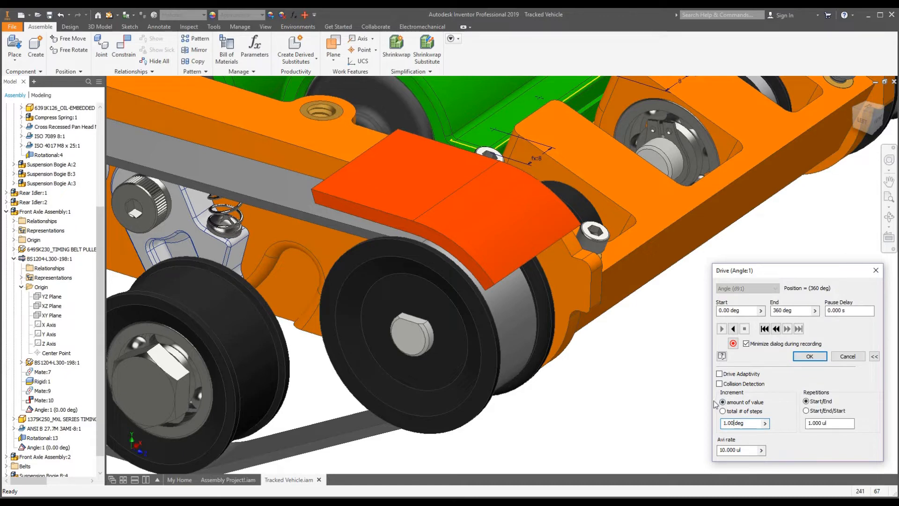
pyautogui.click(722, 402)
pyautogui.write('3')
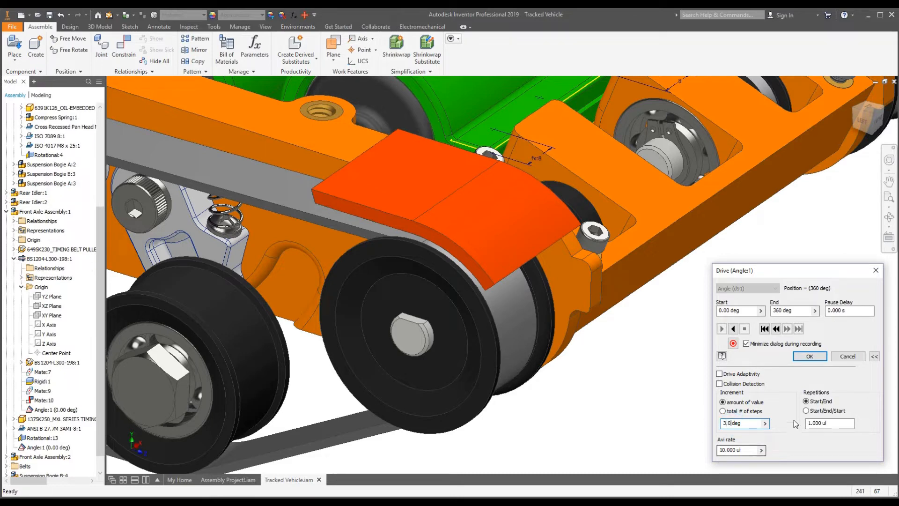
pyautogui.moveTo(733, 329)
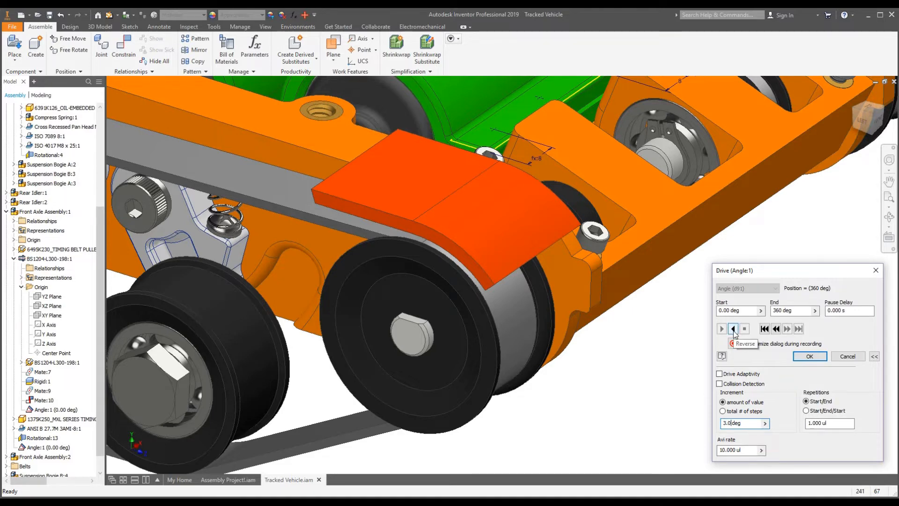
pyautogui.click(734, 329)
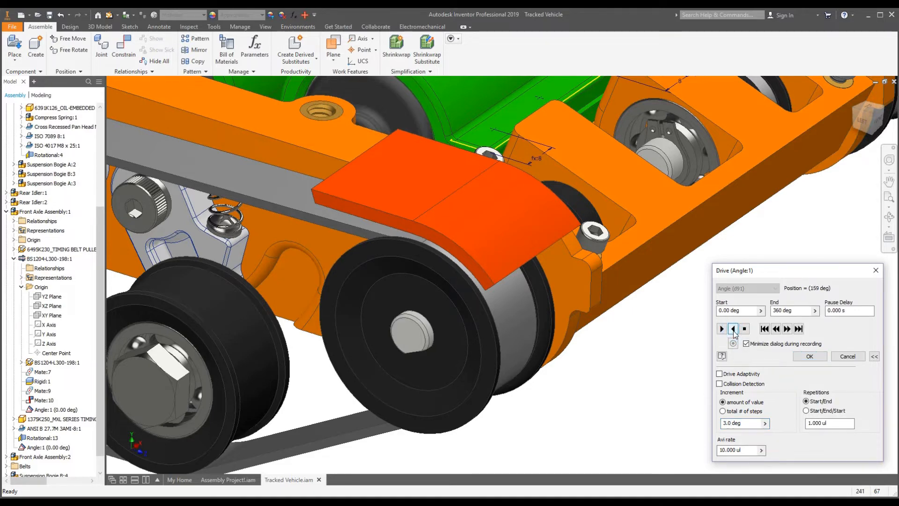
pyautogui.click(733, 328)
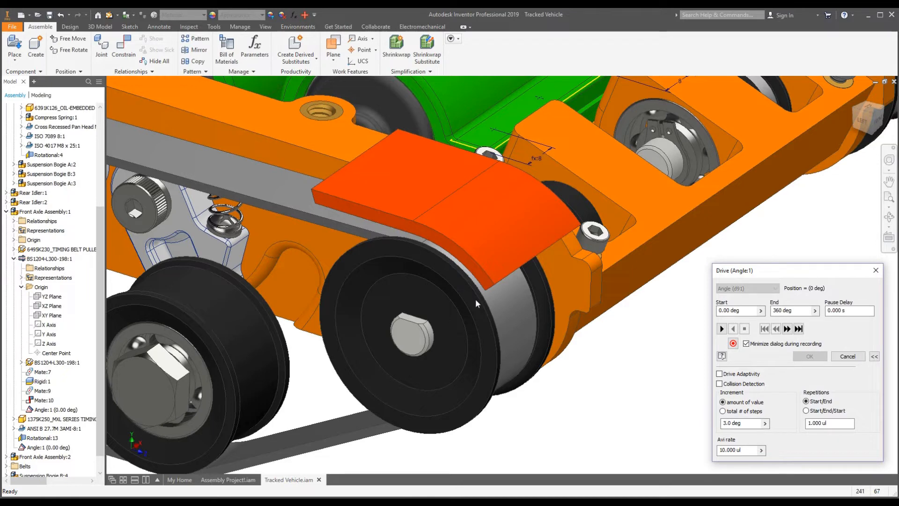
pyautogui.moveTo(640, 386)
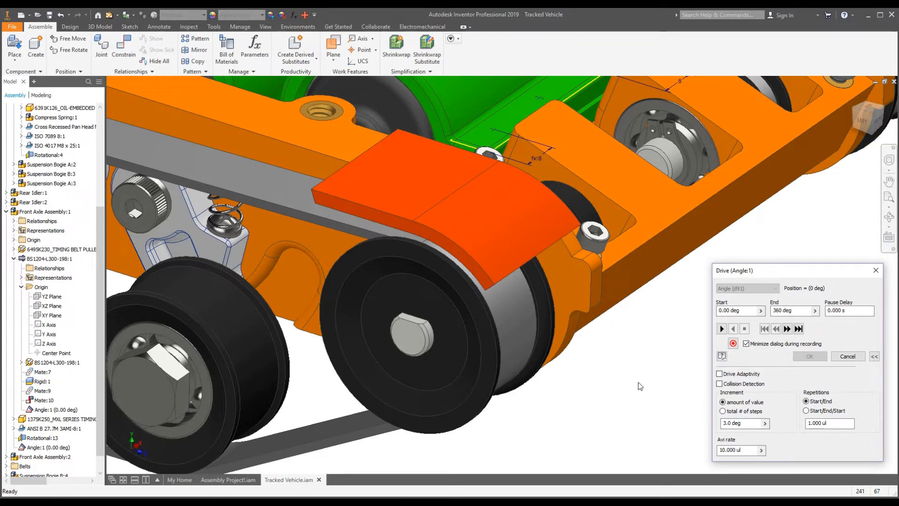
pyautogui.moveTo(732, 344)
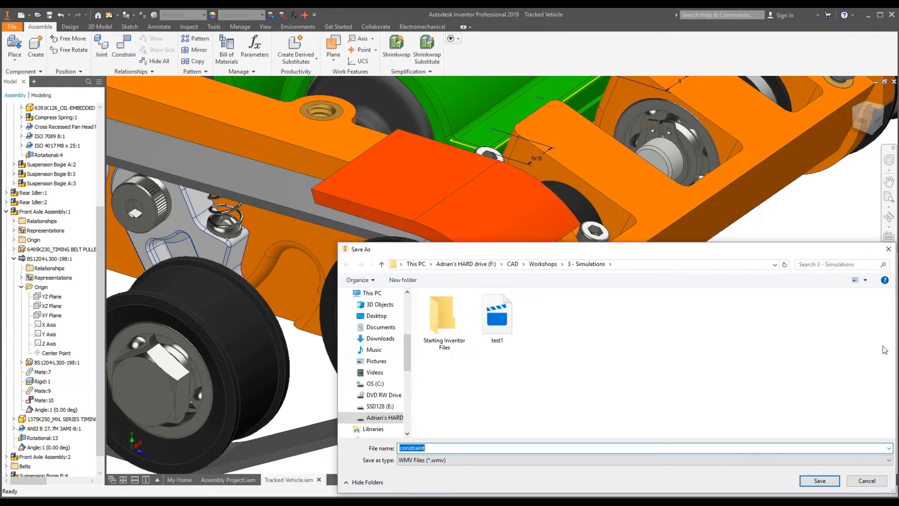
# Step: Review the WMV export settings (Custom 720x480, Broadband) for the drive recording, then cancel
pyautogui.click(819, 480)
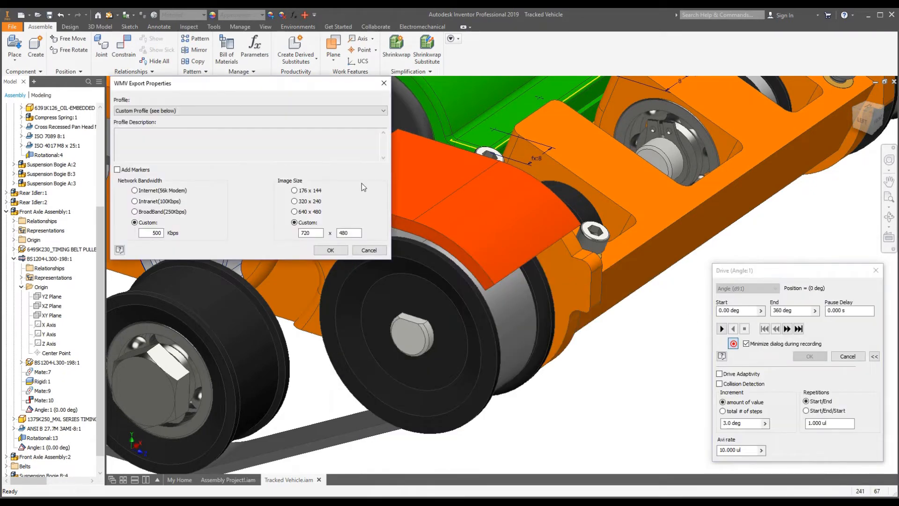
pyautogui.click(249, 110)
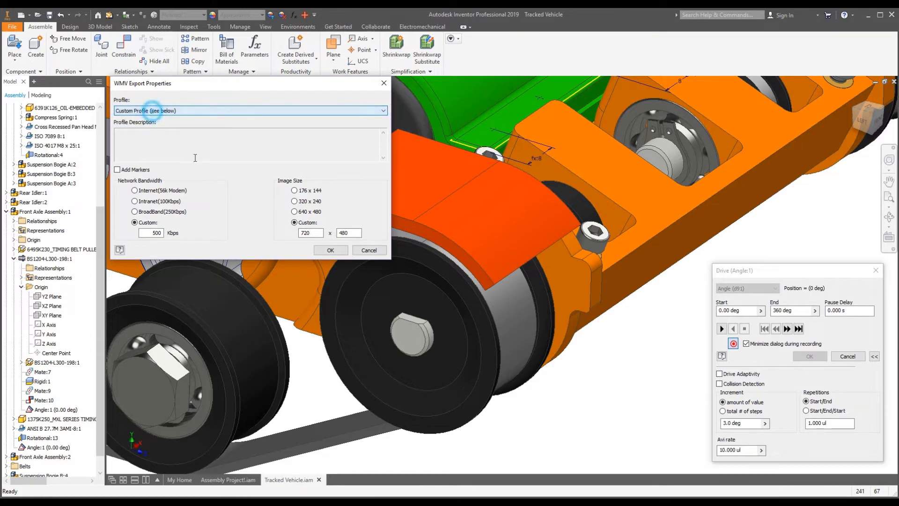
pyautogui.click(293, 223)
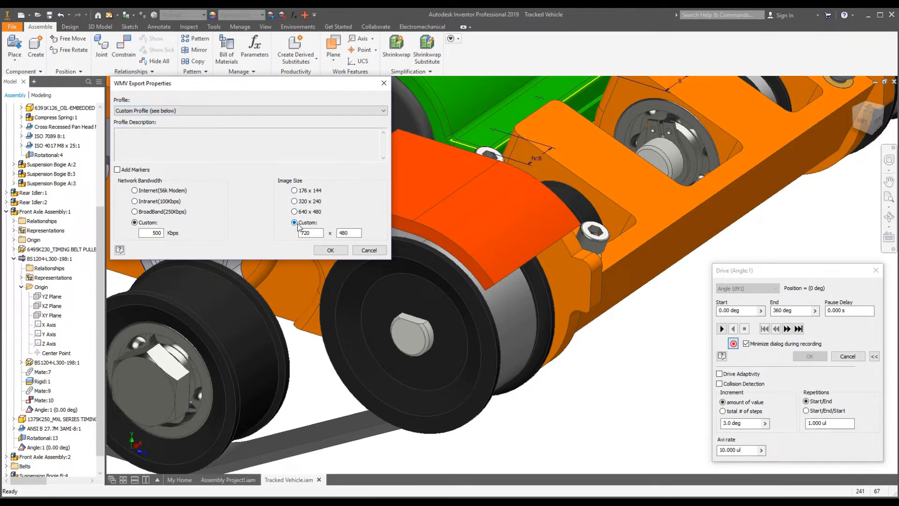
pyautogui.click(310, 233)
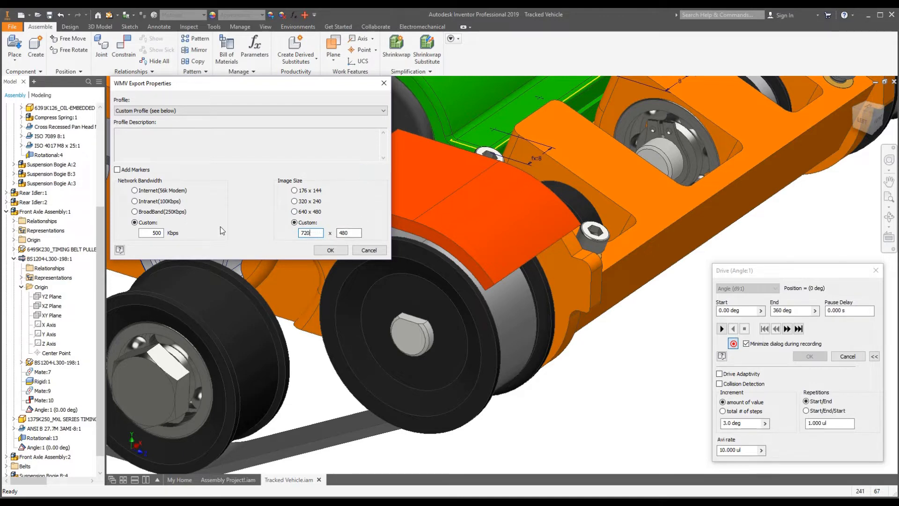
pyautogui.click(155, 232)
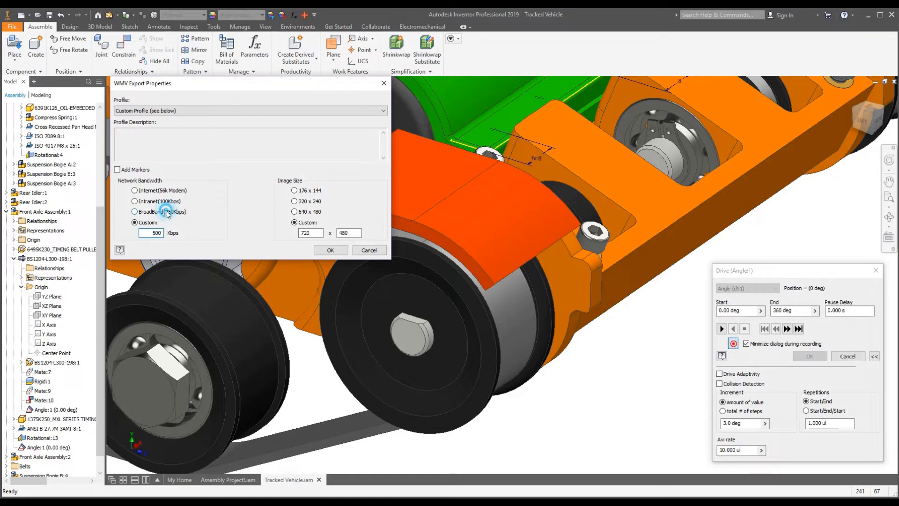
pyautogui.click(134, 211)
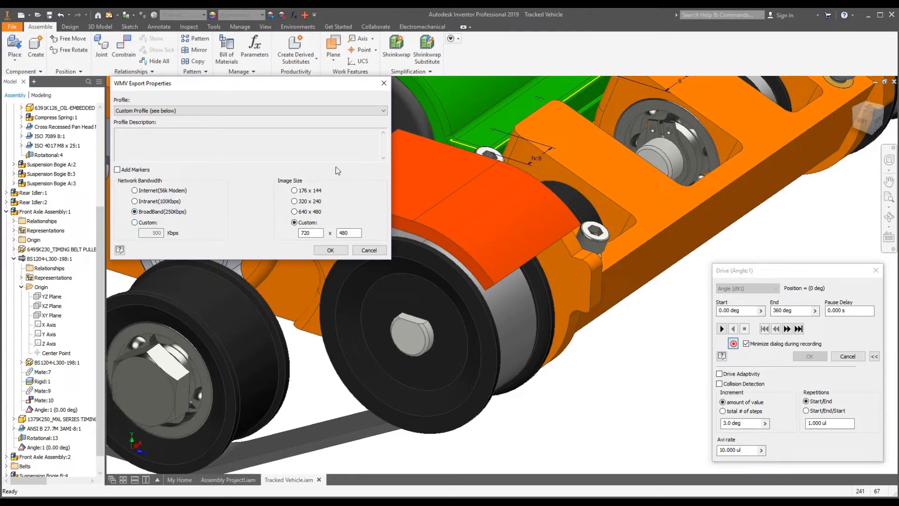
pyautogui.moveTo(191, 276)
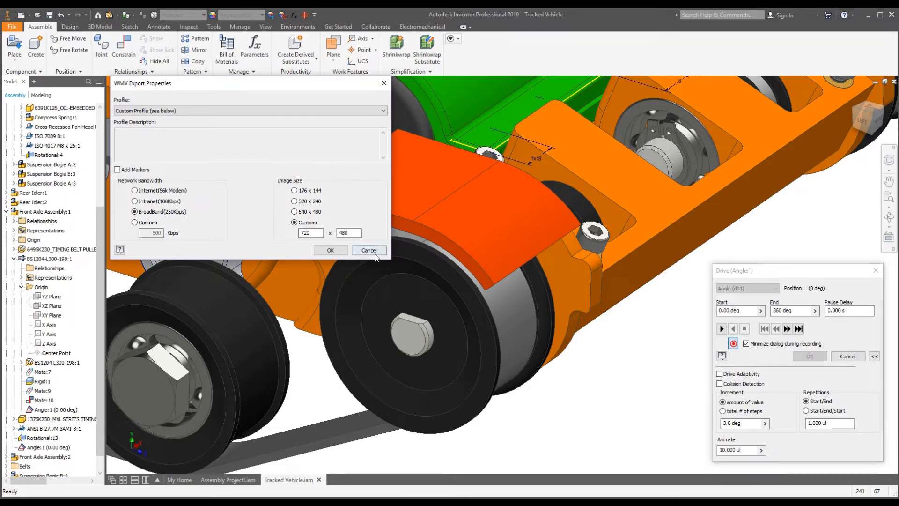
pyautogui.click(368, 250)
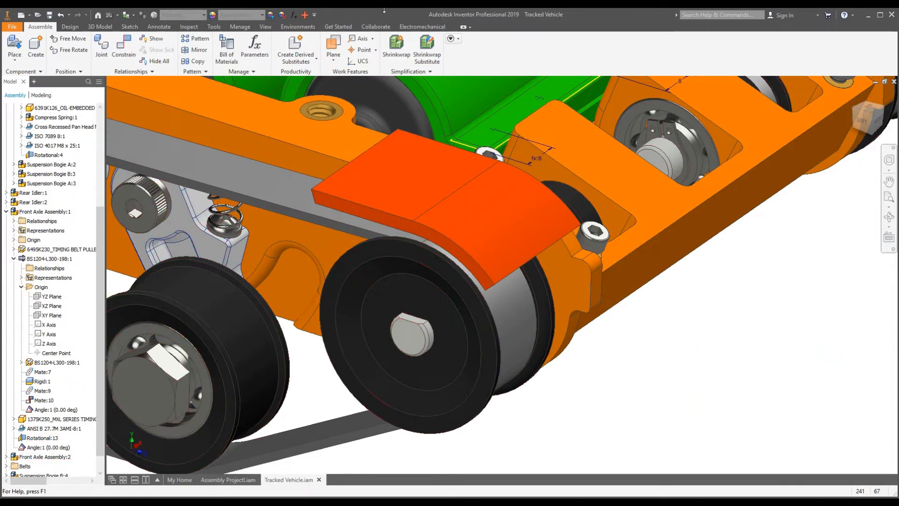
# Step: Enter Inventor Studio from Environments and start Animate Constraints on the Render tab
pyautogui.click(298, 26)
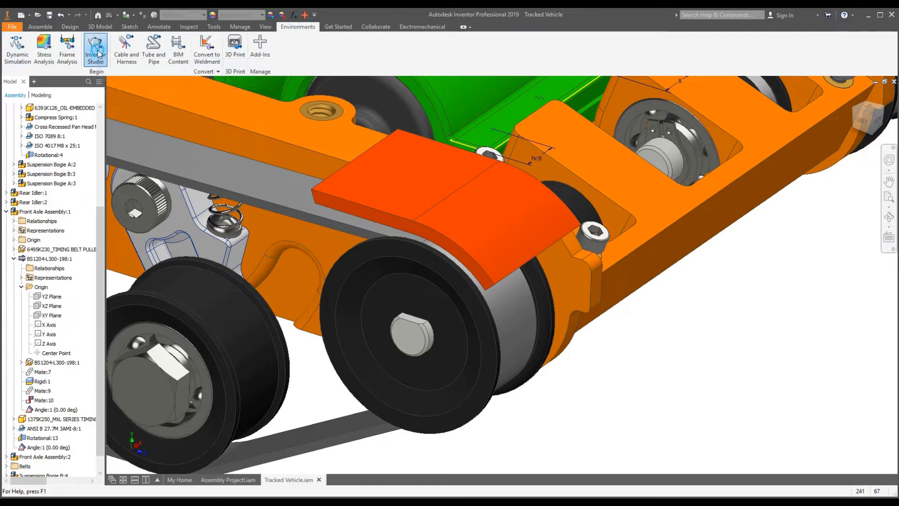
pyautogui.click(95, 48)
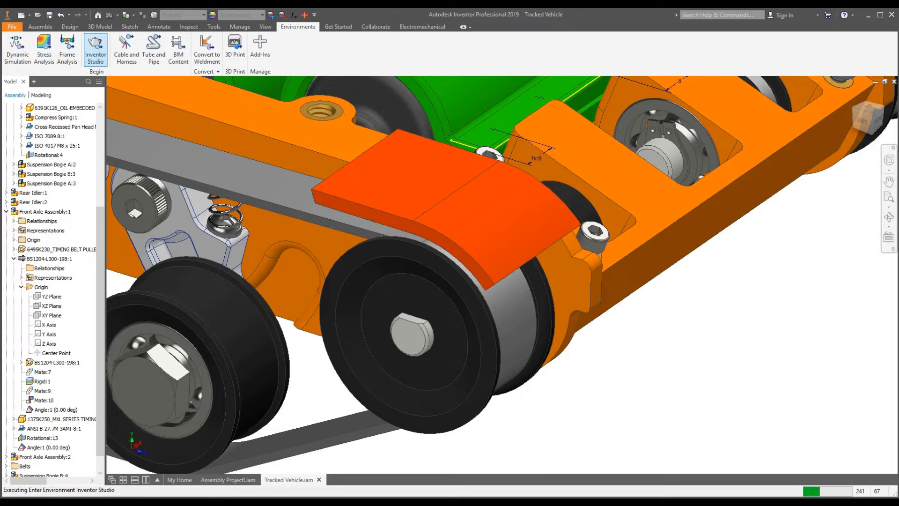
pyautogui.click(96, 49)
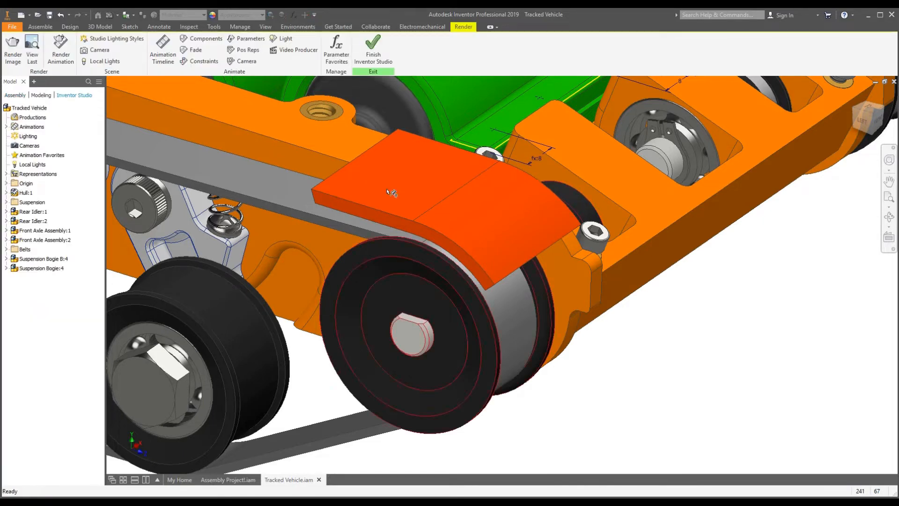
pyautogui.moveTo(203, 62)
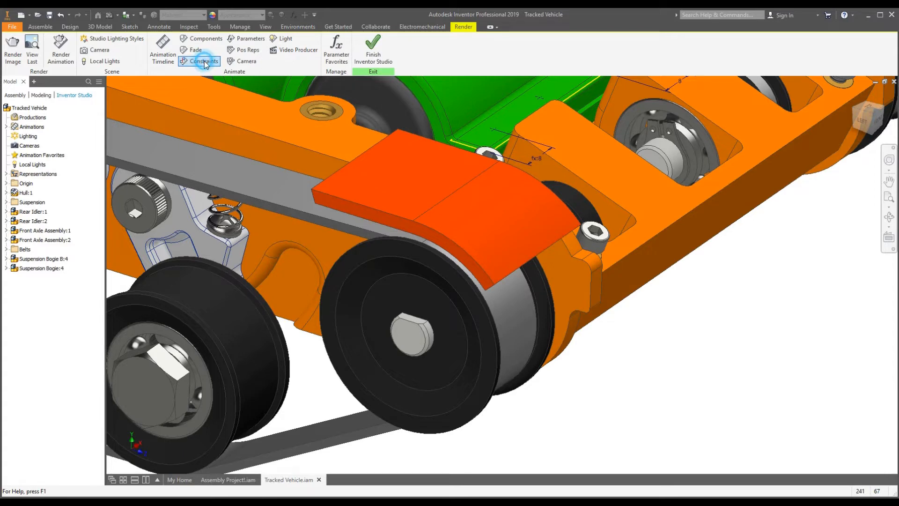
pyautogui.click(203, 61)
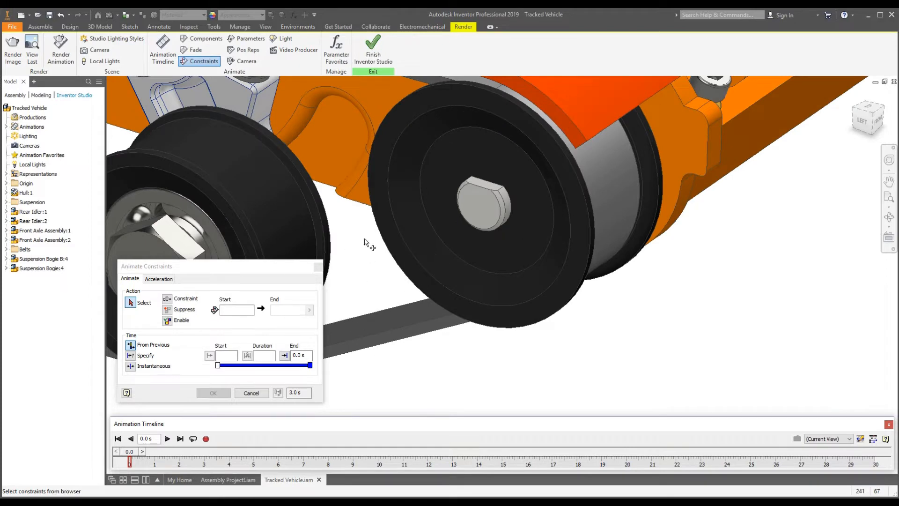
# Step: Animate the front axle's Angle:1 constraint to an end of 1000 deg at 3.0 s and confirm
pyautogui.click(43, 230)
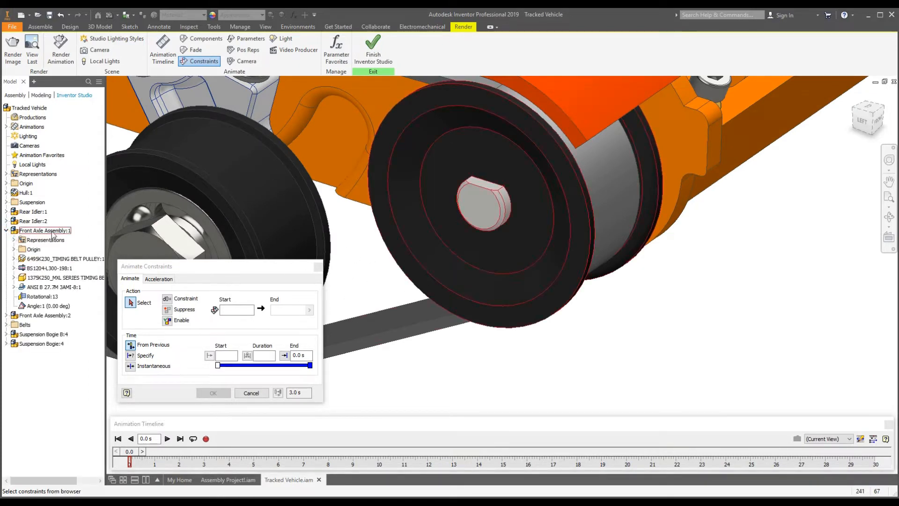
pyautogui.click(49, 305)
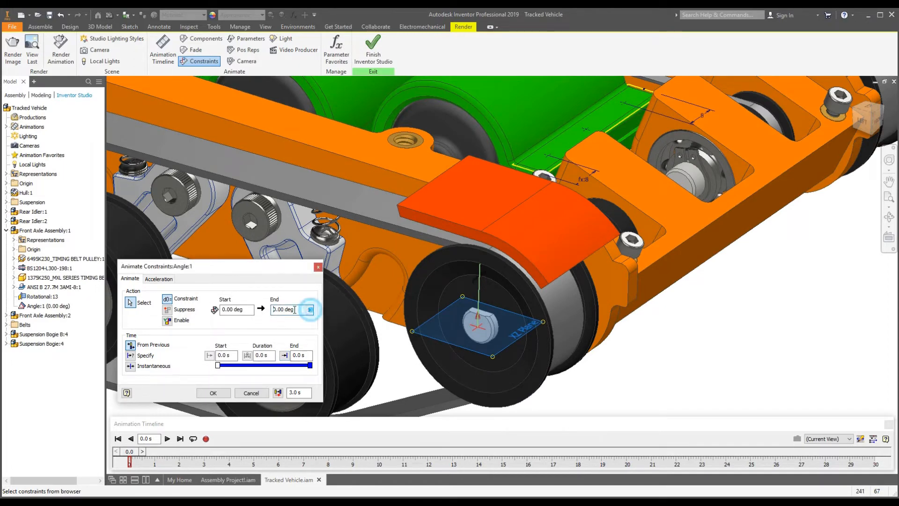
pyautogui.write('100 deg')
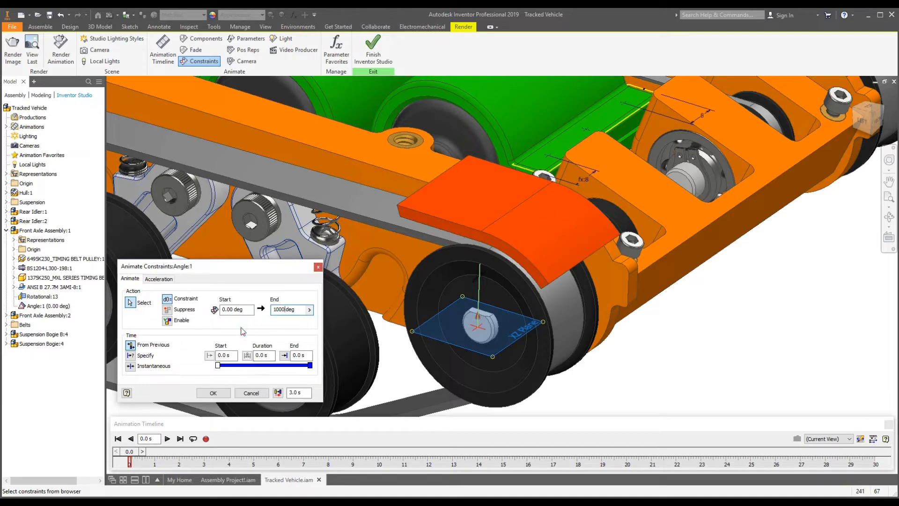
pyautogui.click(298, 355)
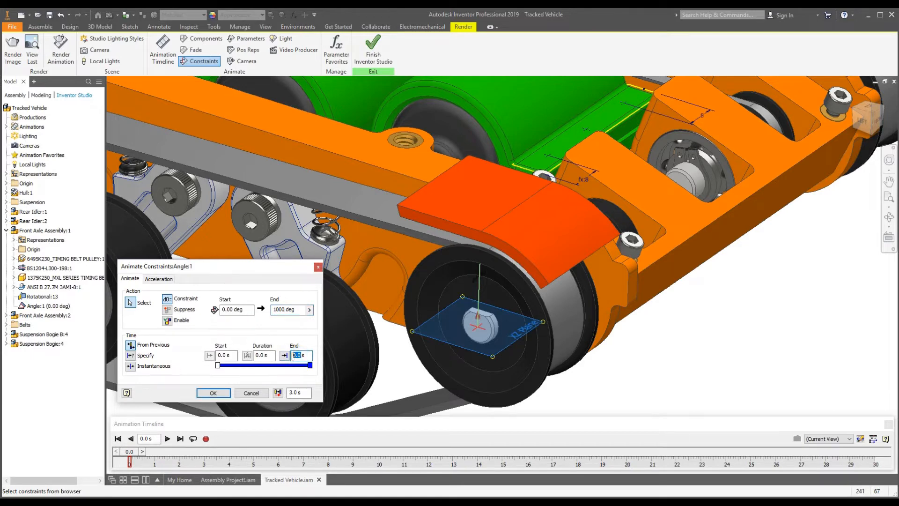
pyautogui.moveTo(284, 355)
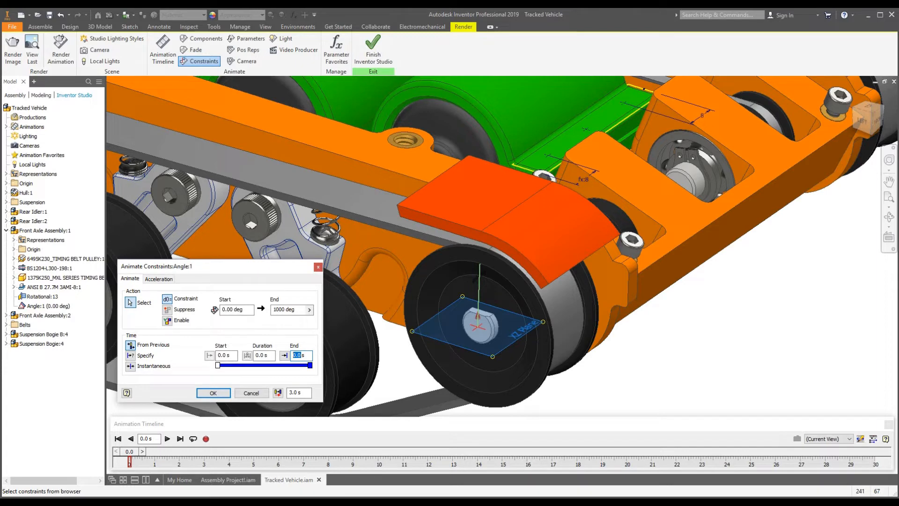
pyautogui.moveTo(277, 368)
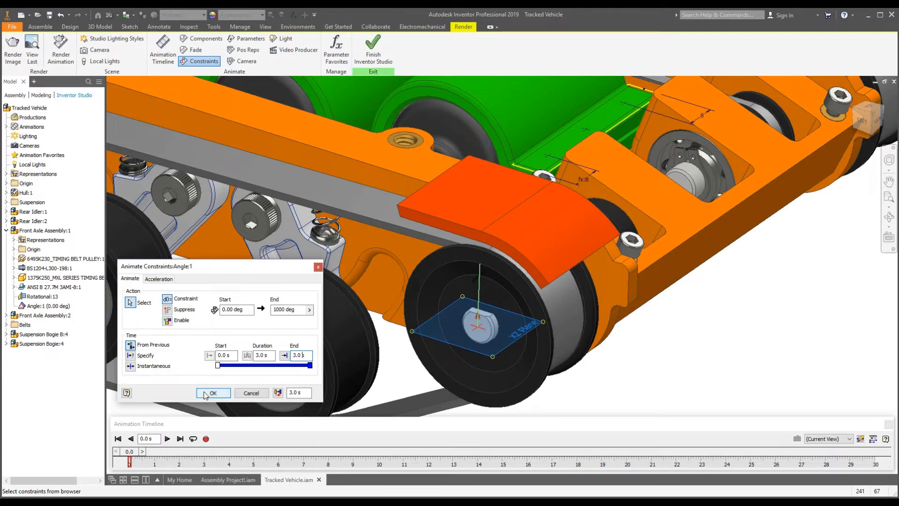
pyautogui.click(212, 393)
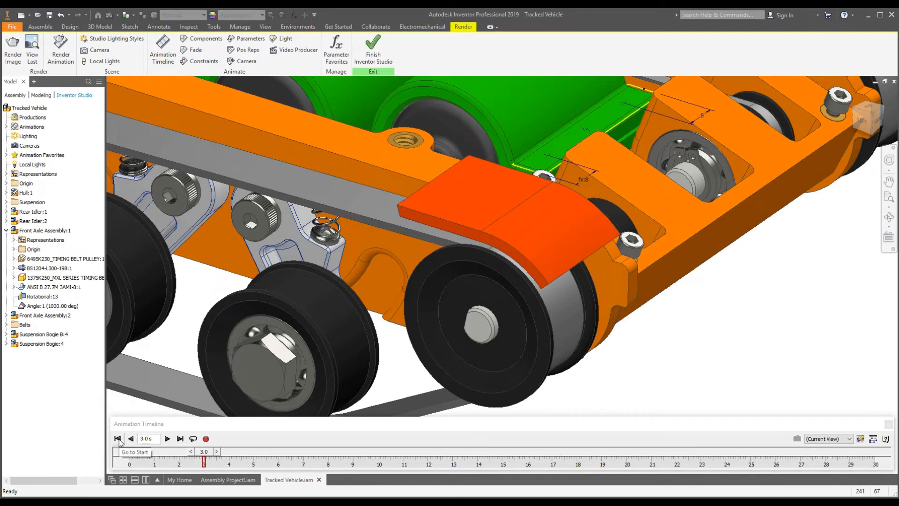
pyautogui.click(118, 438)
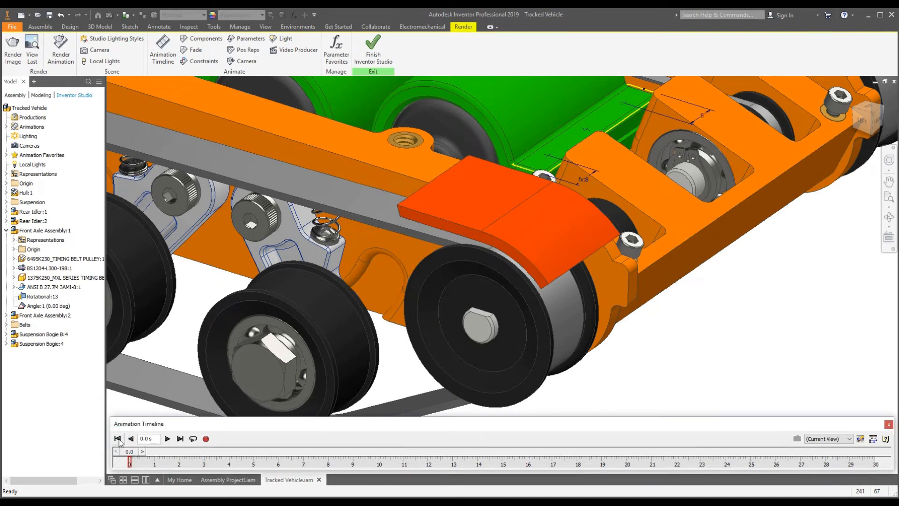
pyautogui.moveTo(167, 439)
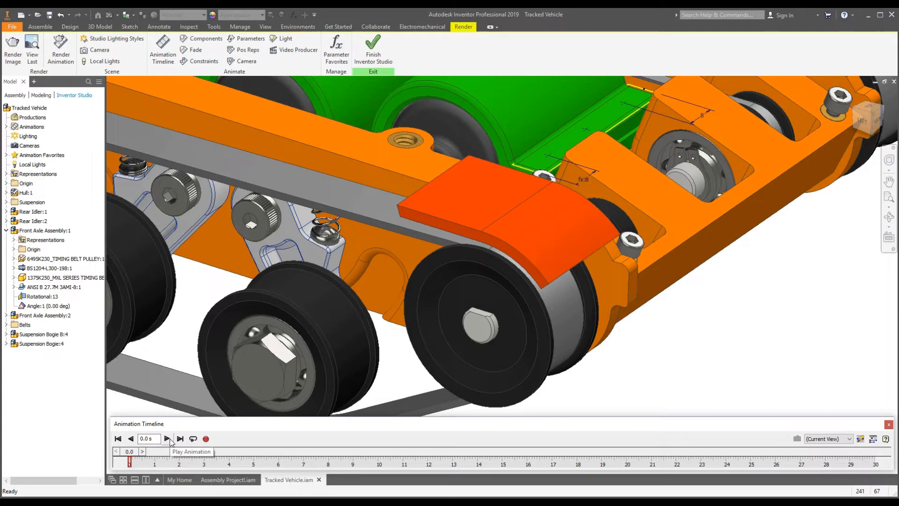
pyautogui.click(167, 439)
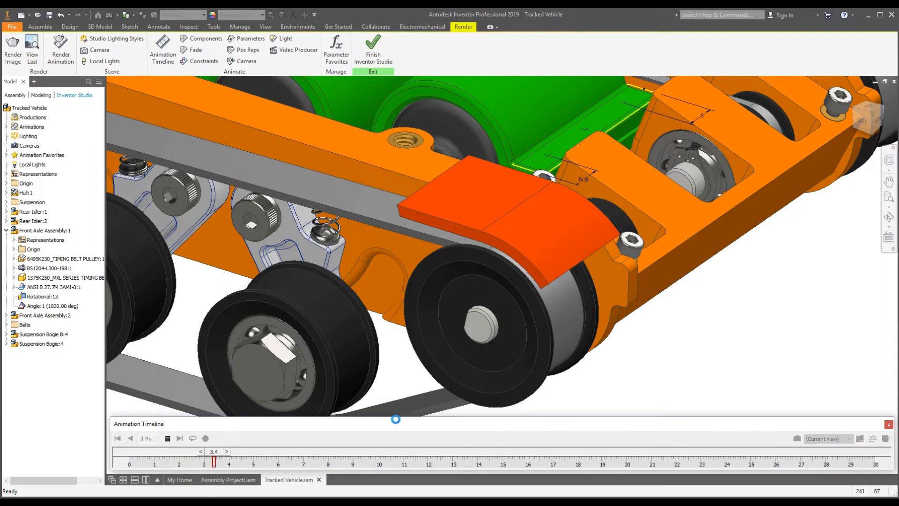
pyautogui.click(166, 439)
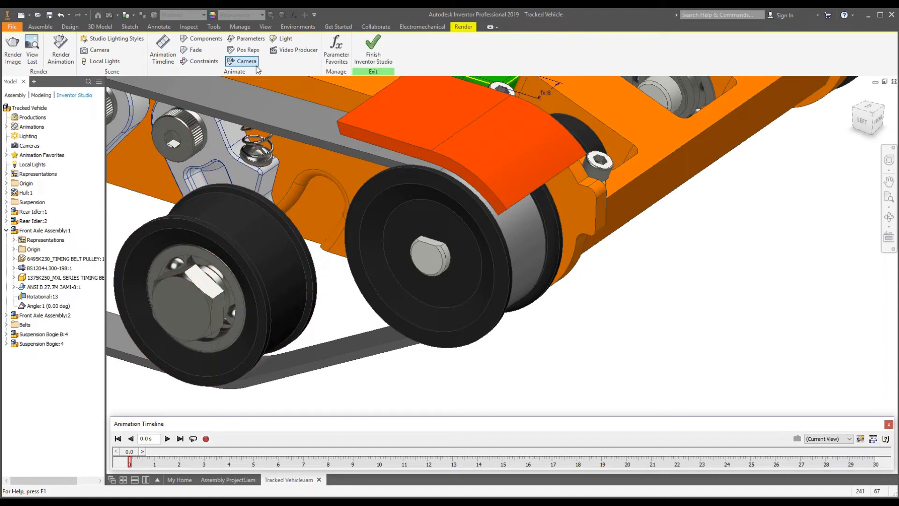
pyautogui.click(166, 438)
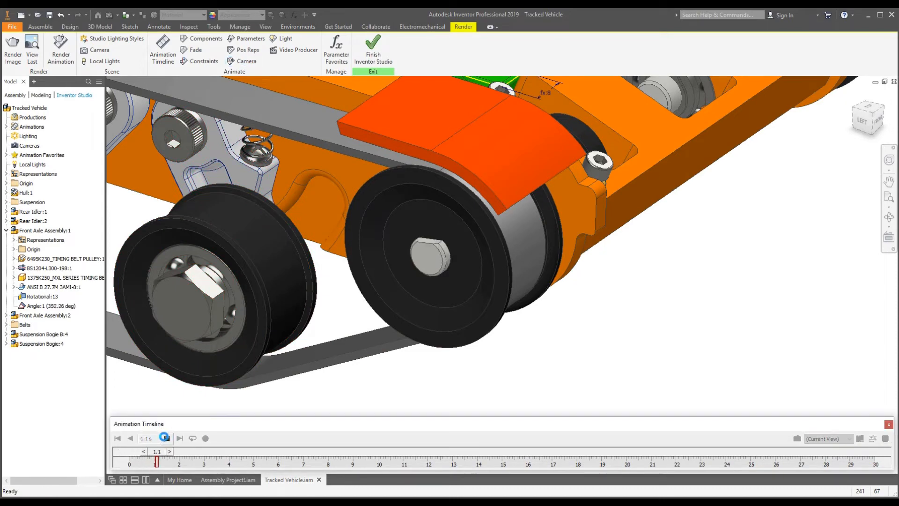
pyautogui.click(167, 438)
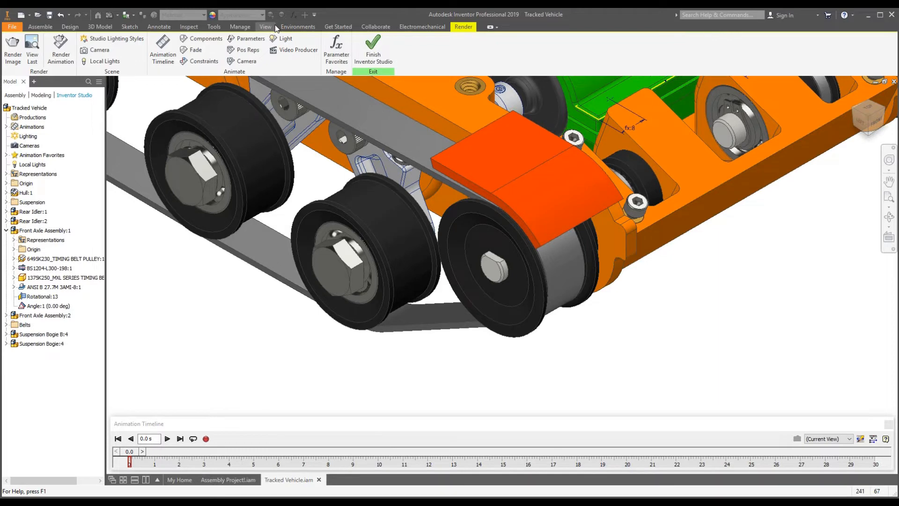
# Step: Switch the model view to Perspective and zoom out so the whole vehicle is framed
pyautogui.click(265, 26)
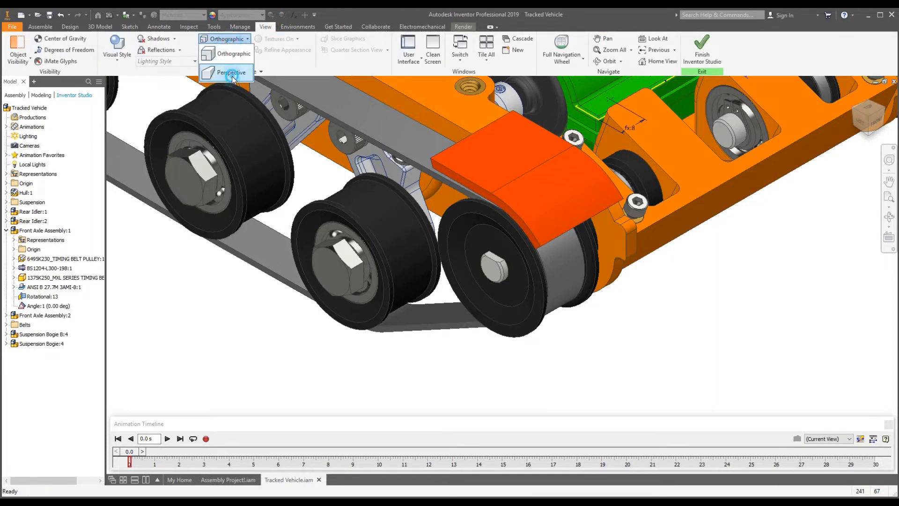
pyautogui.click(231, 72)
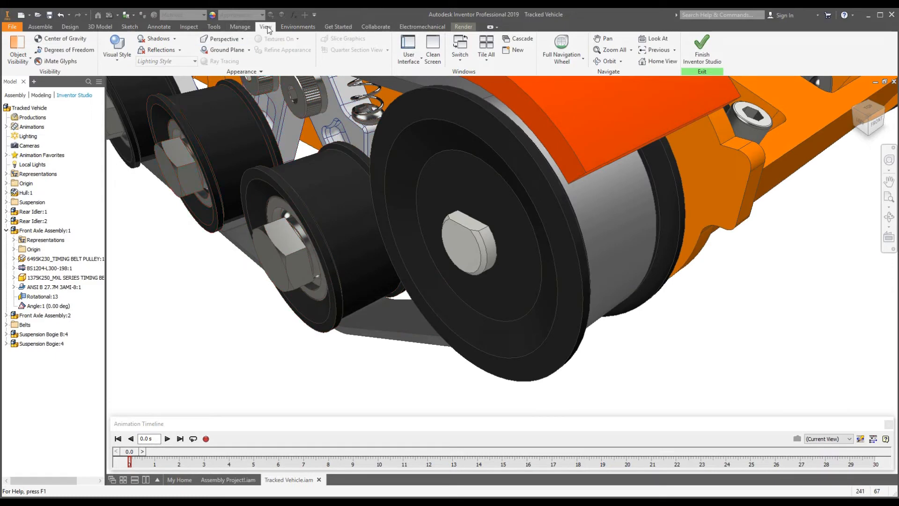
pyautogui.click(159, 39)
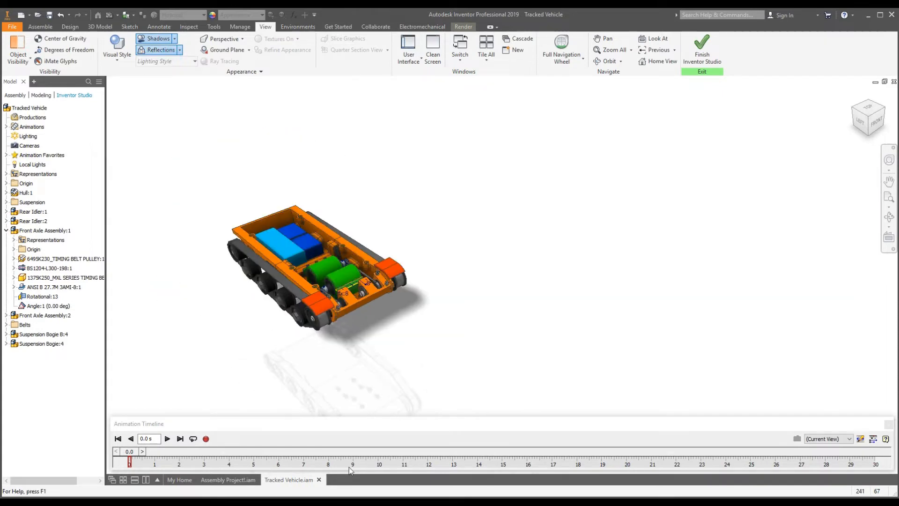
pyautogui.scroll(3)
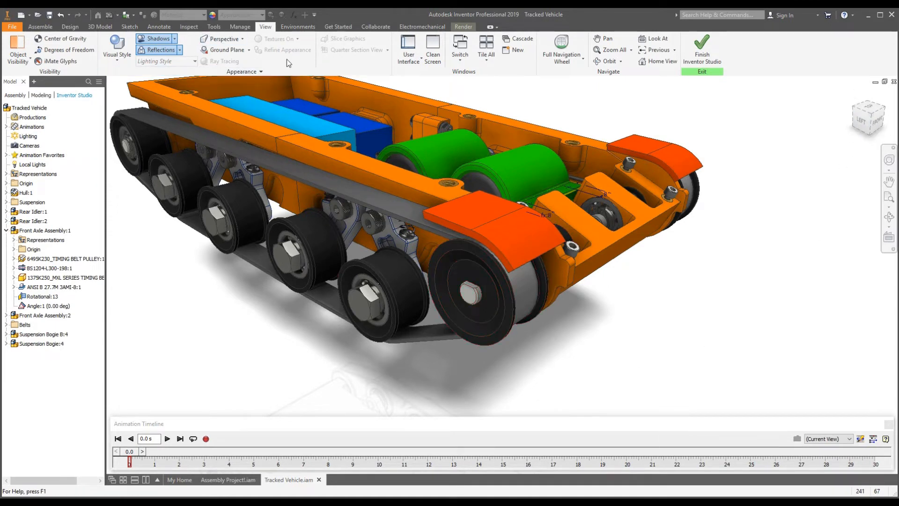
pyautogui.click(463, 26)
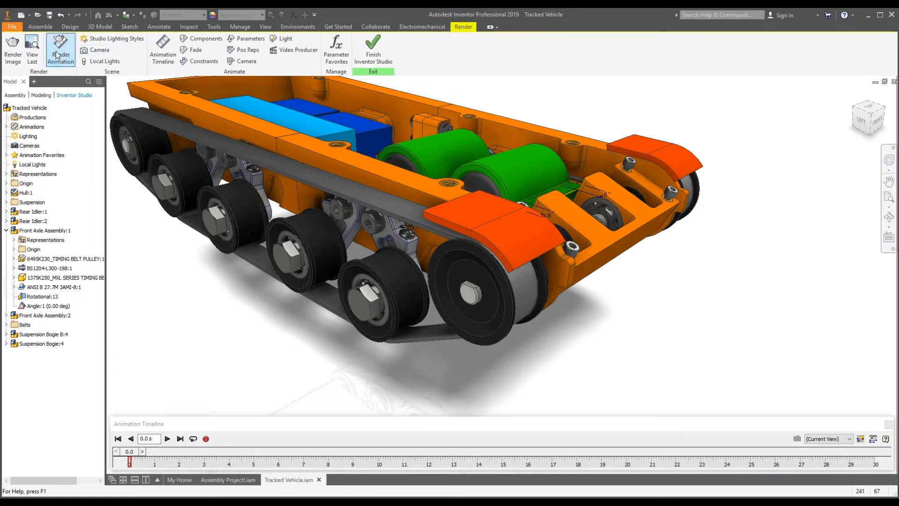
# Step: Set the Render Animation output size to 1920 × 1080
pyautogui.click(60, 50)
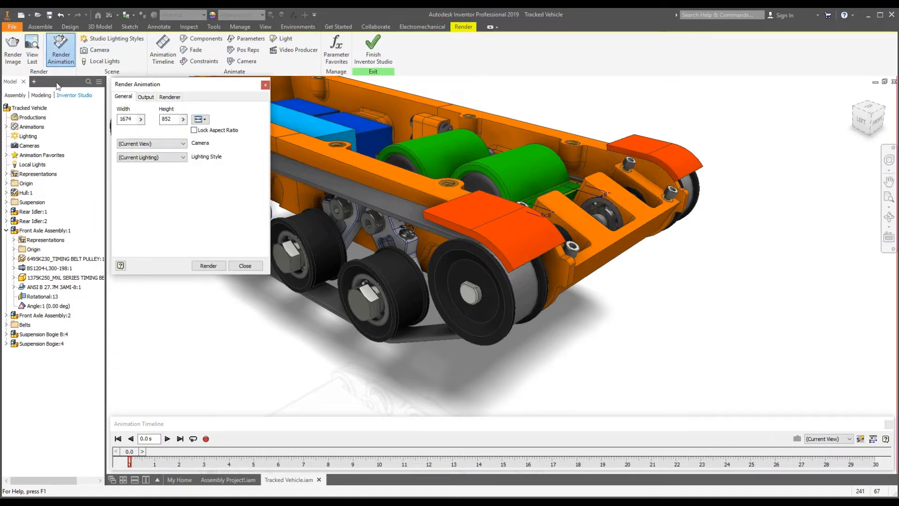
pyautogui.click(127, 119)
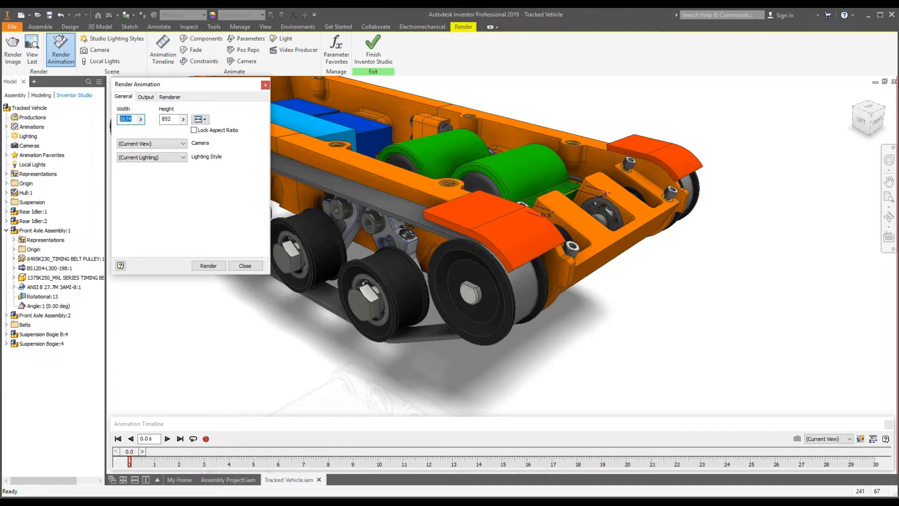
pyautogui.write('19')
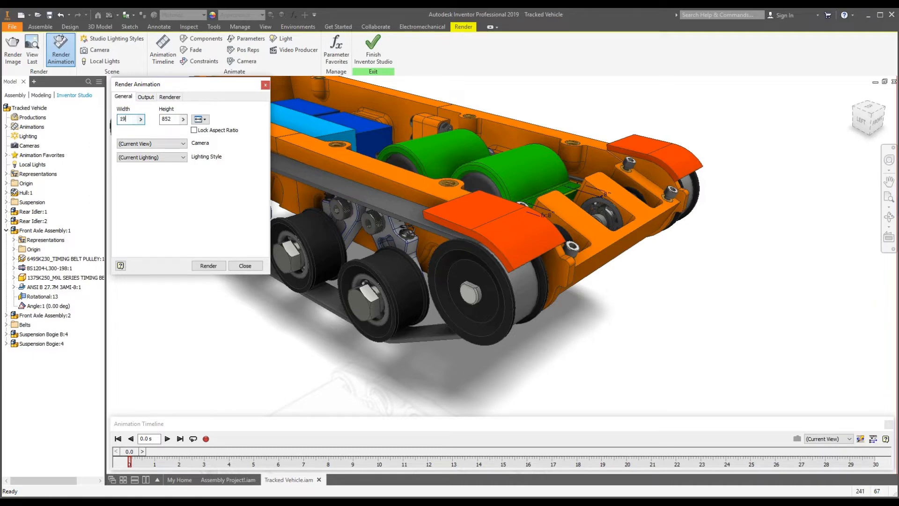
pyautogui.click(169, 119)
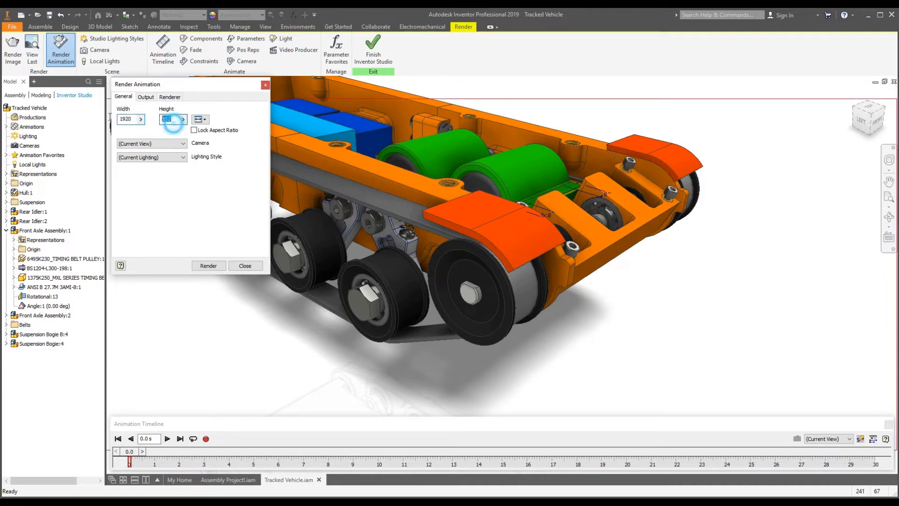
pyautogui.write('1080')
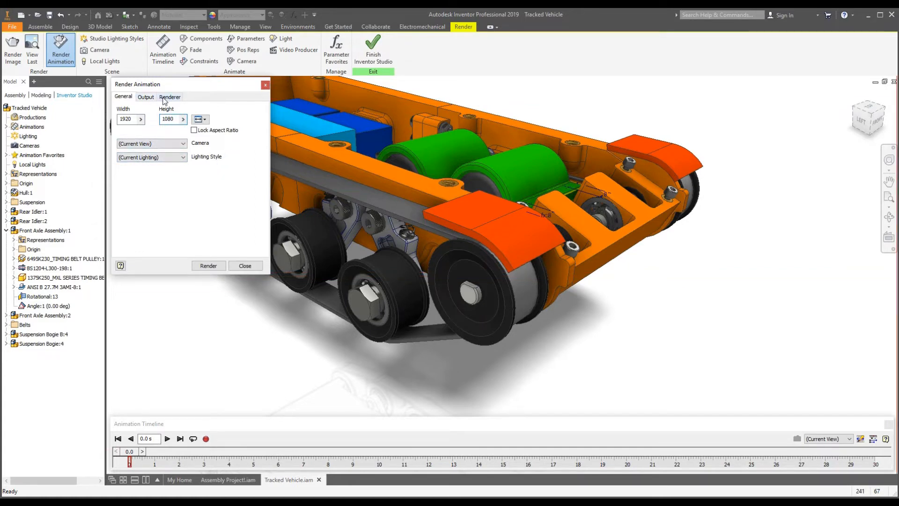
# Step: Review the Renderer tab's render-by-iteration versus total-time options, leaving total time for now
pyautogui.click(169, 96)
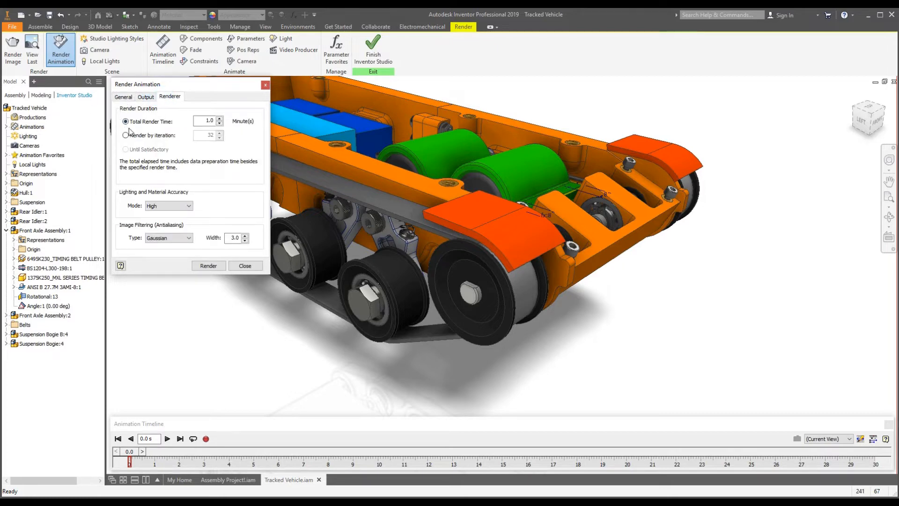
pyautogui.click(125, 135)
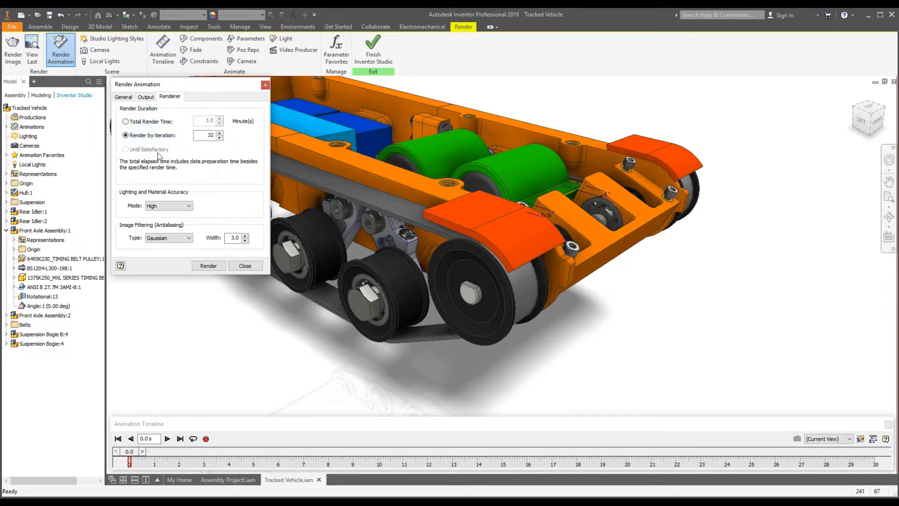
pyautogui.click(125, 121)
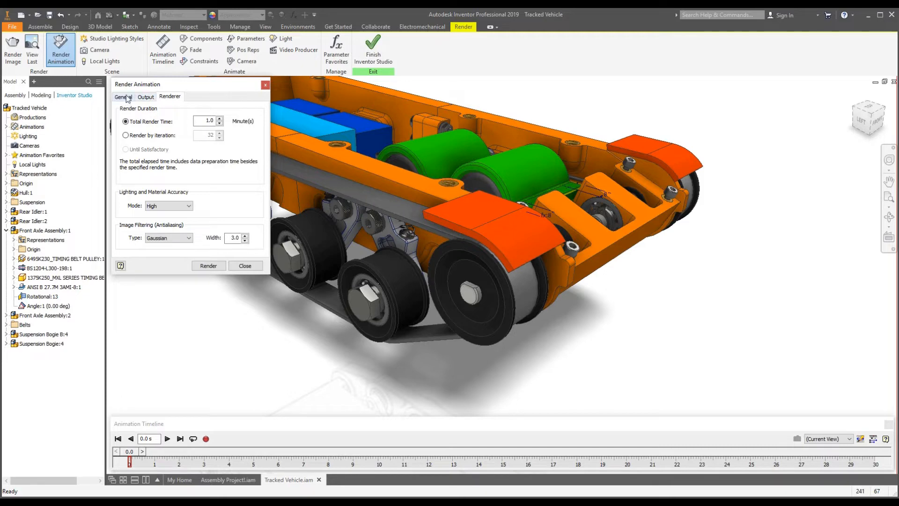
pyautogui.click(145, 97)
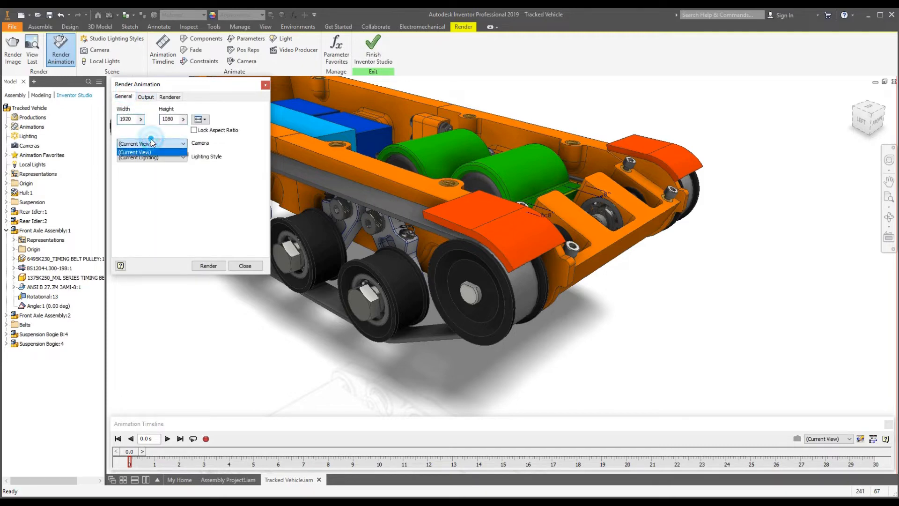
pyautogui.click(145, 96)
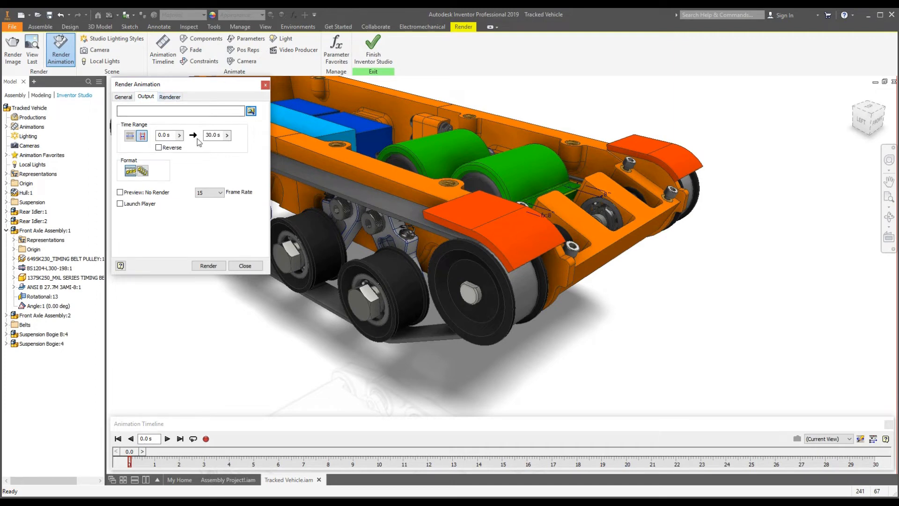
# Step: Set the output time range to the entire animation at a frame rate of 30
pyautogui.click(214, 135)
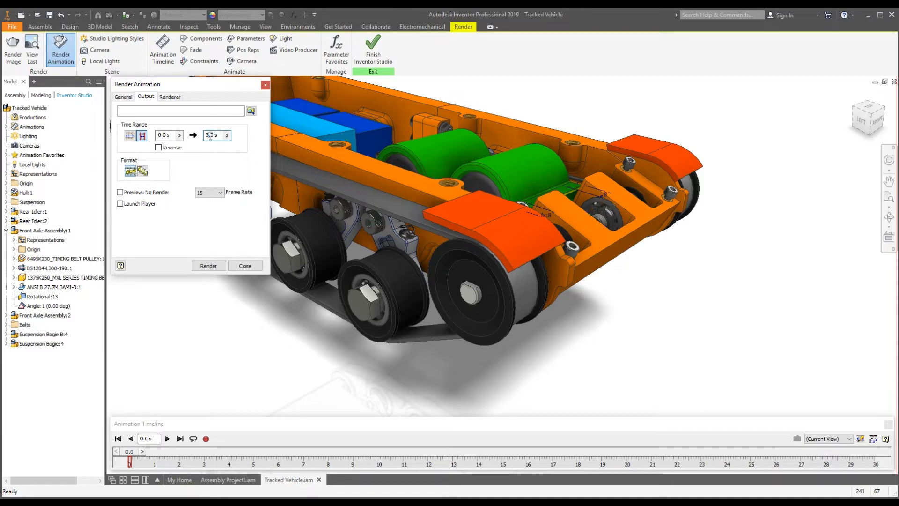
pyautogui.click(160, 147)
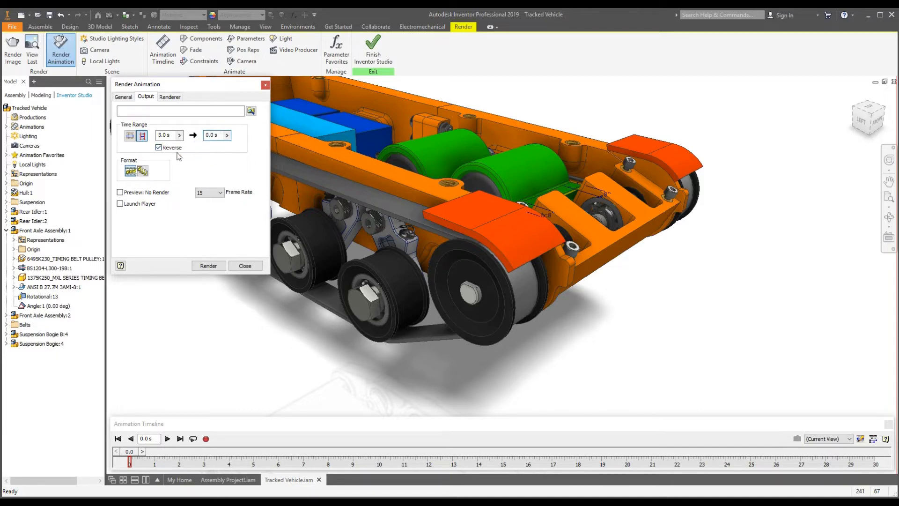
pyautogui.moveTo(129, 135)
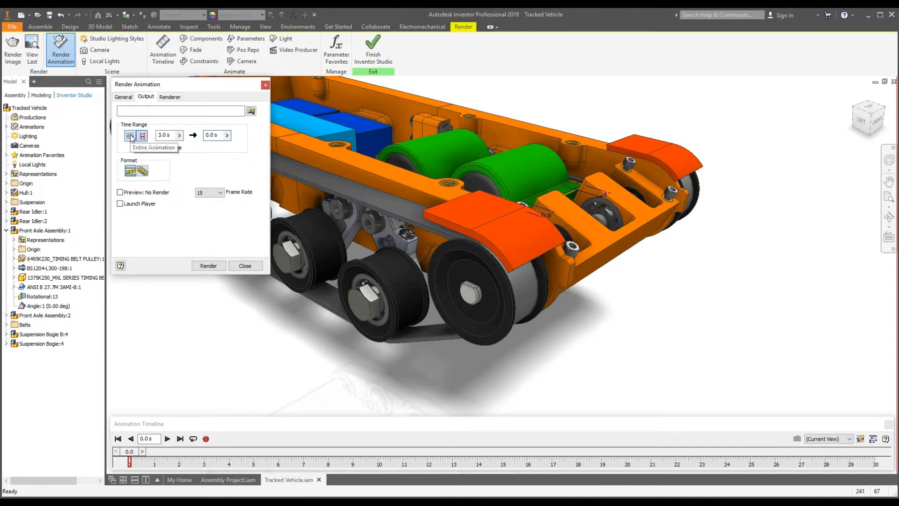
pyautogui.click(130, 135)
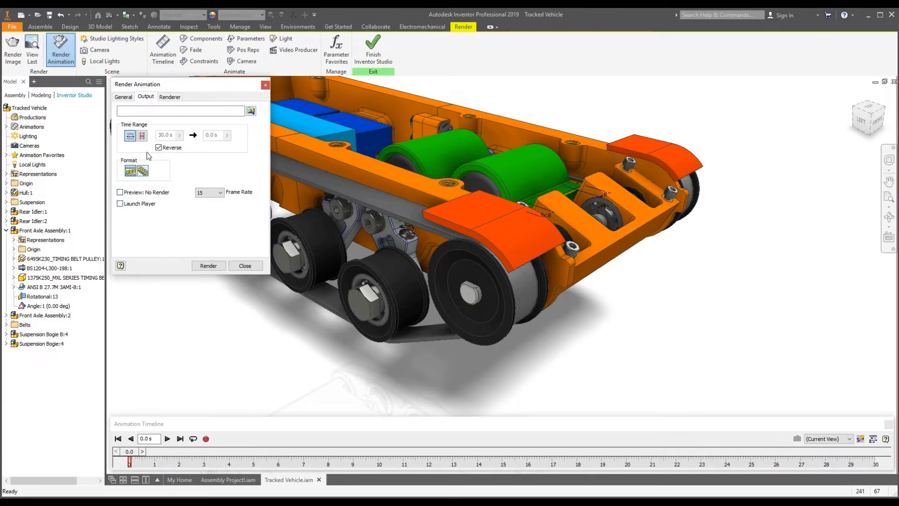
pyautogui.click(219, 192)
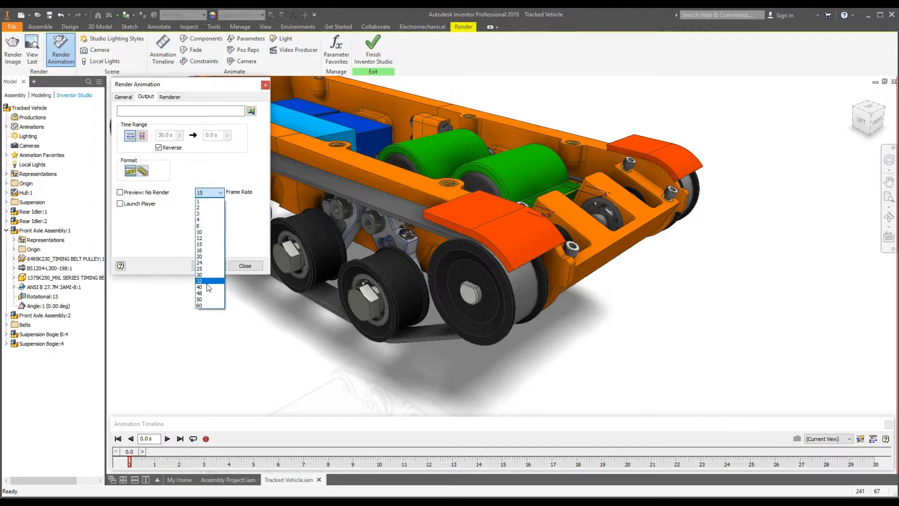
pyautogui.click(199, 274)
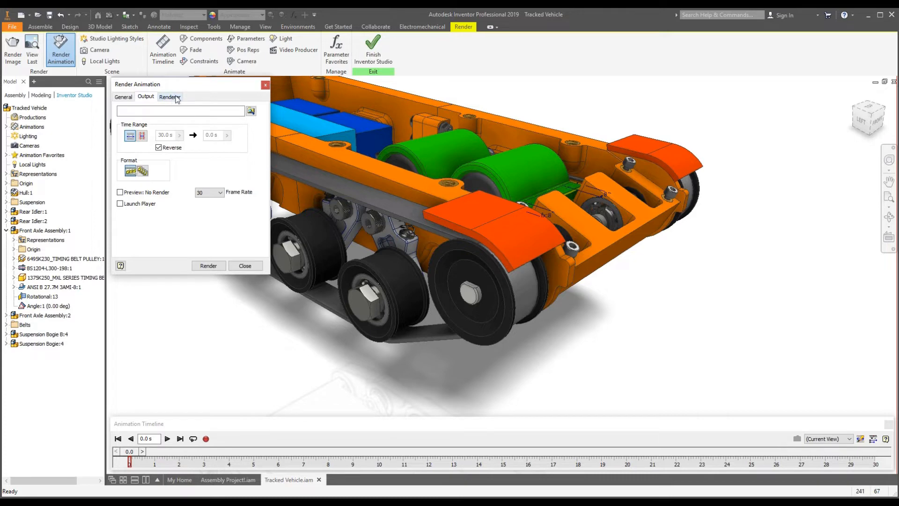
# Step: Choose Render by iteration with a count of 5 and start rendering to a movie file
pyautogui.click(169, 97)
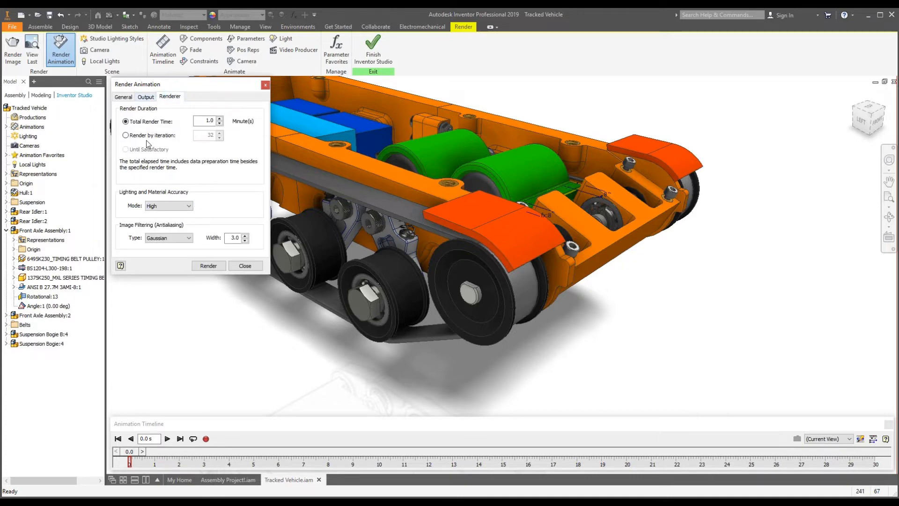
pyautogui.click(125, 135)
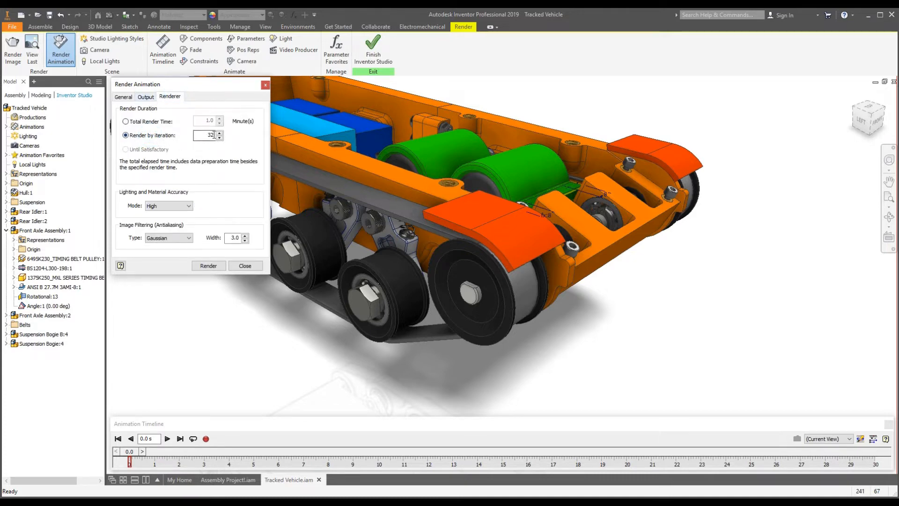
pyautogui.write('9')
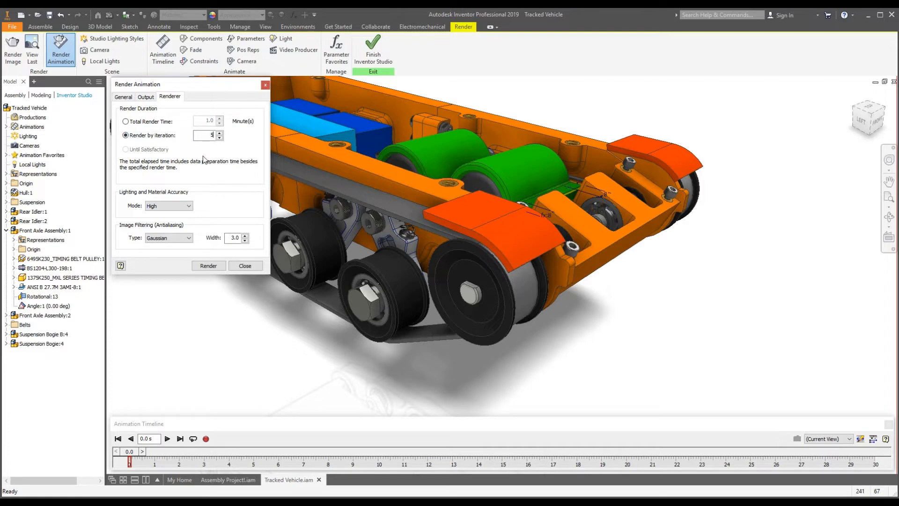
pyautogui.moveTo(216, 275)
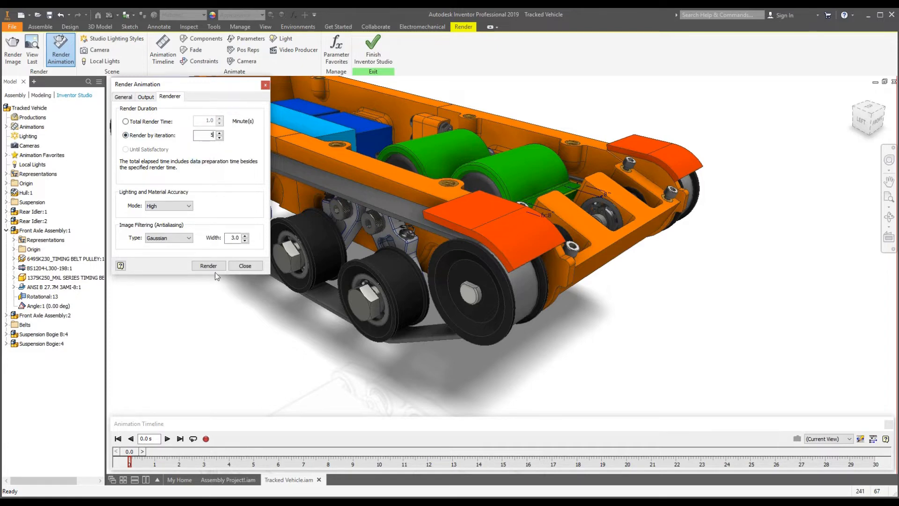
pyautogui.click(208, 265)
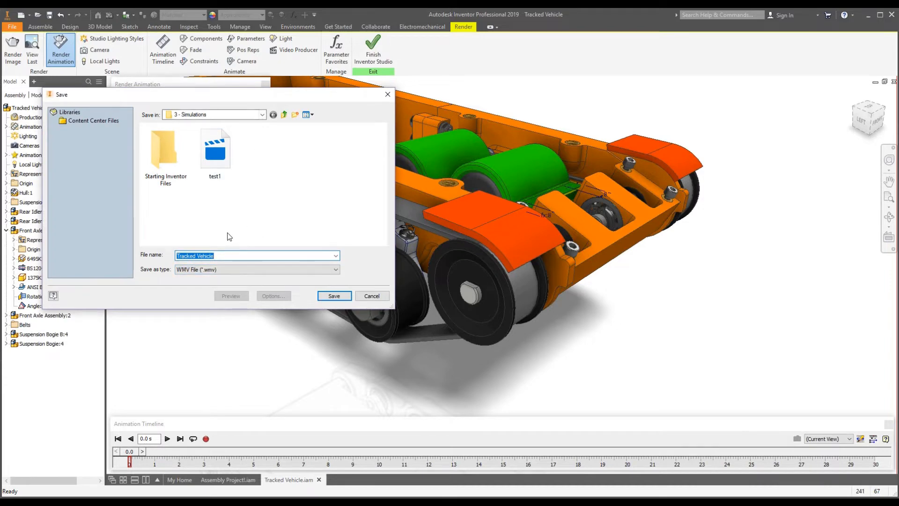
# Step: Save the movie file as Test 2
pyautogui.write('Test 2')
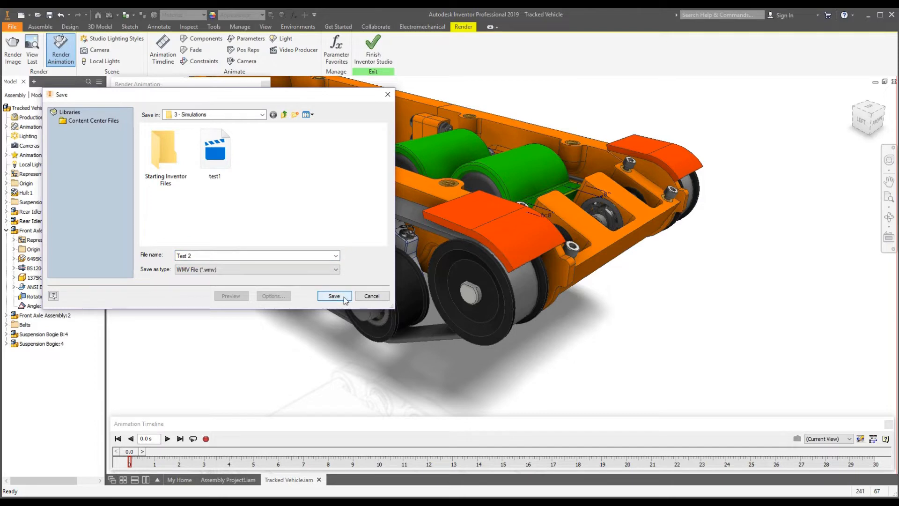
pyautogui.click(334, 296)
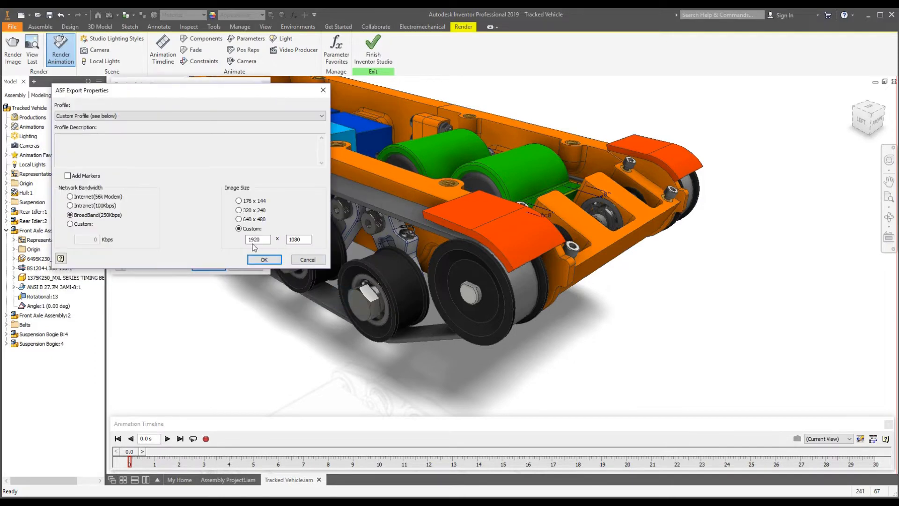
pyautogui.moveTo(233, 246)
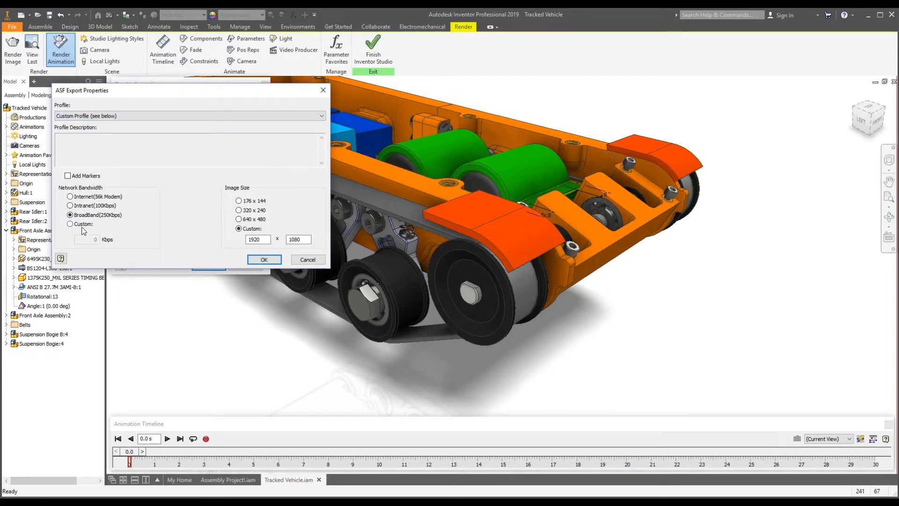
# Step: Try a custom 500 Kbps bandwidth, then keep BroadBand with a custom 1920 × 1080 image size
pyautogui.click(70, 224)
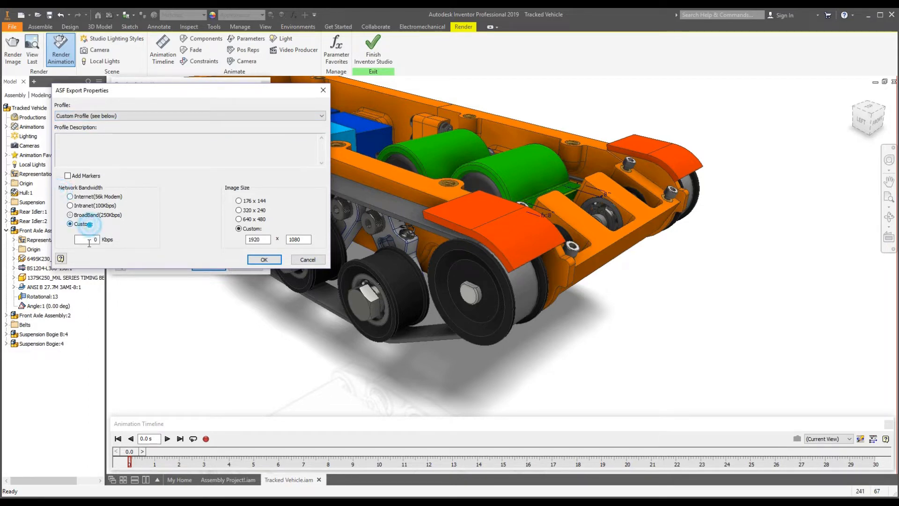
pyautogui.write('500')
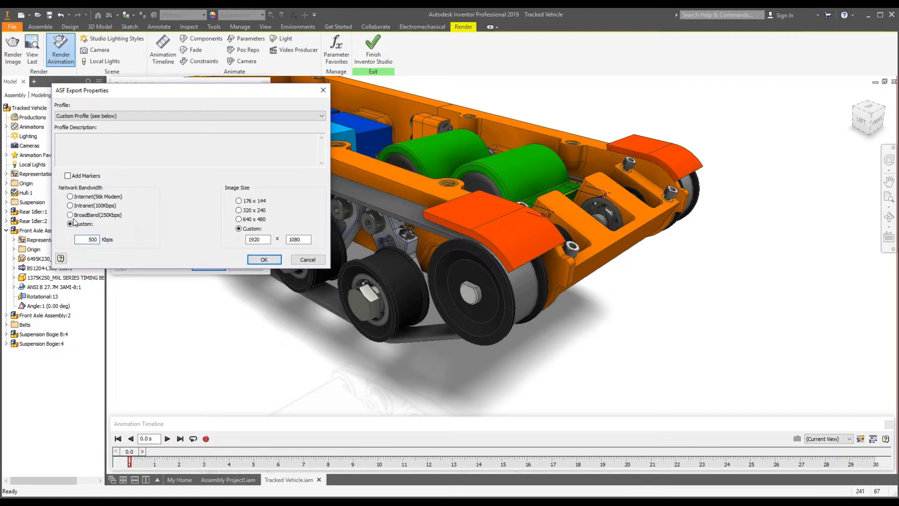
pyautogui.click(70, 214)
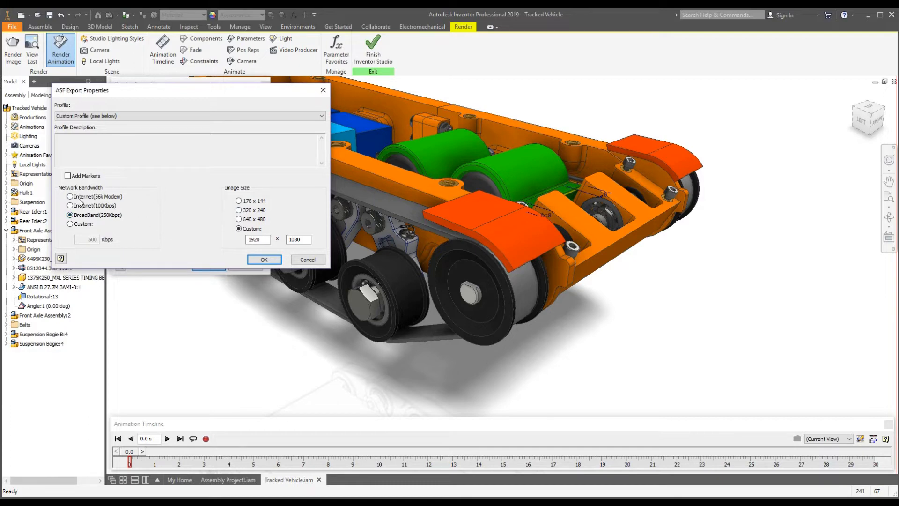
pyautogui.moveTo(167, 221)
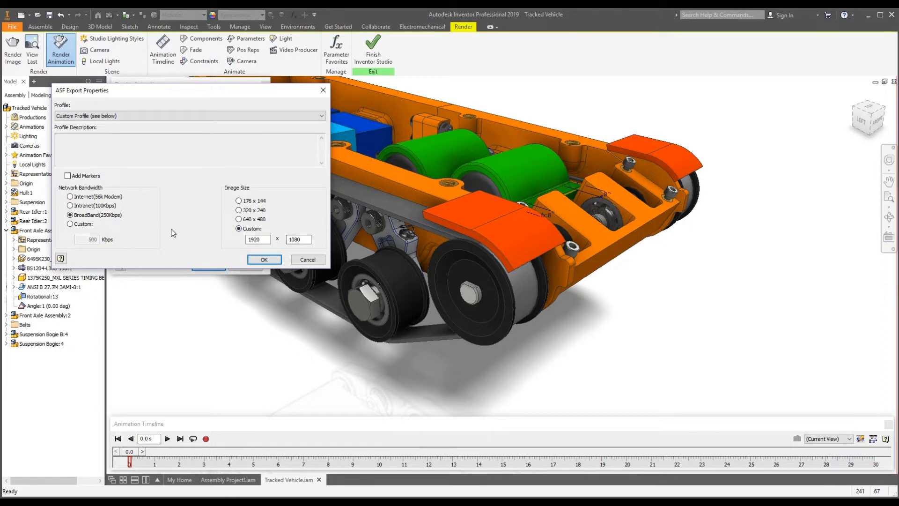
pyautogui.moveTo(163, 223)
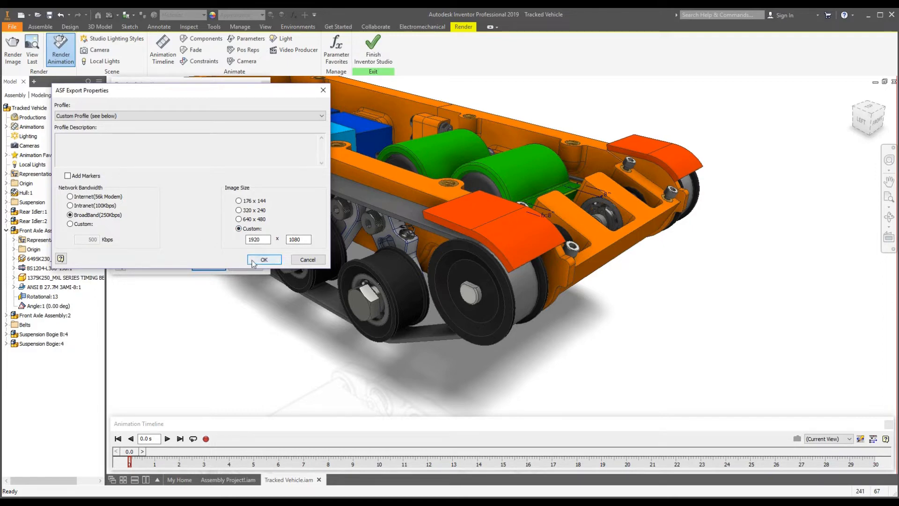
pyautogui.click(256, 238)
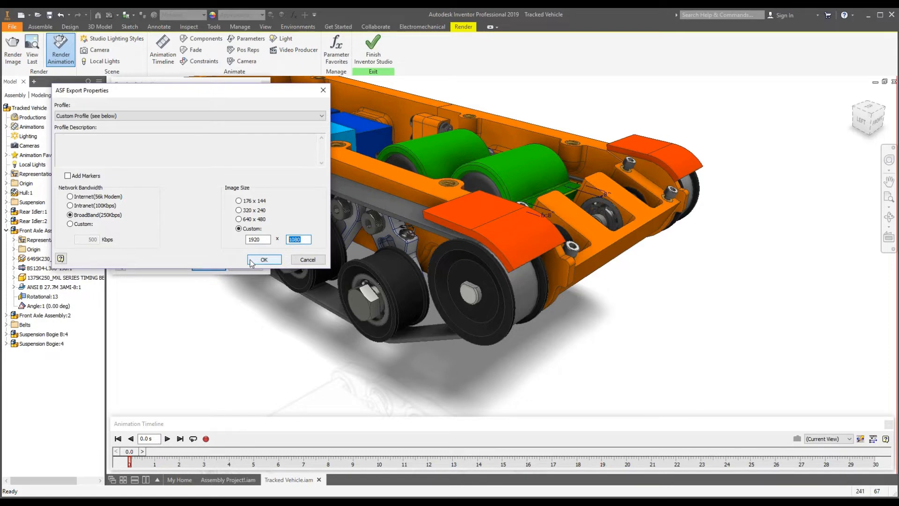
# Step: Confirm the ASF export properties and let the movie render run
pyautogui.click(265, 259)
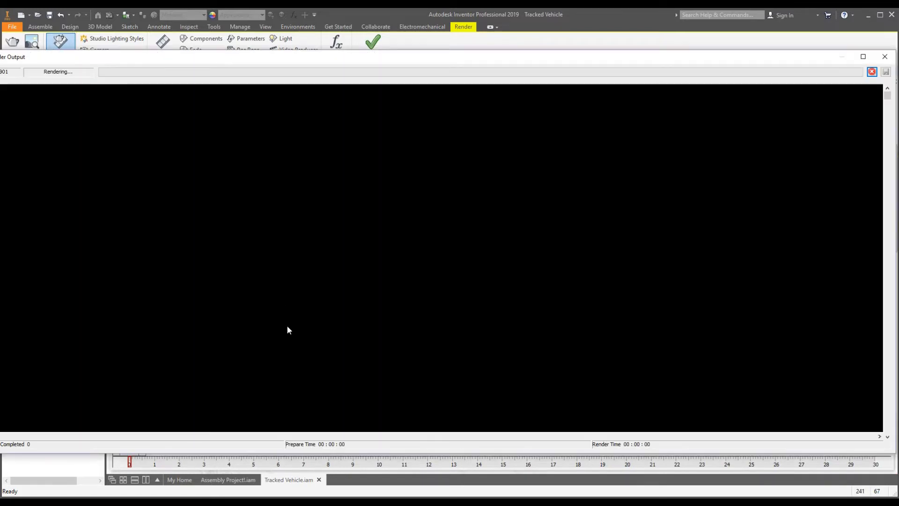
pyautogui.moveTo(384, 344)
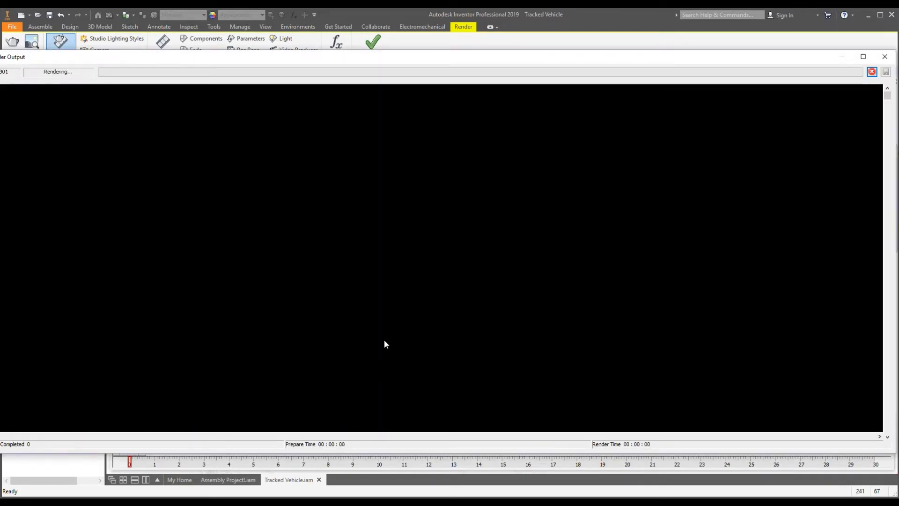
pyautogui.moveTo(469, 63)
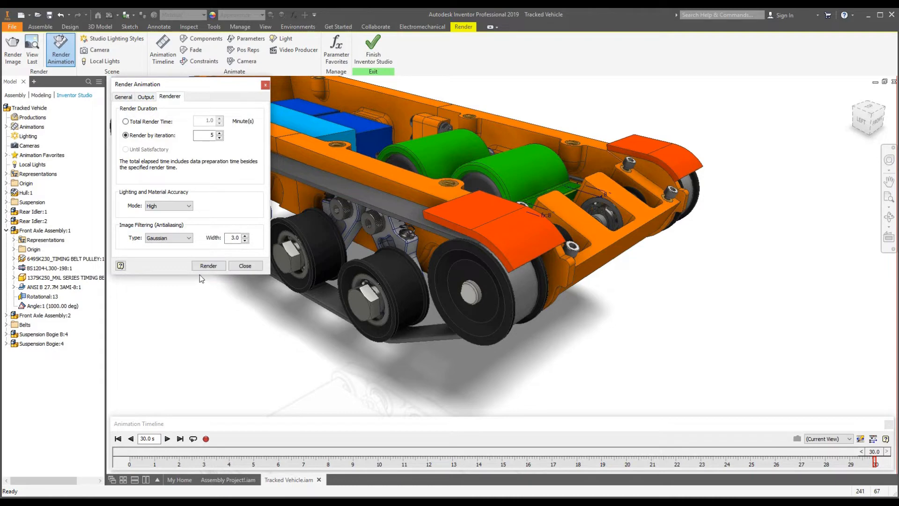
# Step: Re-render over Test 2 at 640 × 480 and cancel it partway through
pyautogui.click(208, 265)
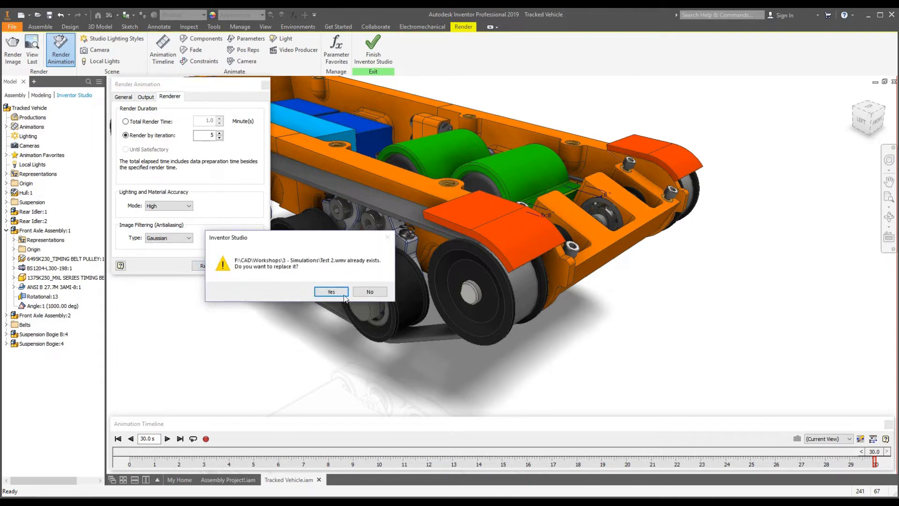
pyautogui.click(330, 291)
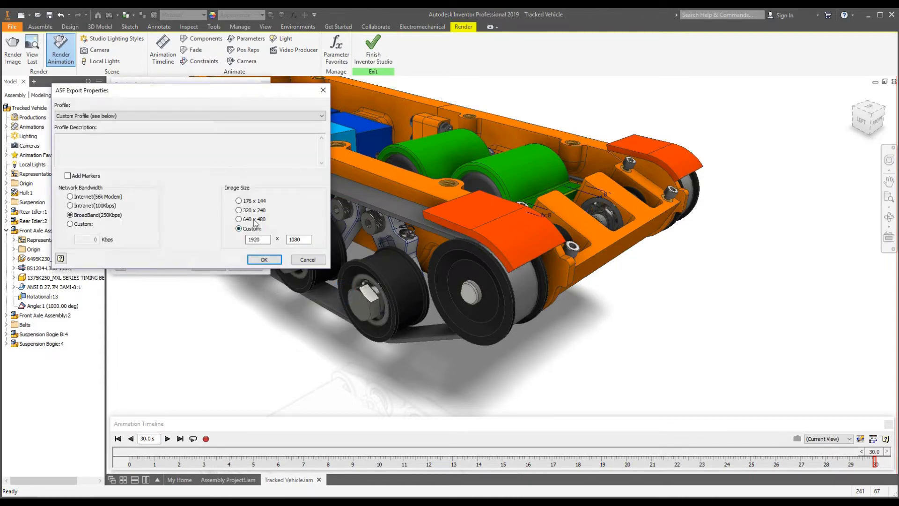
pyautogui.click(238, 220)
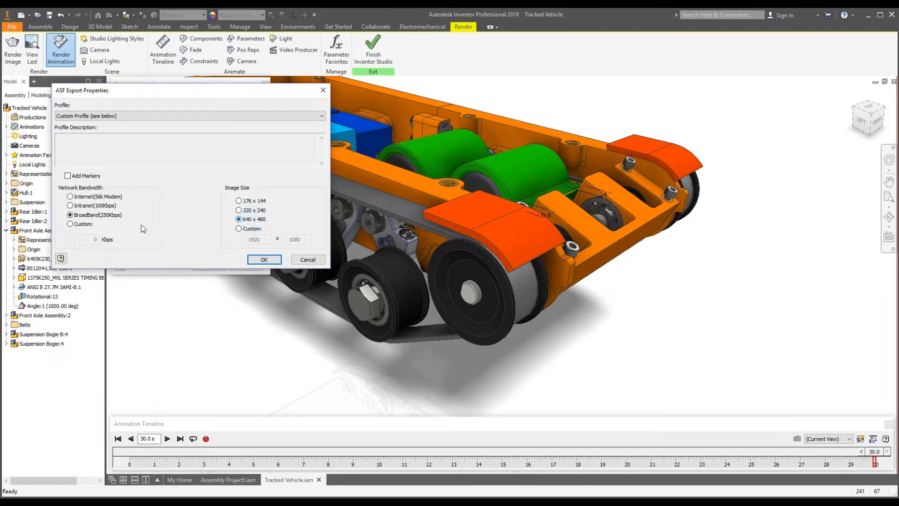
pyautogui.click(264, 259)
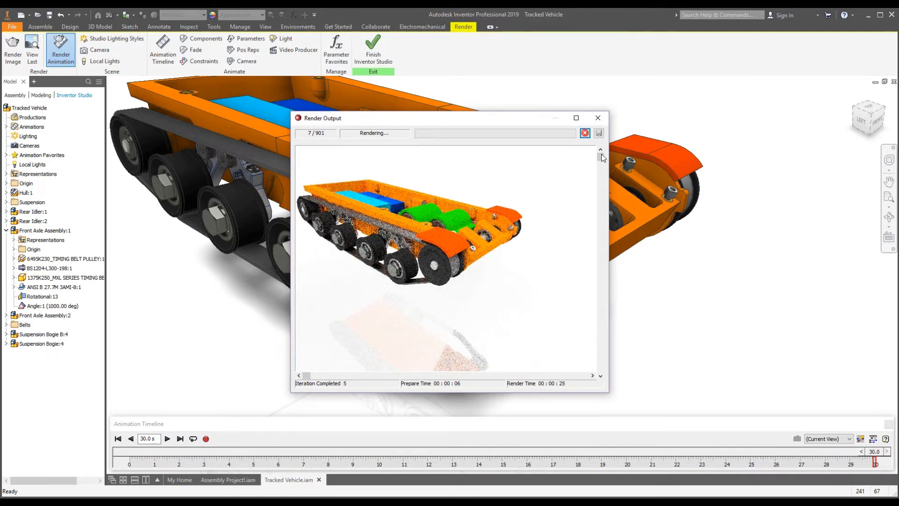
pyautogui.moveTo(585, 132)
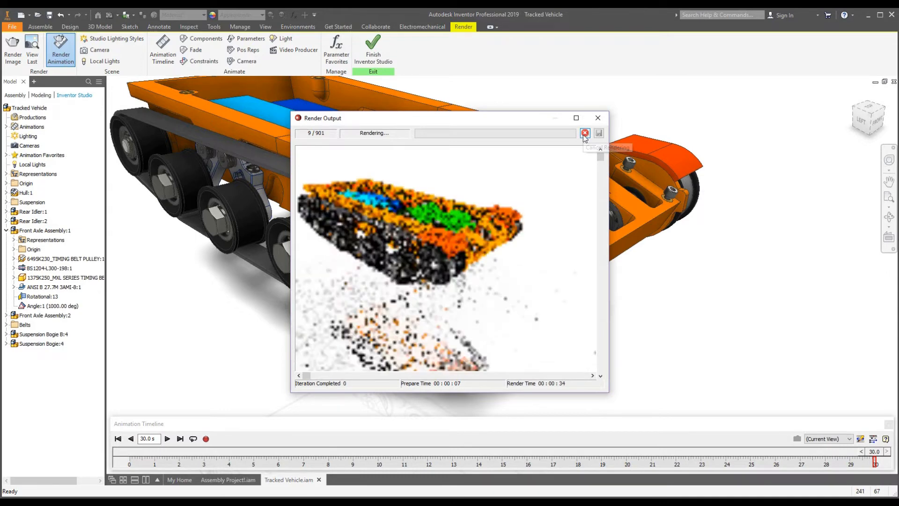
pyautogui.click(585, 133)
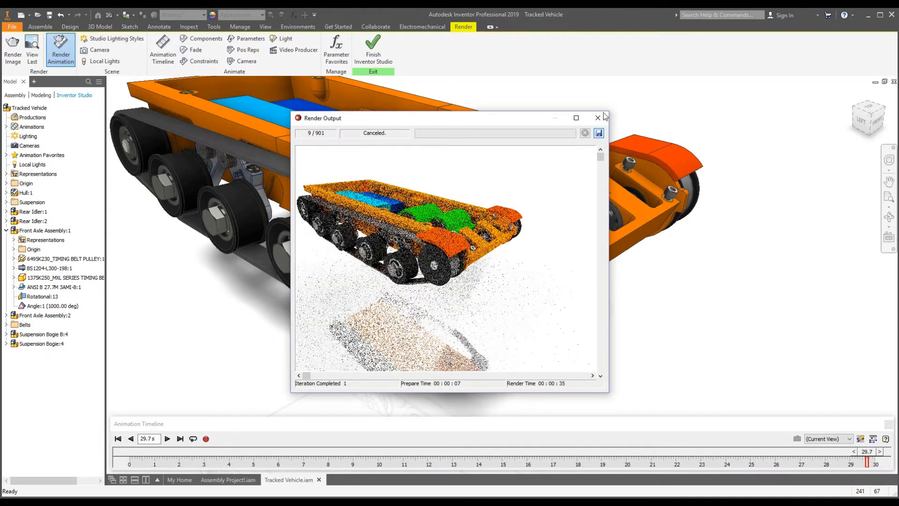
pyautogui.moveTo(598, 118)
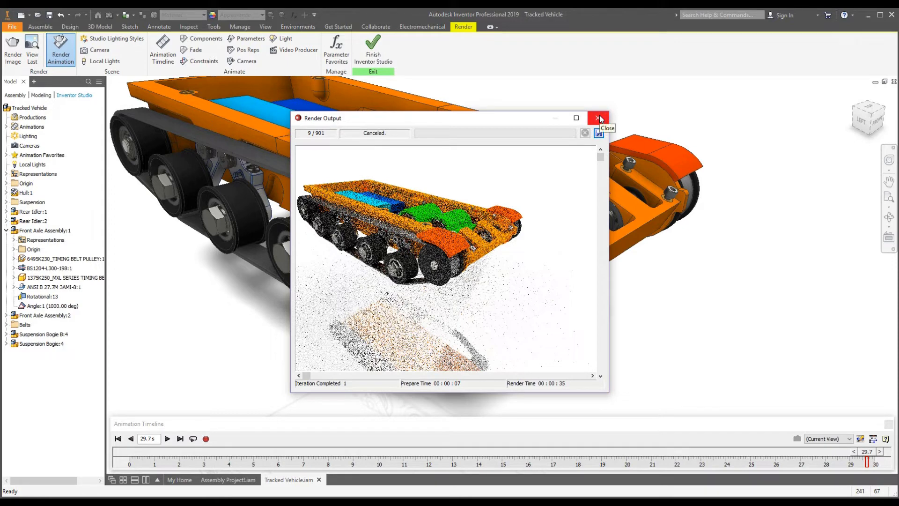
pyautogui.moveTo(172, 374)
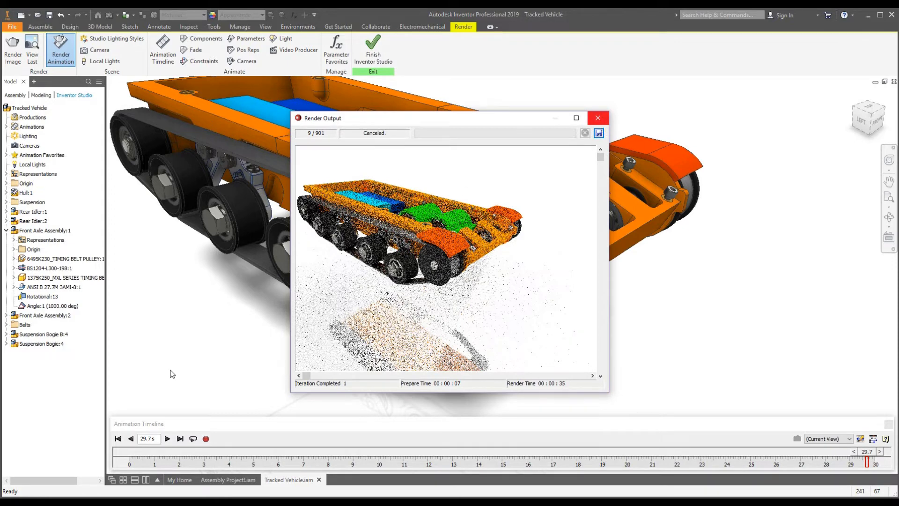
pyautogui.click(598, 118)
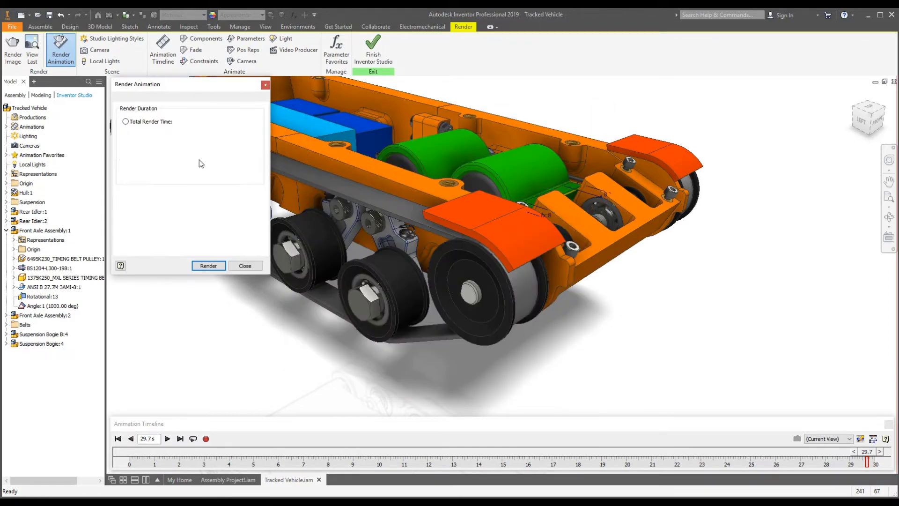
pyautogui.click(244, 265)
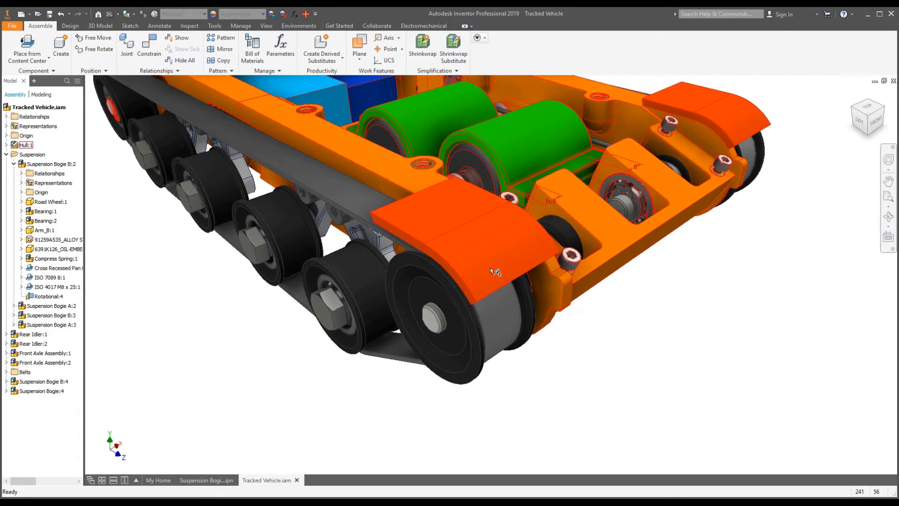
pyautogui.click(494, 271)
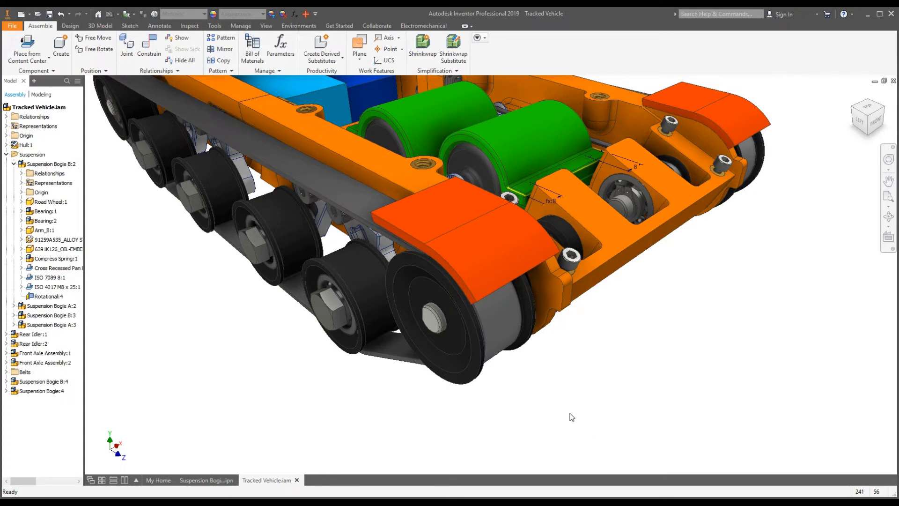
pyautogui.moveTo(498, 402)
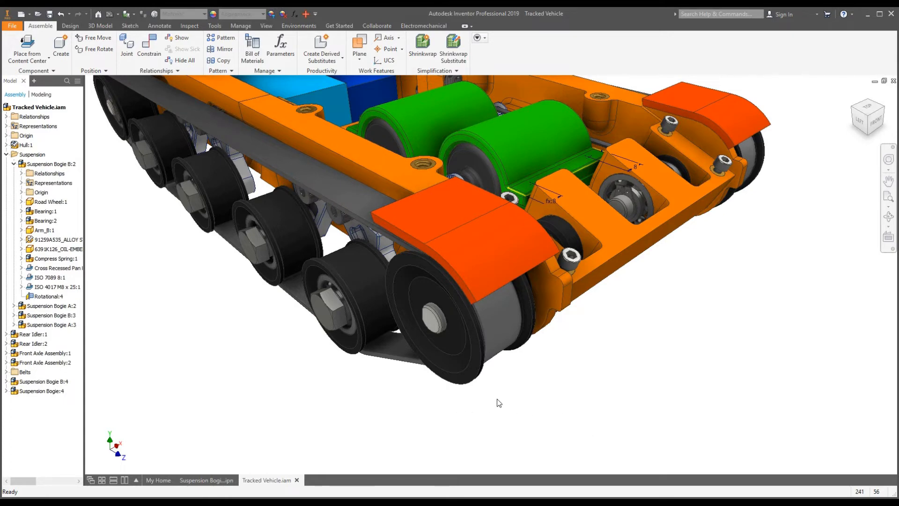
pyautogui.moveTo(454, 388)
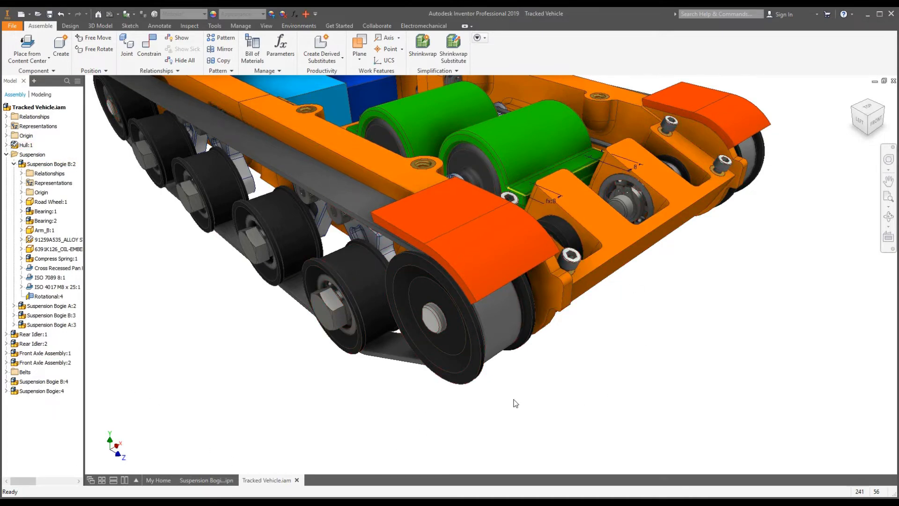
pyautogui.moveTo(827, 350)
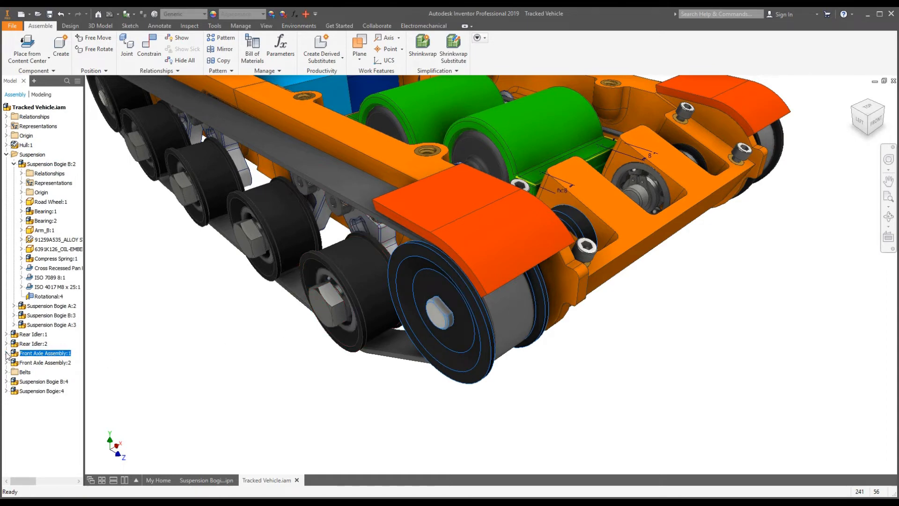
pyautogui.click(6, 353)
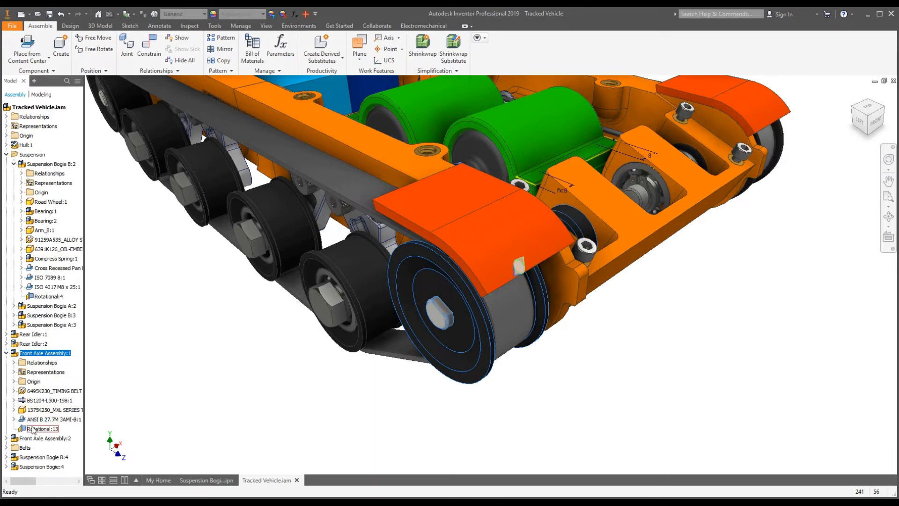
pyautogui.click(43, 428)
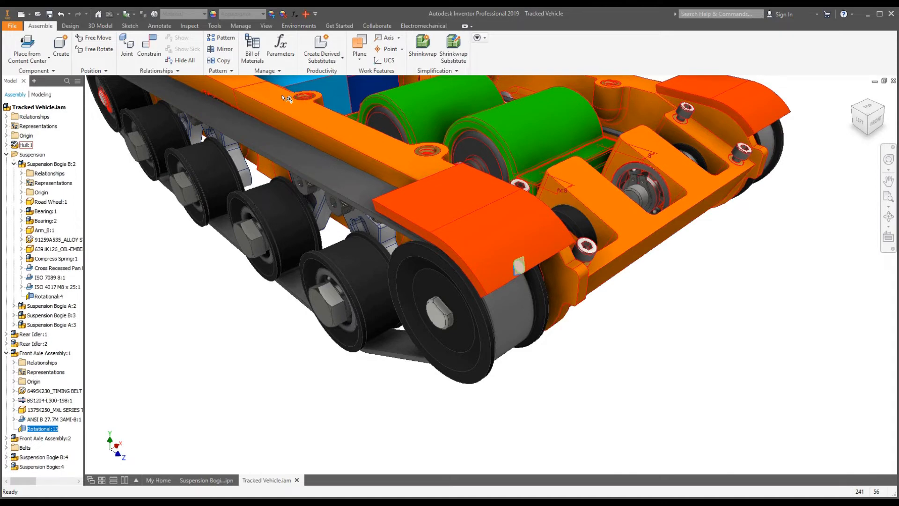
# Step: Enter the Dynamic Simulation environment and move the playback window aside
pyautogui.click(299, 25)
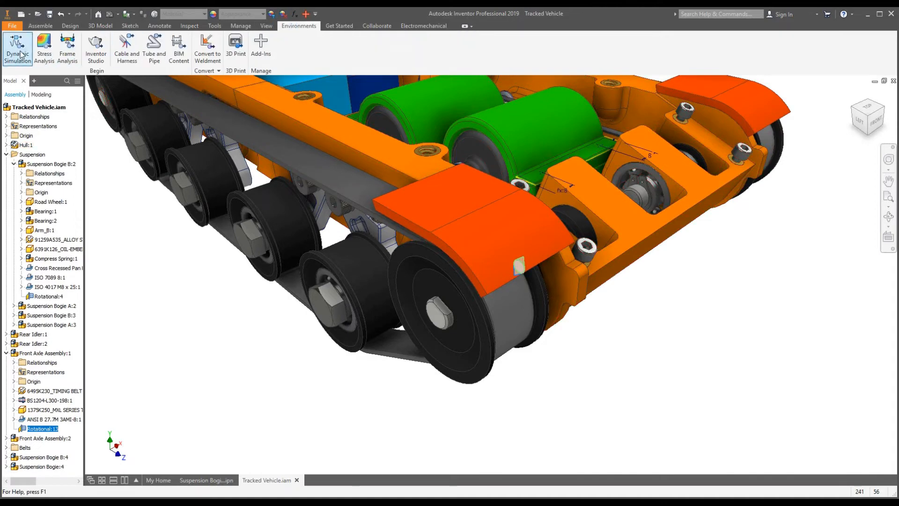
pyautogui.click(17, 49)
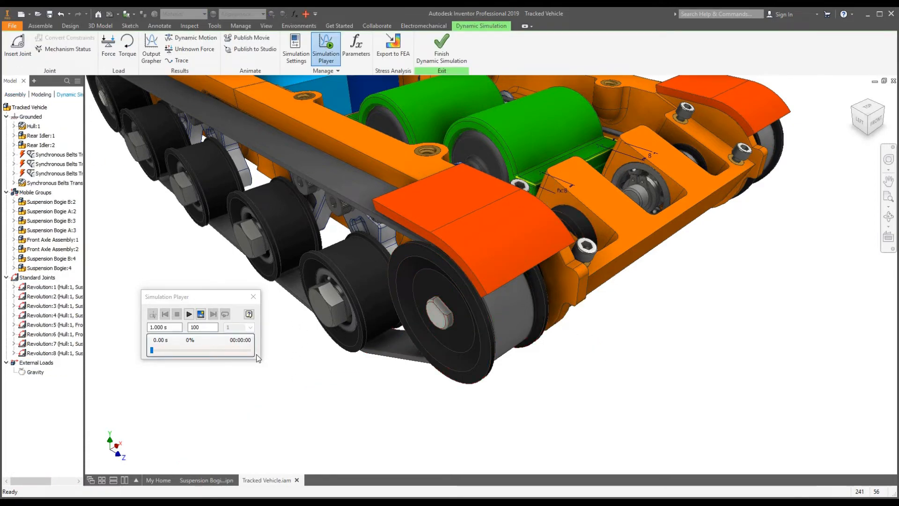
pyautogui.moveTo(348, 336)
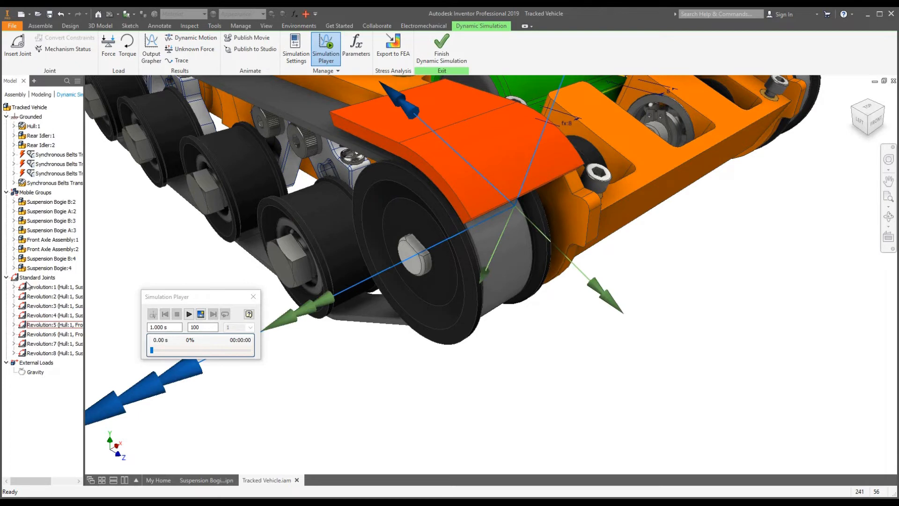
pyautogui.click(38, 277)
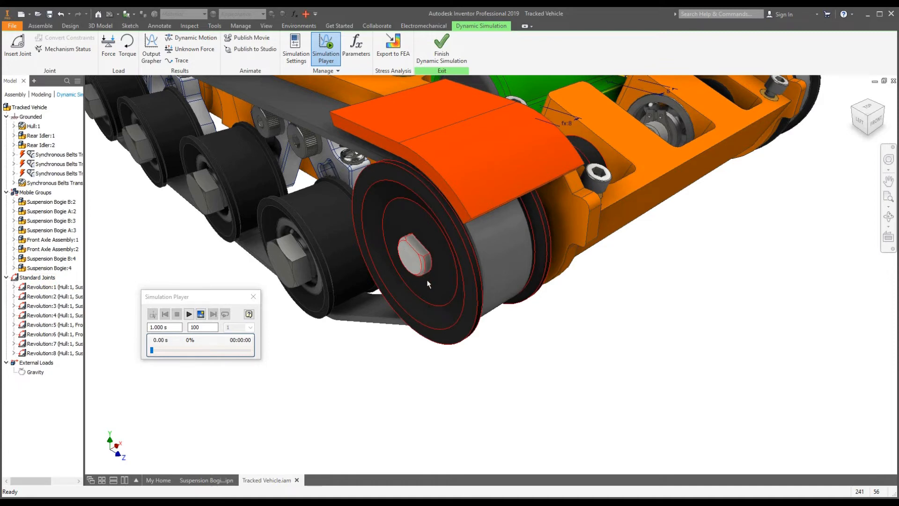
pyautogui.moveTo(406, 289)
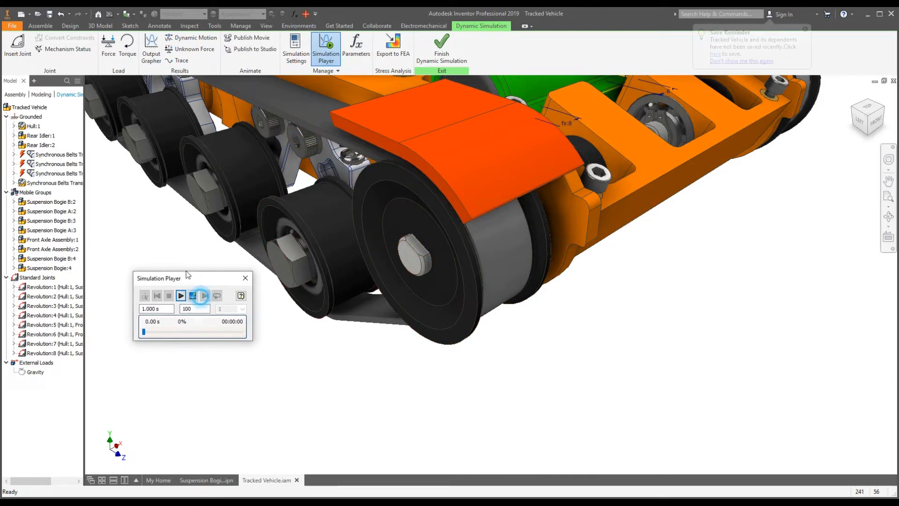
pyautogui.moveTo(159, 279); pyautogui.dragTo(121, 251)
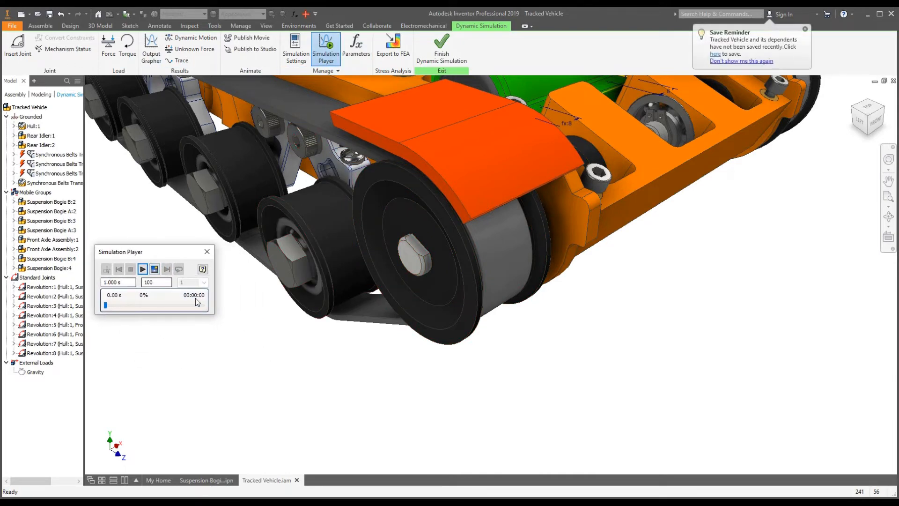
pyautogui.moveTo(326, 48)
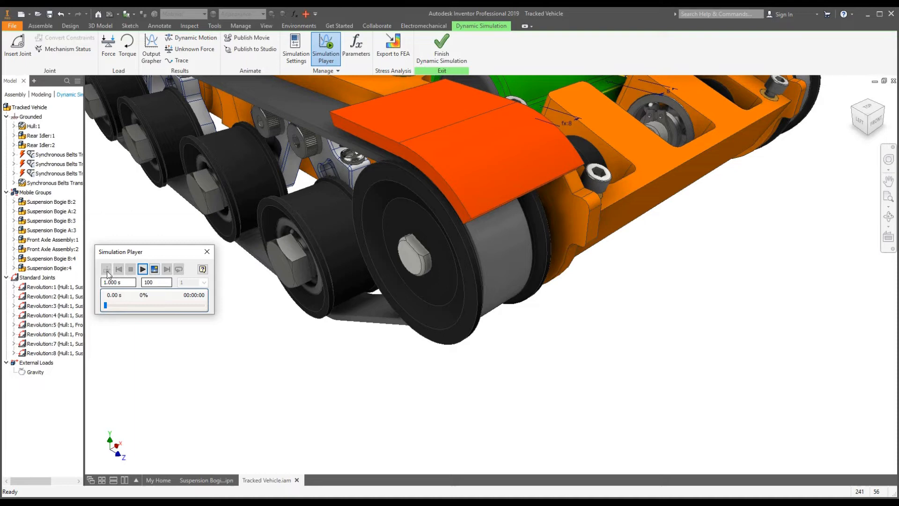
pyautogui.moveTo(166, 270)
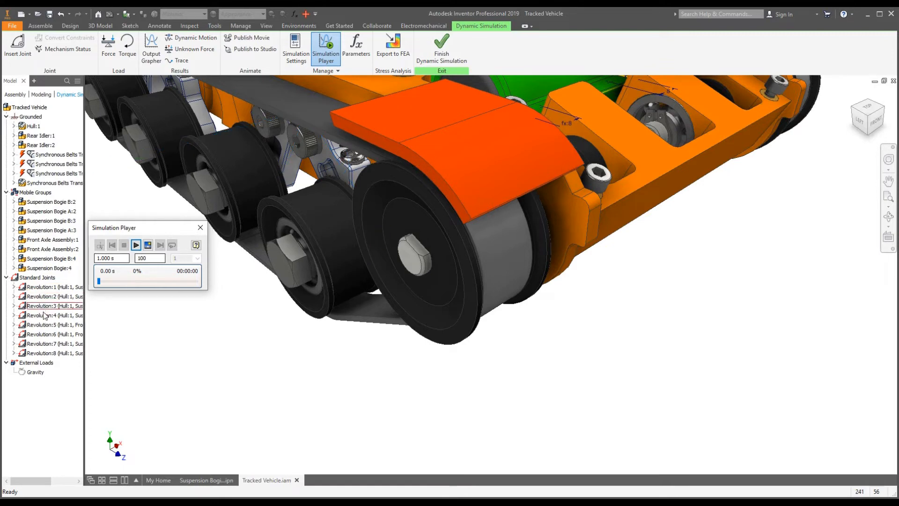
# Step: Select the Revolution:5 joint between Hull:1 and Front Axle Assembly:1 under Standard Joints
pyautogui.click(54, 325)
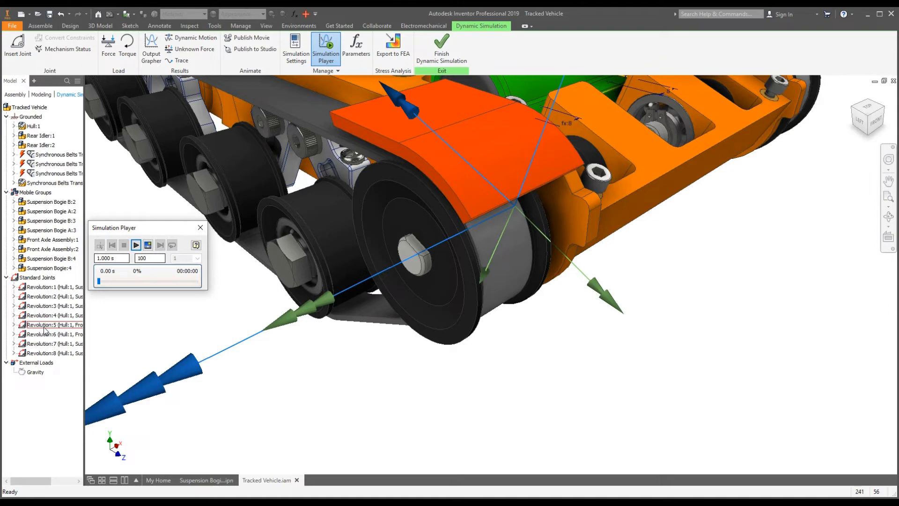
pyautogui.click(54, 324)
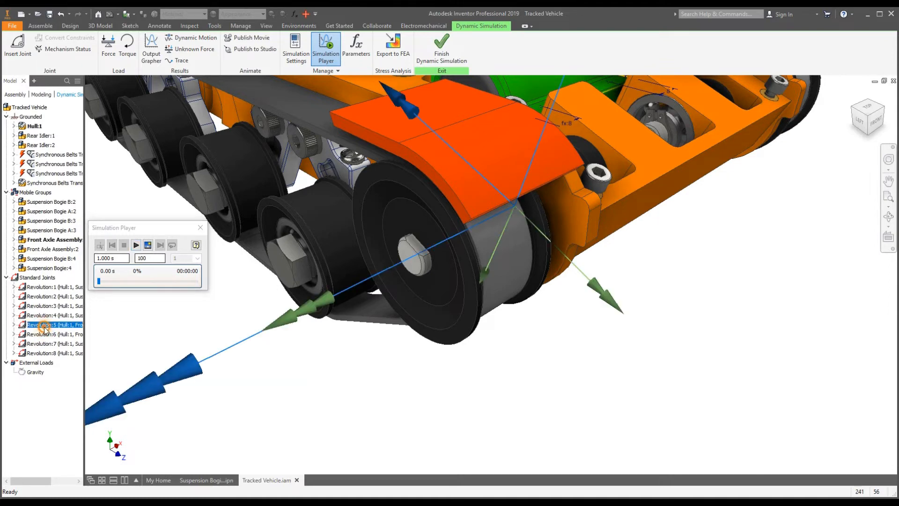
pyautogui.rightClick(52, 324)
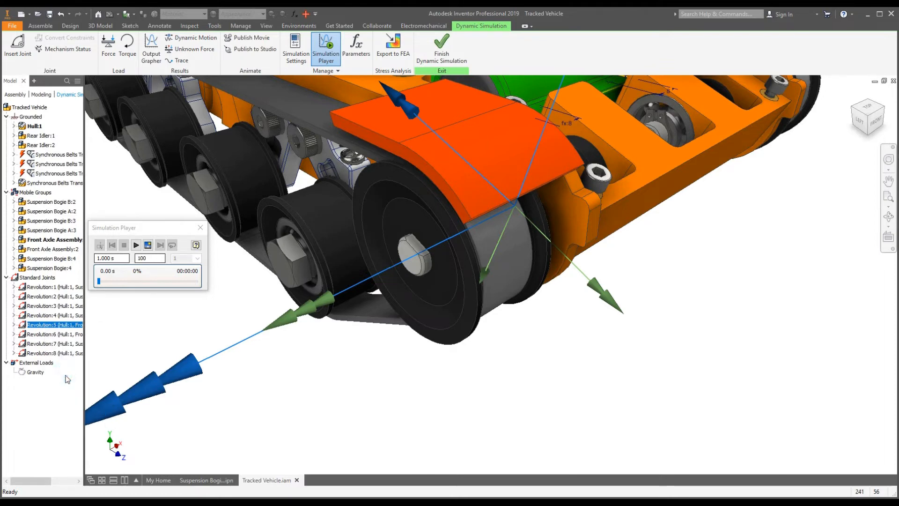
# Step: Bring up the Revolution:5 joint's dof 1 (R) settings
pyautogui.doubleClick(52, 324)
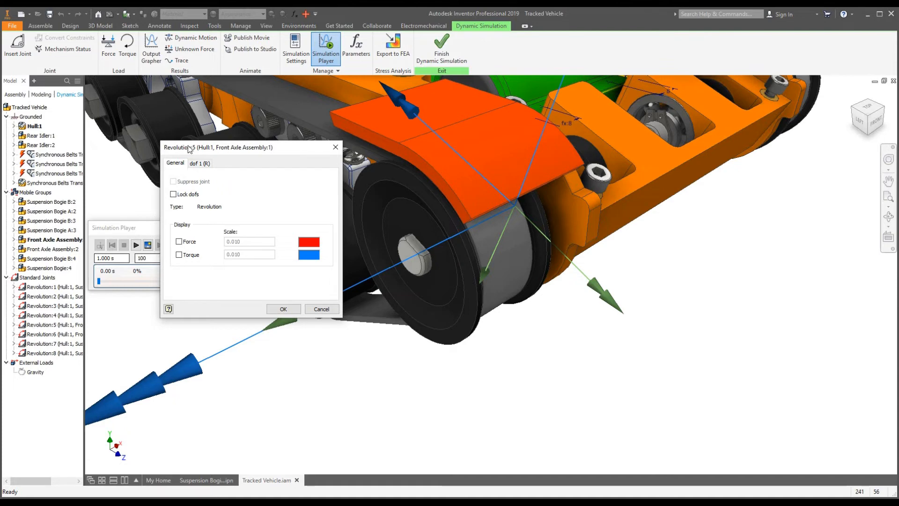
pyautogui.moveTo(203, 169)
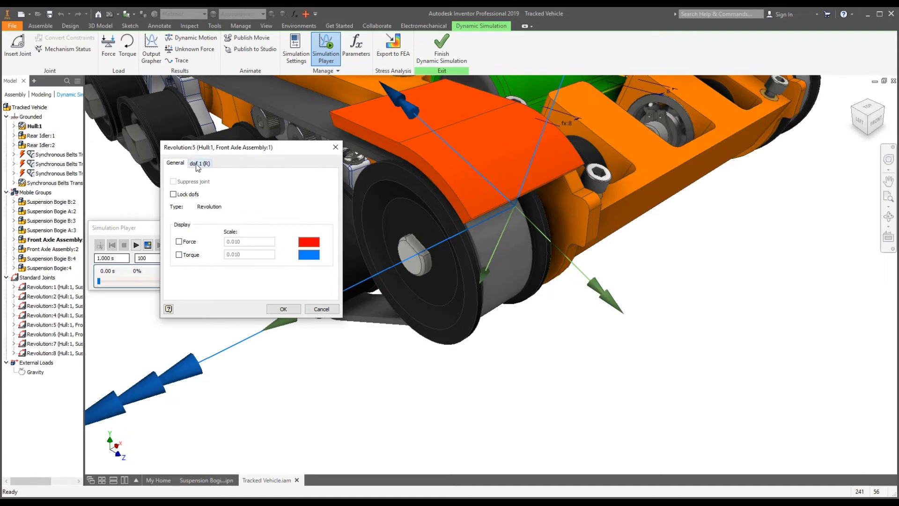
pyautogui.click(199, 163)
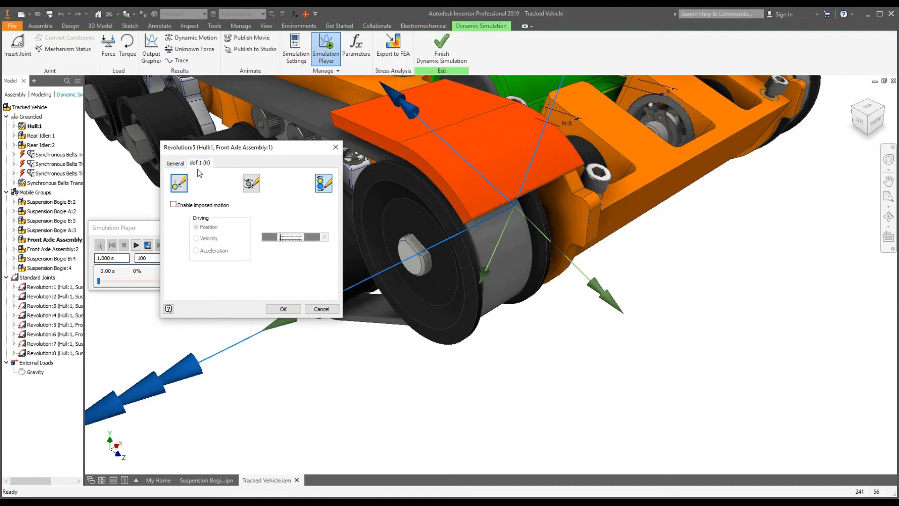
pyautogui.moveTo(251, 184)
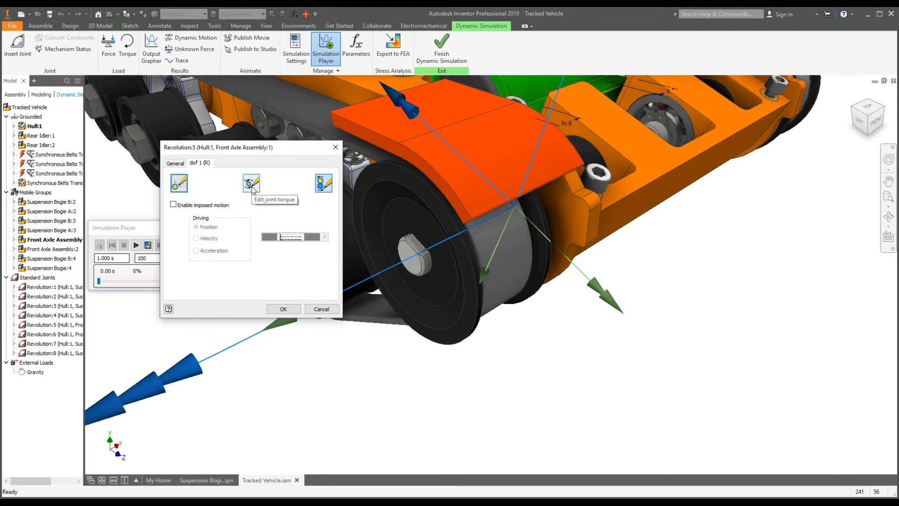
pyautogui.moveTo(246, 192)
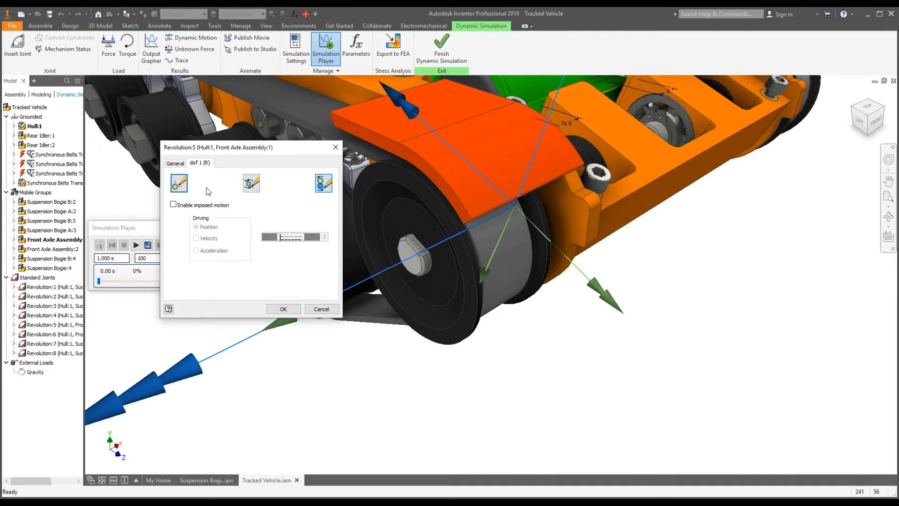
pyautogui.moveTo(179, 183)
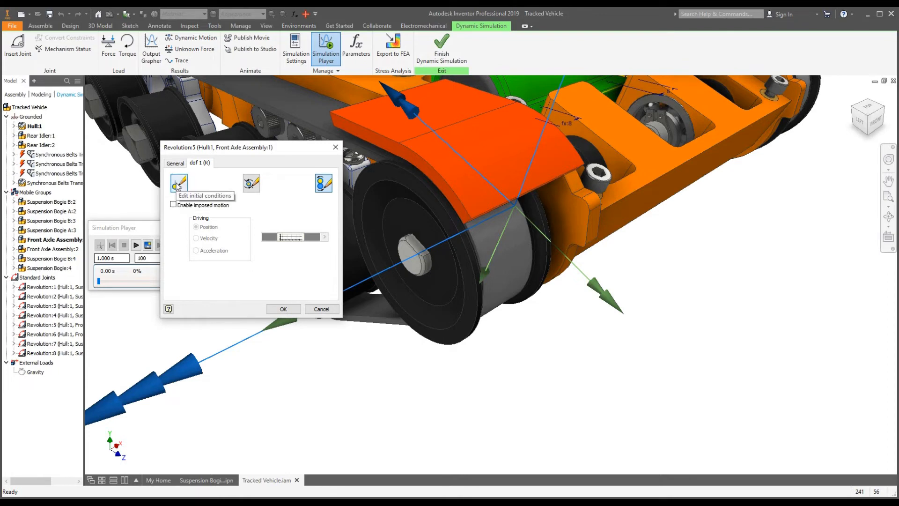
pyautogui.moveTo(200, 214)
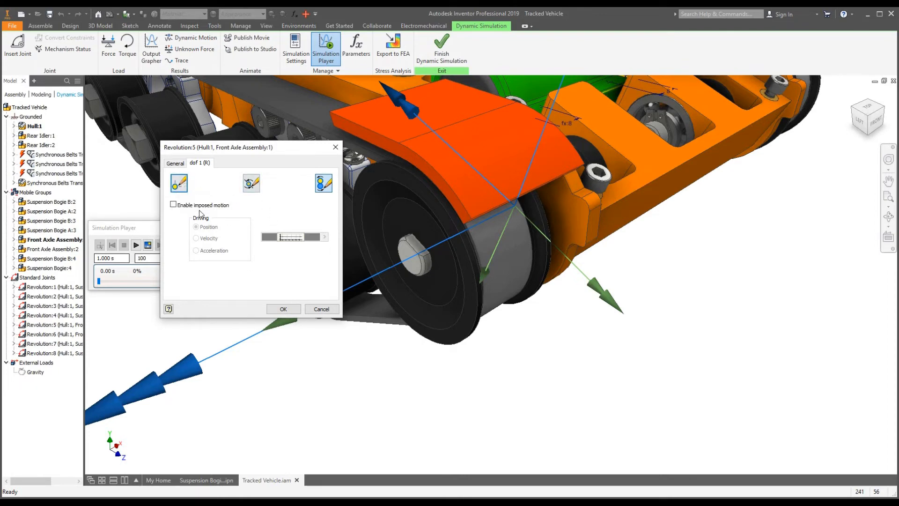
pyautogui.moveTo(323, 183)
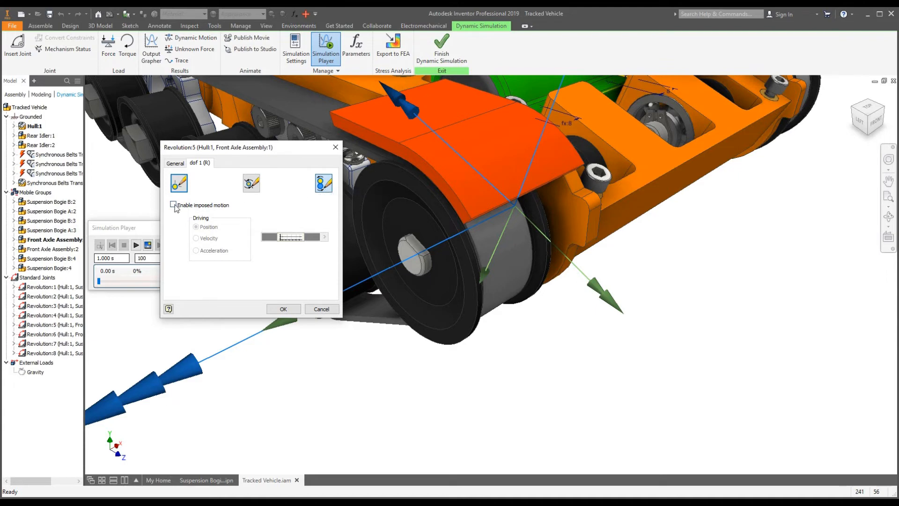
# Step: Enable imposed motion on the joint, driving by Position rather than velocity
pyautogui.click(173, 205)
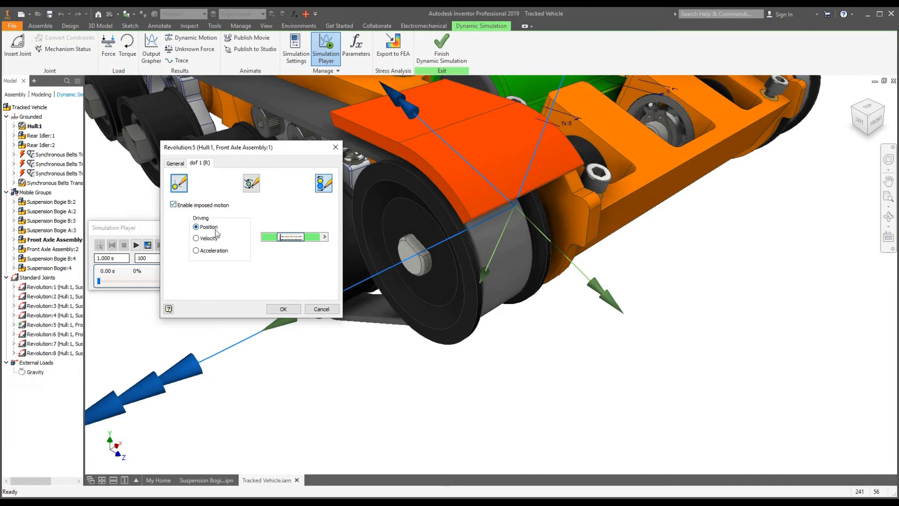
pyautogui.click(195, 238)
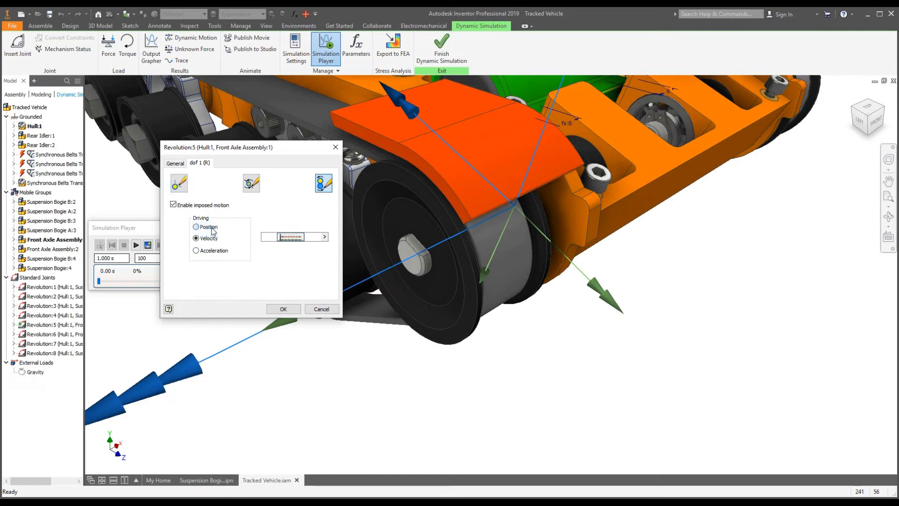
pyautogui.click(196, 227)
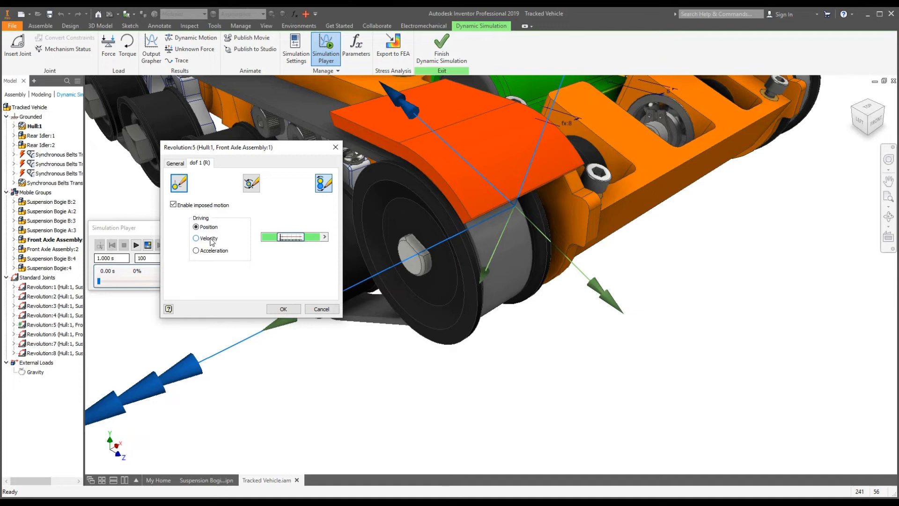
pyautogui.click(196, 226)
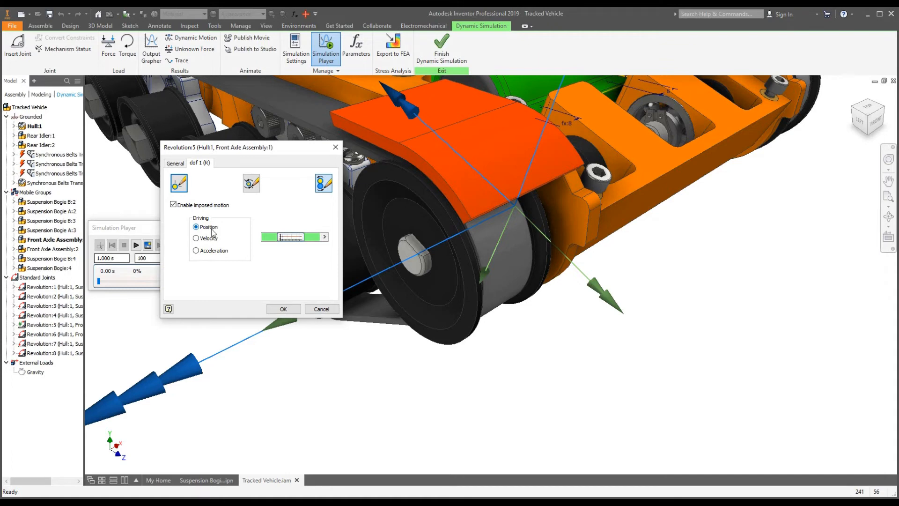
pyautogui.moveTo(295, 237)
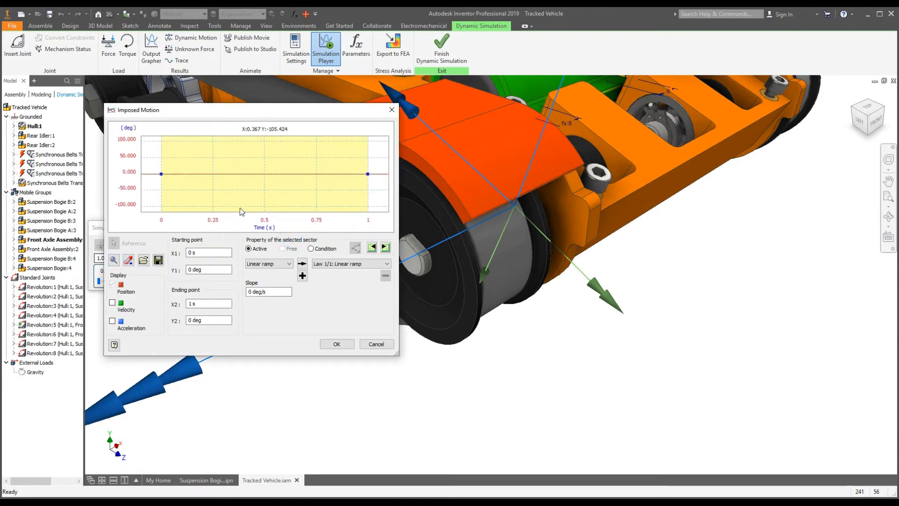
pyautogui.moveTo(369, 175)
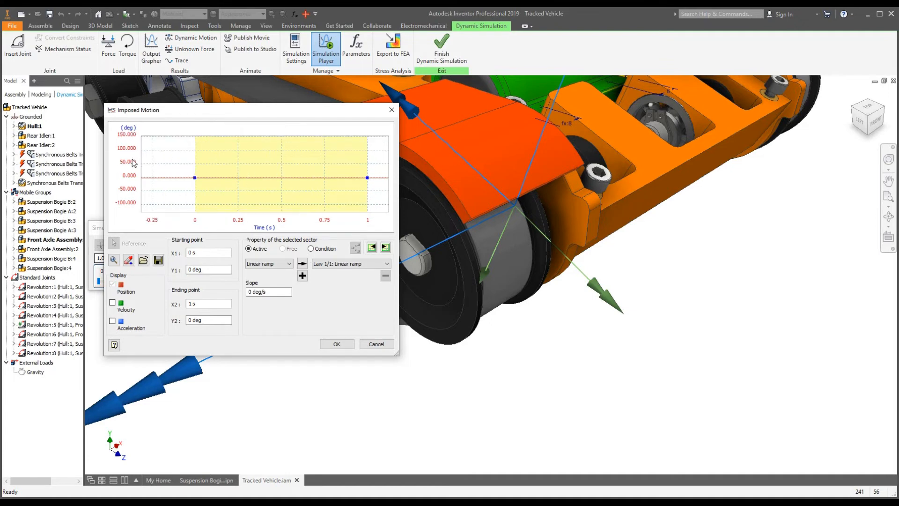
pyautogui.moveTo(144, 188)
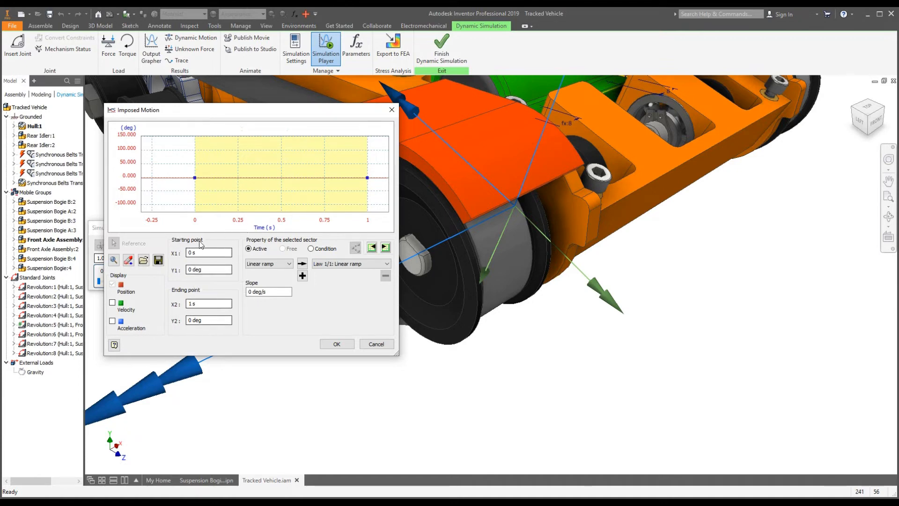
pyautogui.moveTo(207, 356)
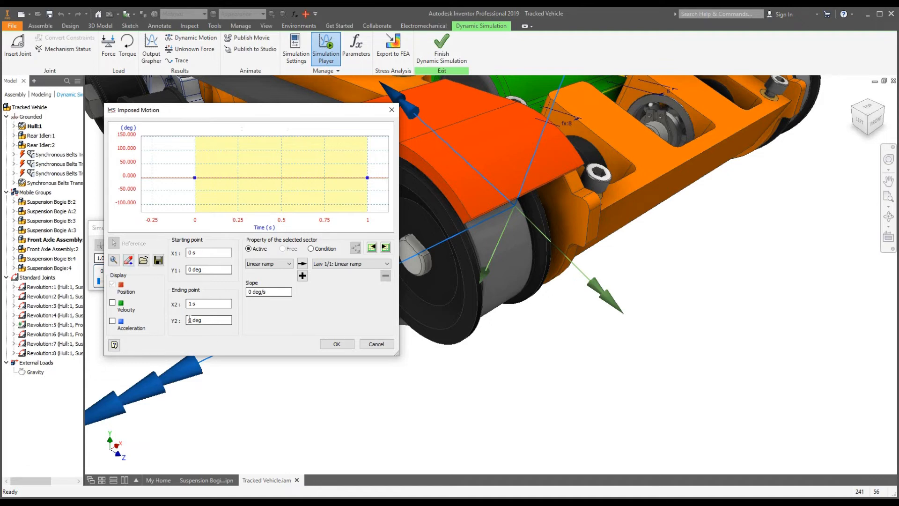
pyautogui.moveTo(207, 320)
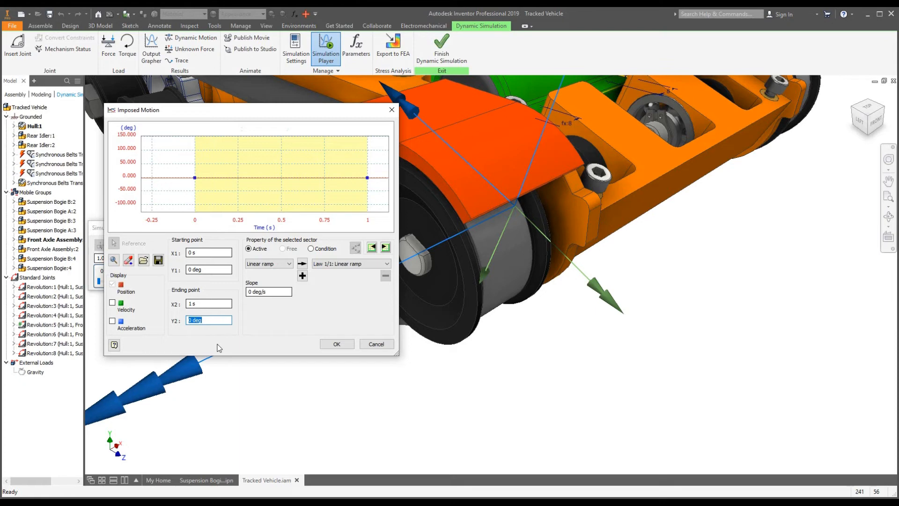
# Step: Enter 720 deg as the linear ramp's end value at 2 s
pyautogui.write('72')
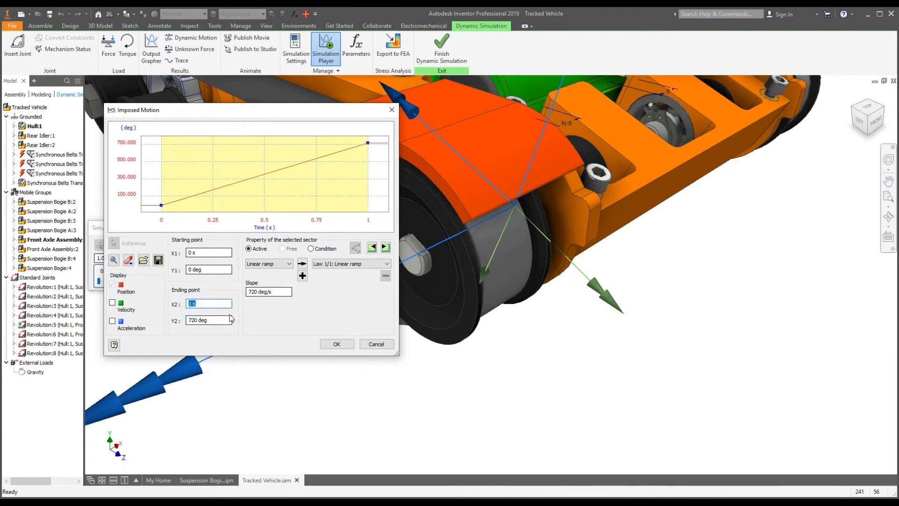
pyautogui.moveTo(259, 335)
pyautogui.write('2')
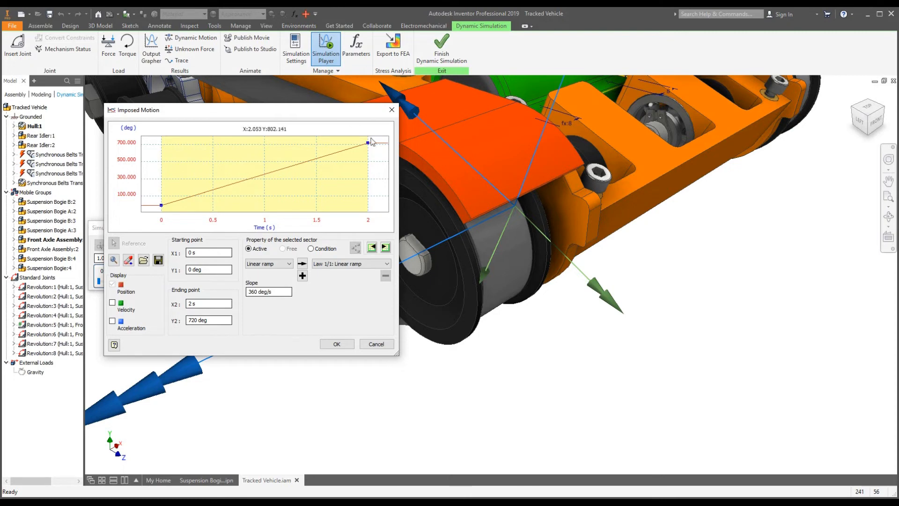
pyautogui.moveTo(288, 259)
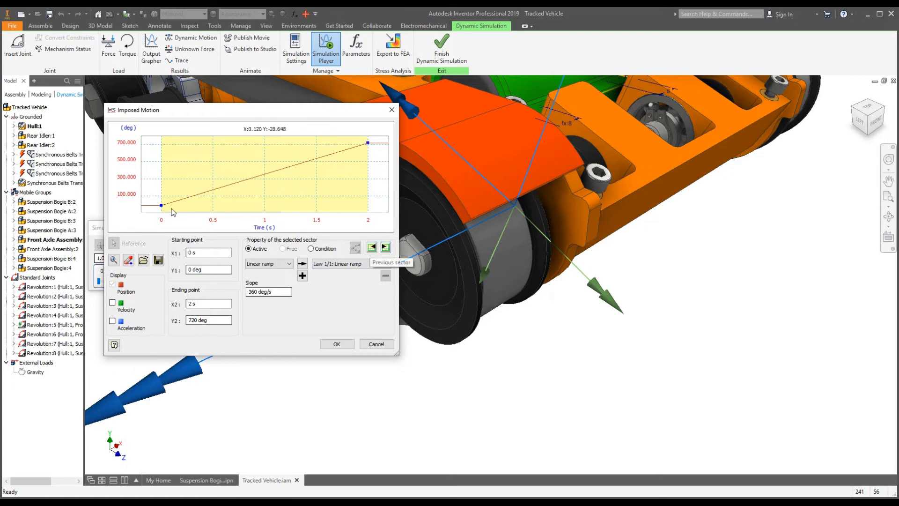
pyautogui.moveTo(169, 236)
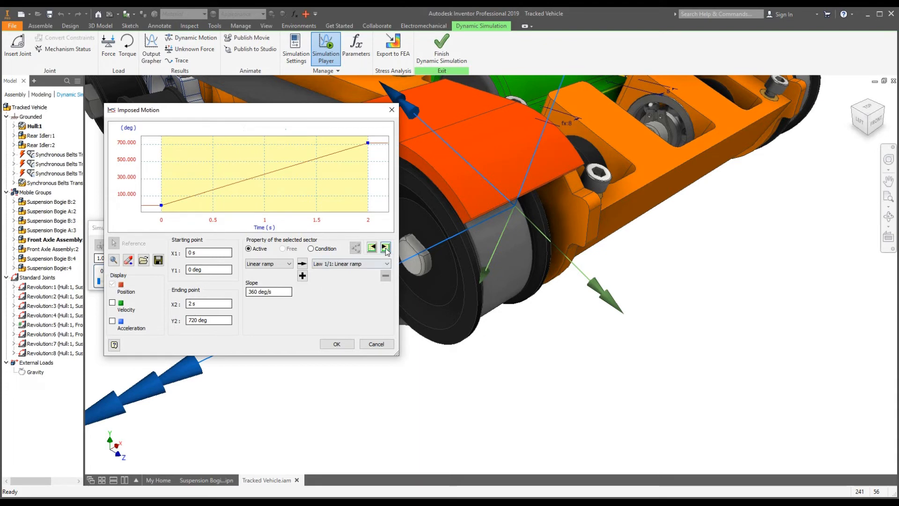
# Step: Add a sector after the last point holding 720 deg constant out to X2 = 3 s
pyautogui.click(385, 247)
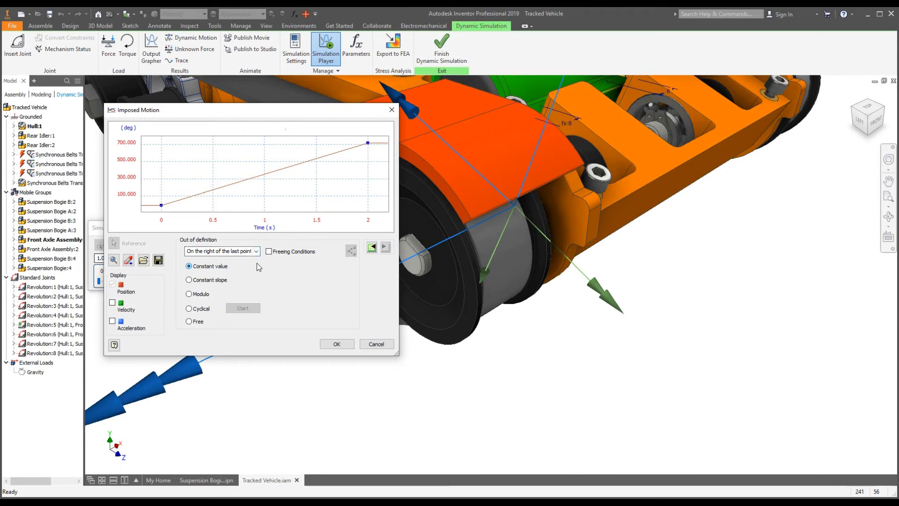
pyautogui.moveTo(222, 269)
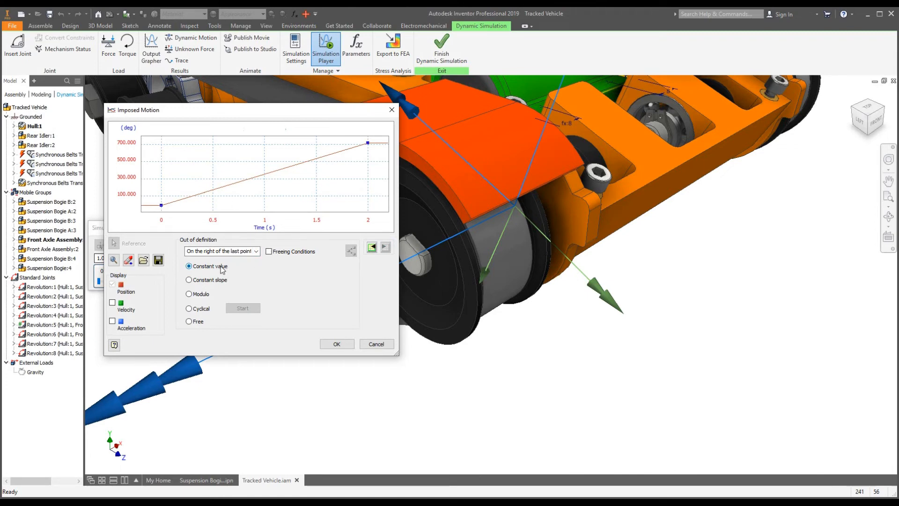
pyautogui.click(255, 251)
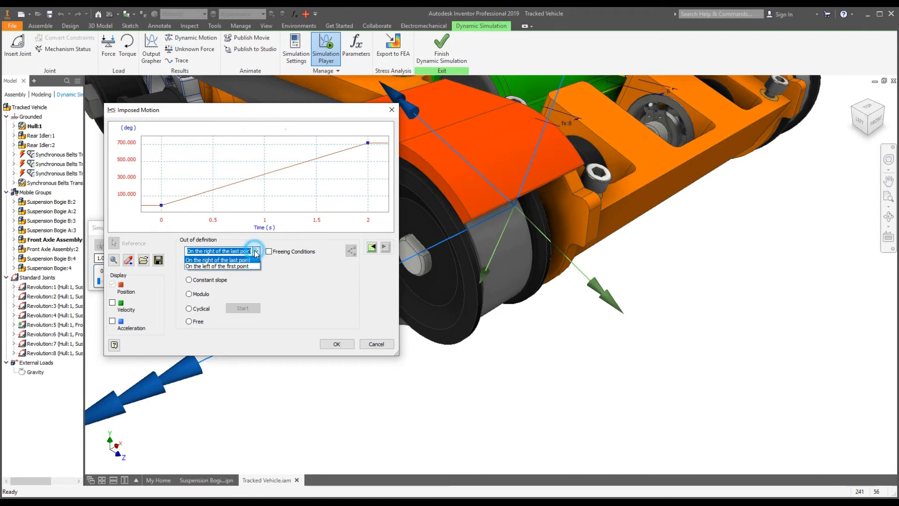
pyautogui.click(218, 251)
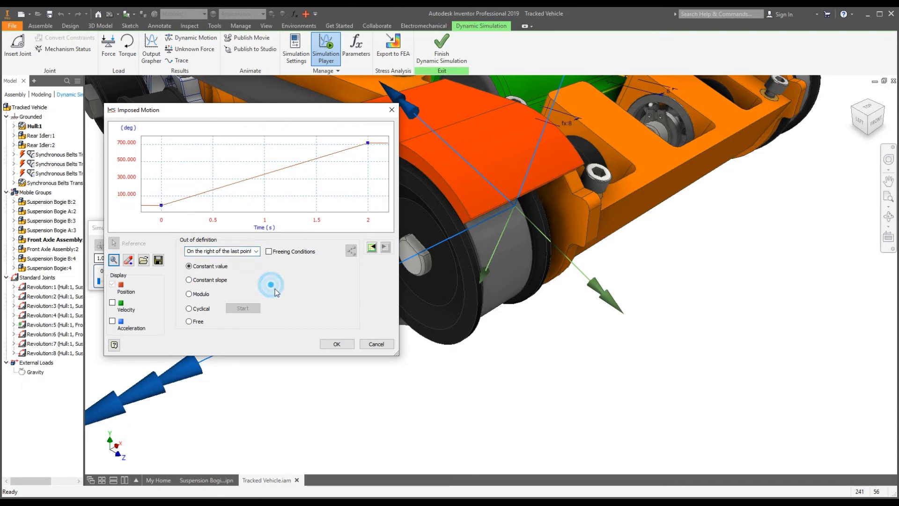
pyautogui.click(336, 344)
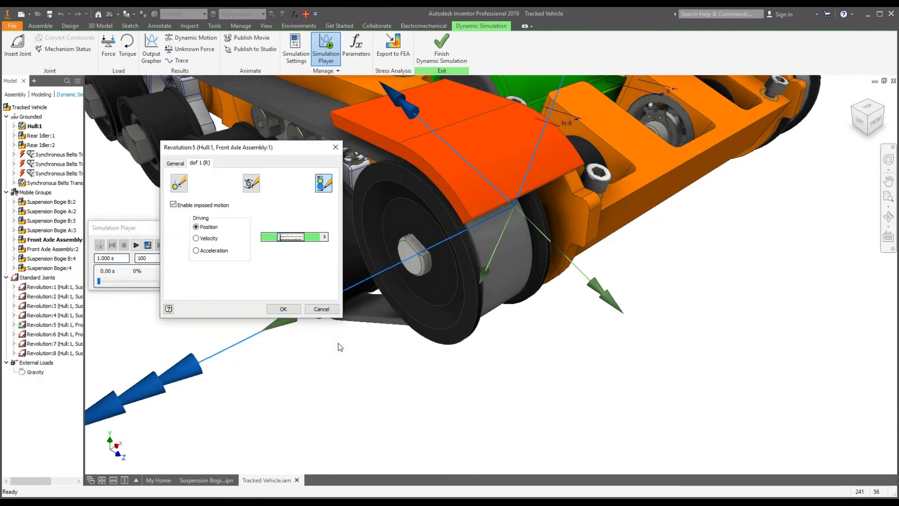
pyautogui.click(295, 236)
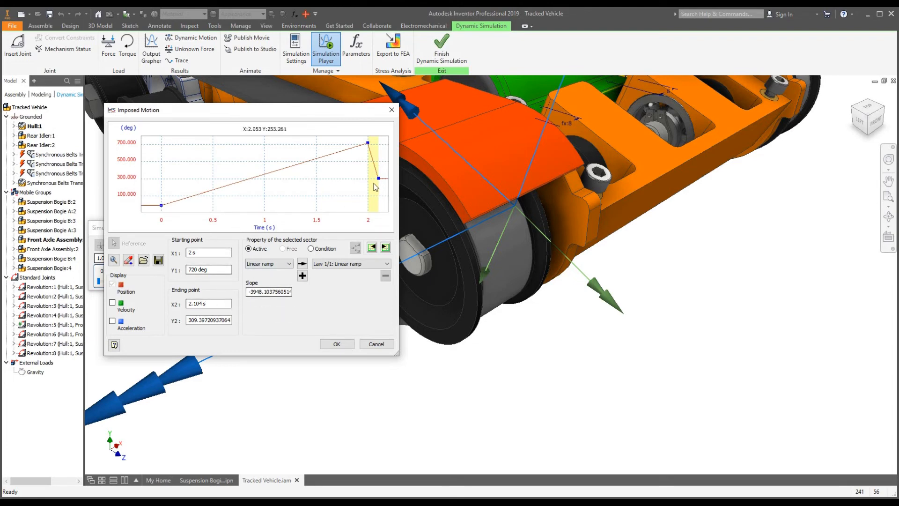
pyautogui.moveTo(290, 226)
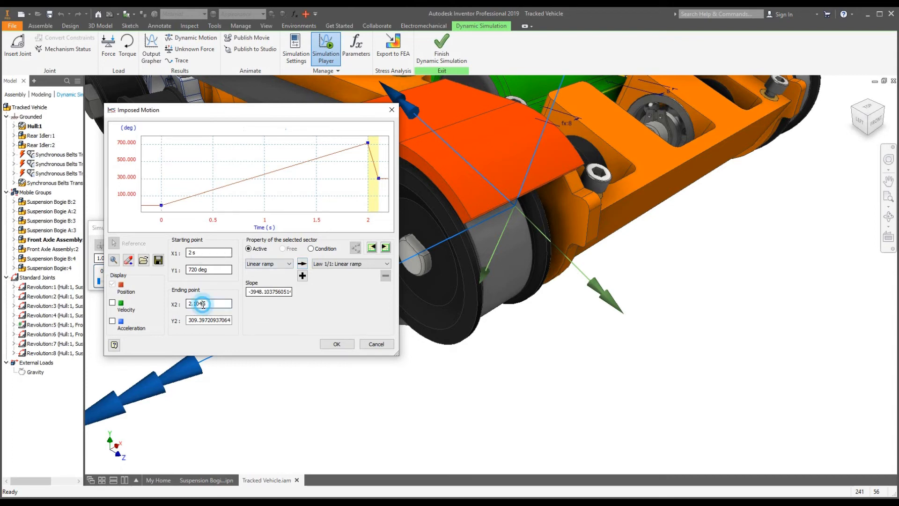
pyautogui.write('3 s')
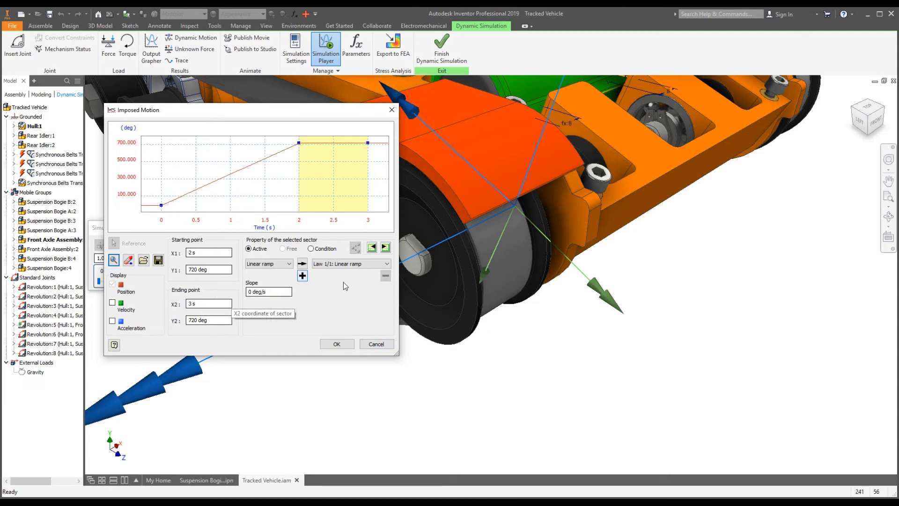
pyautogui.moveTo(178, 424)
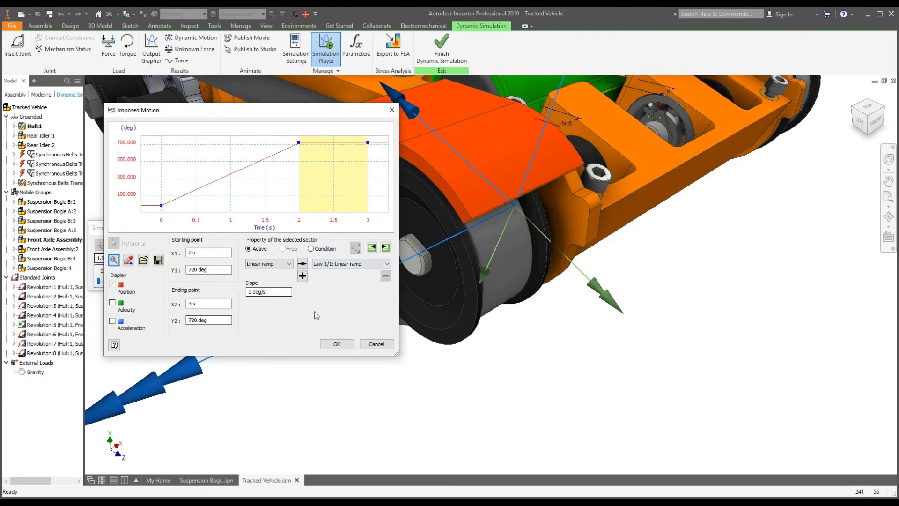
# Step: Add a third curve sector after 3 s ramping down and remove the stray point near 3 s
pyautogui.click(385, 247)
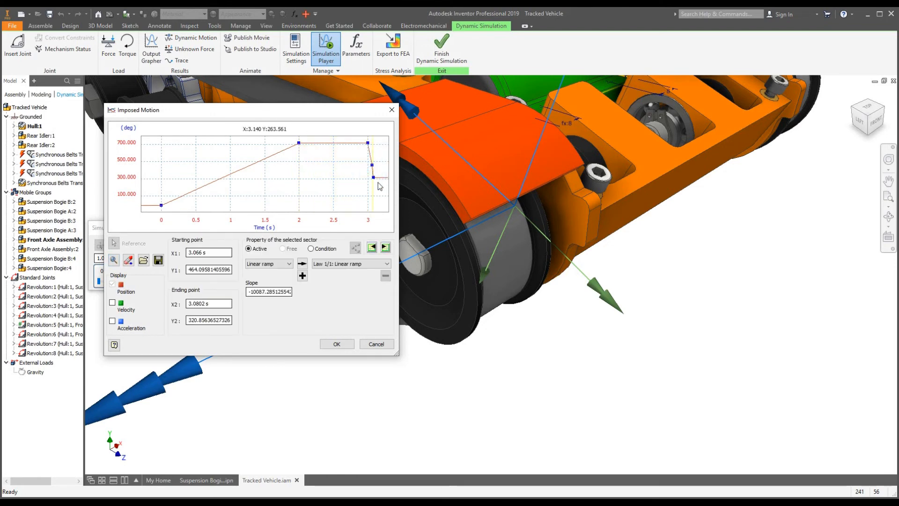
pyautogui.moveTo(376, 181)
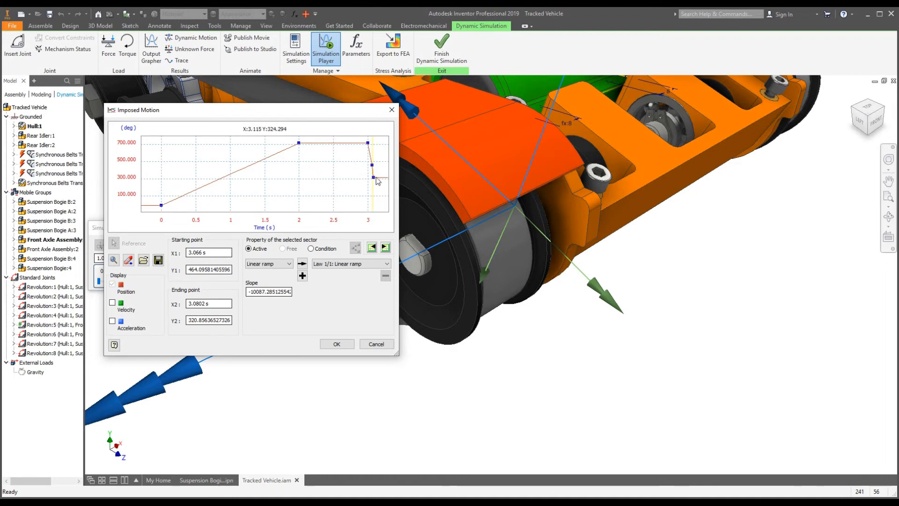
pyautogui.moveTo(379, 180); pyautogui.dragTo(387, 157)
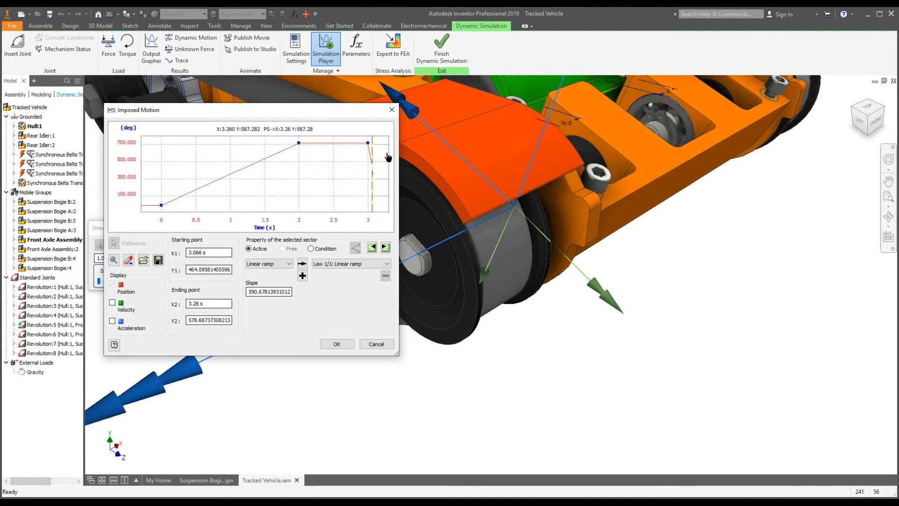
pyautogui.moveTo(367, 142); pyautogui.dragTo(385, 143)
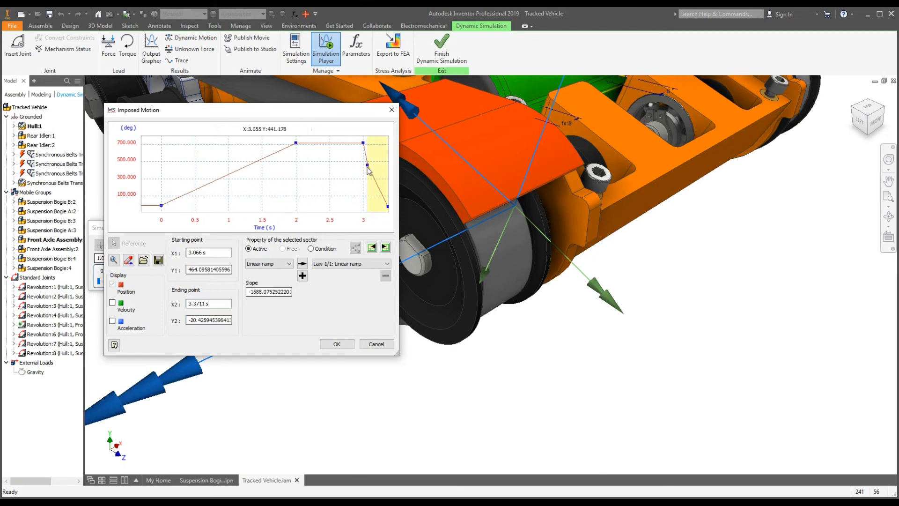
pyautogui.rightClick(387, 207)
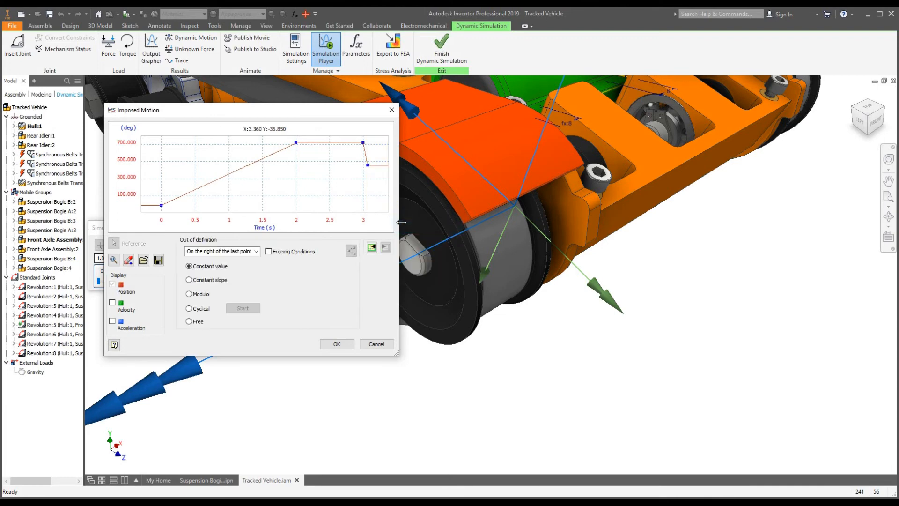
pyautogui.moveTo(367, 167)
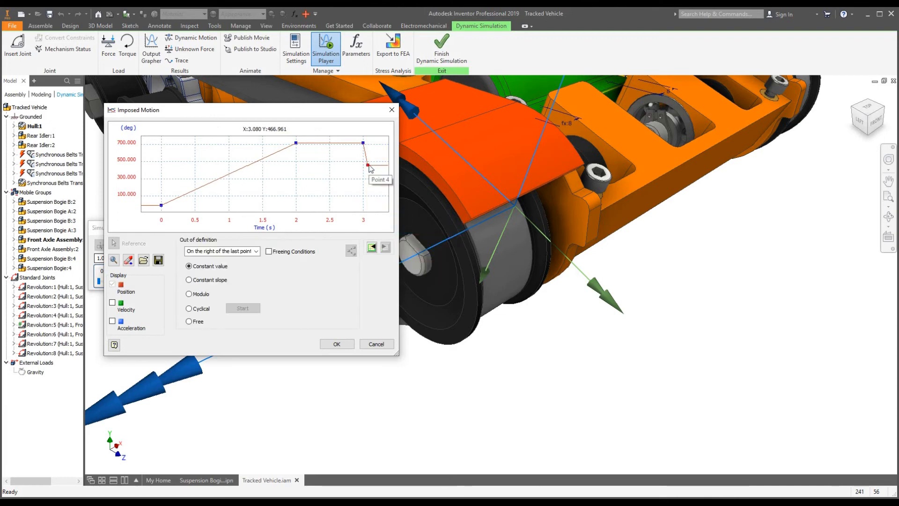
pyautogui.rightClick(369, 168)
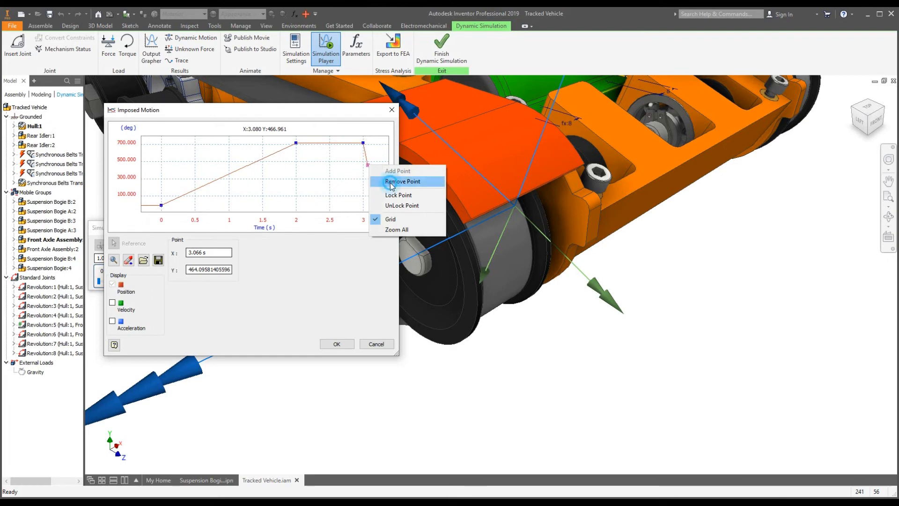
pyautogui.click(402, 181)
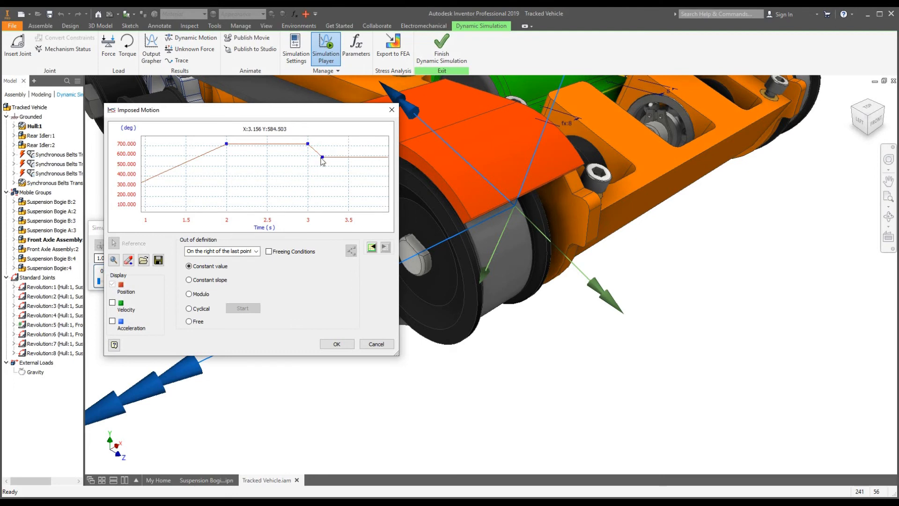
# Step: Set the last curve point to 0 deg at 5 s and apply the imposed motion to the front axle joint
pyautogui.click(321, 160)
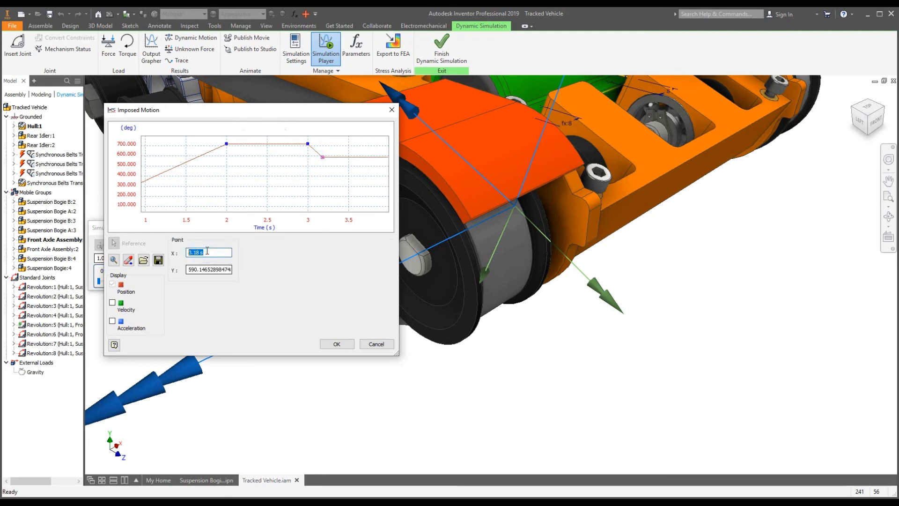
pyautogui.click(208, 269)
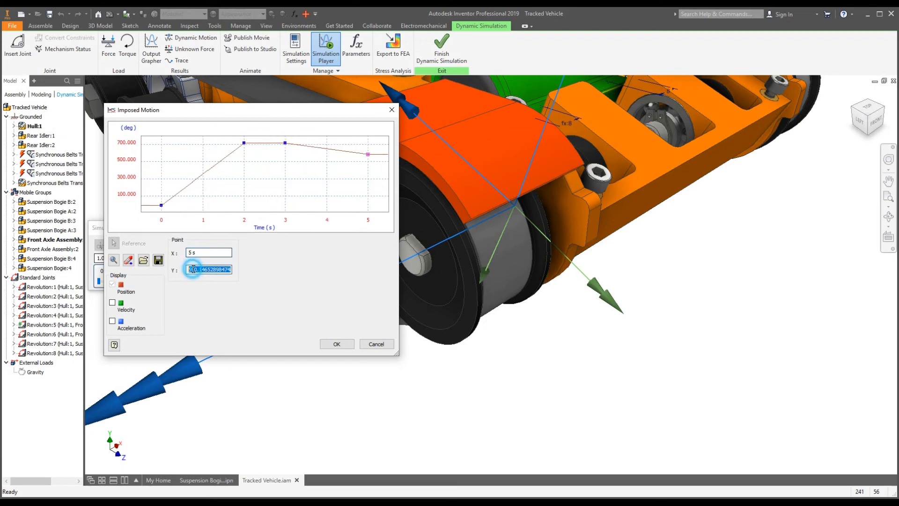
pyautogui.write('0 deg')
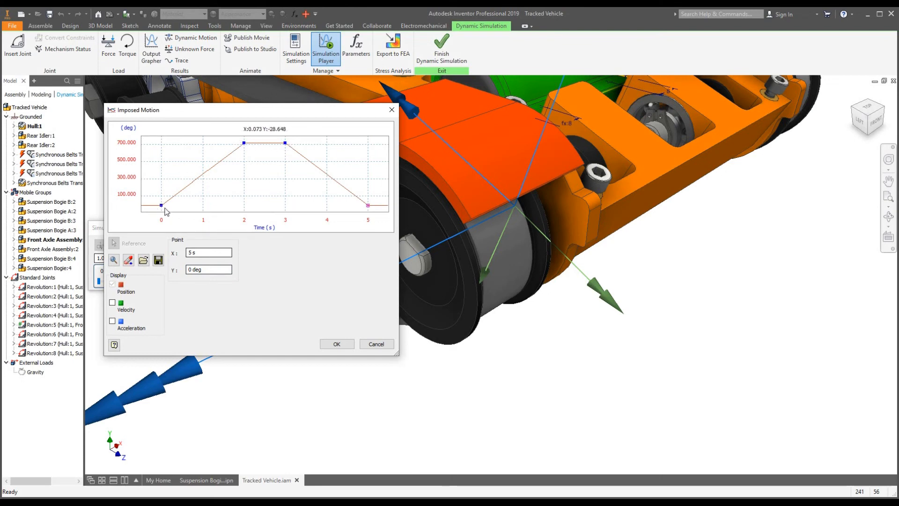
pyautogui.moveTo(292, 261)
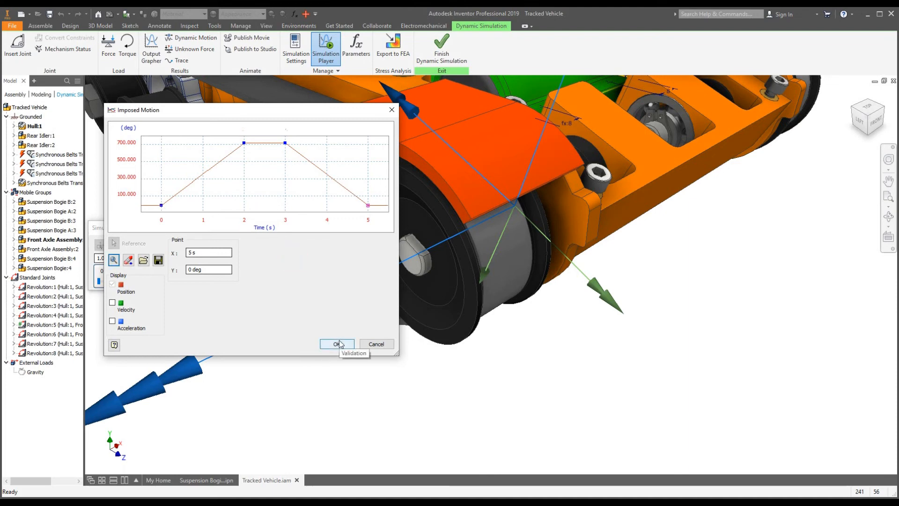
pyautogui.click(337, 343)
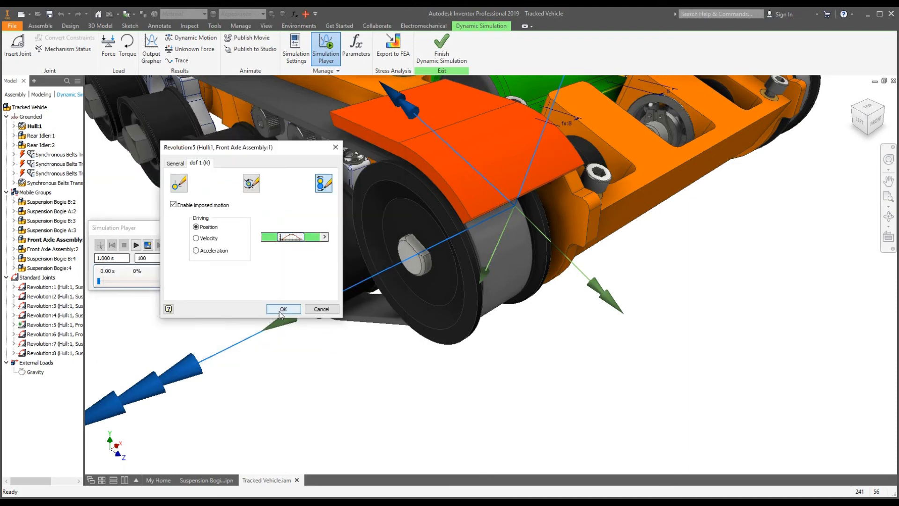
pyautogui.click(282, 308)
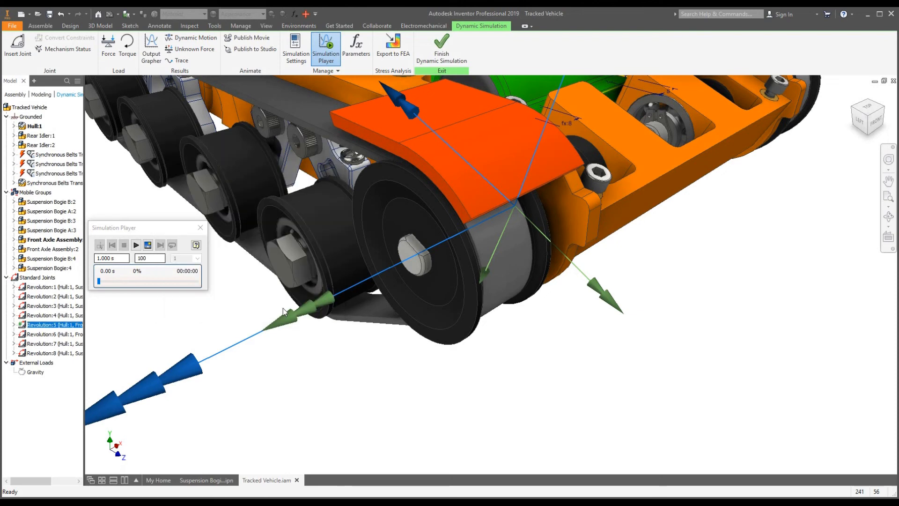
pyautogui.moveTo(136, 245)
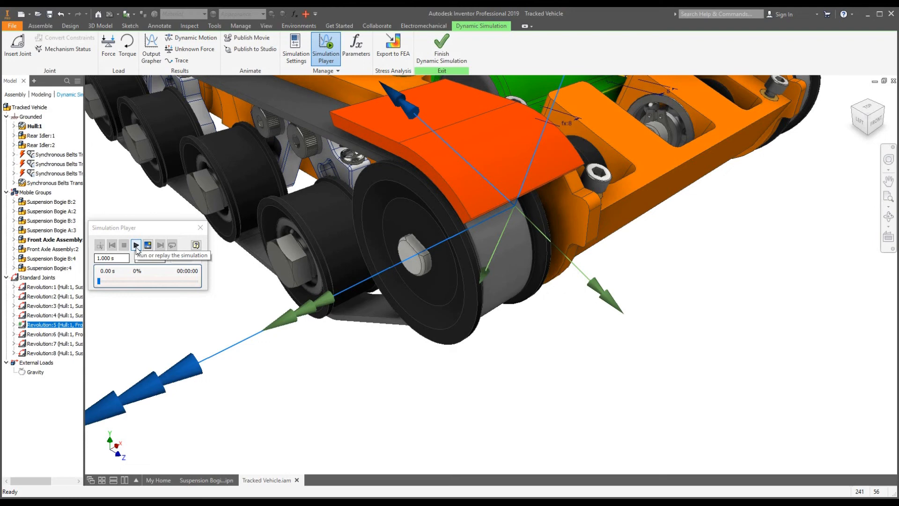
# Step: Run the dynamic simulation to 1.00 s in the Simulation Player and rewind it to 0.00 s
pyautogui.click(136, 245)
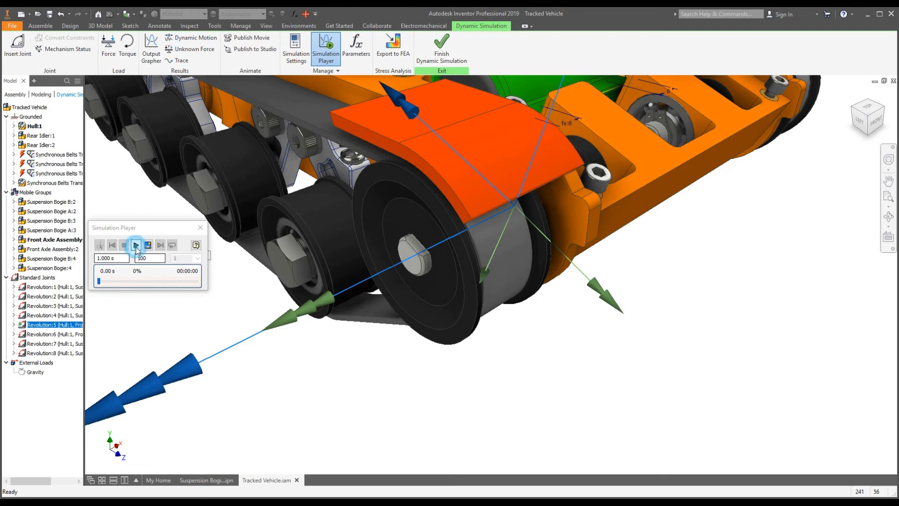
pyautogui.click(136, 245)
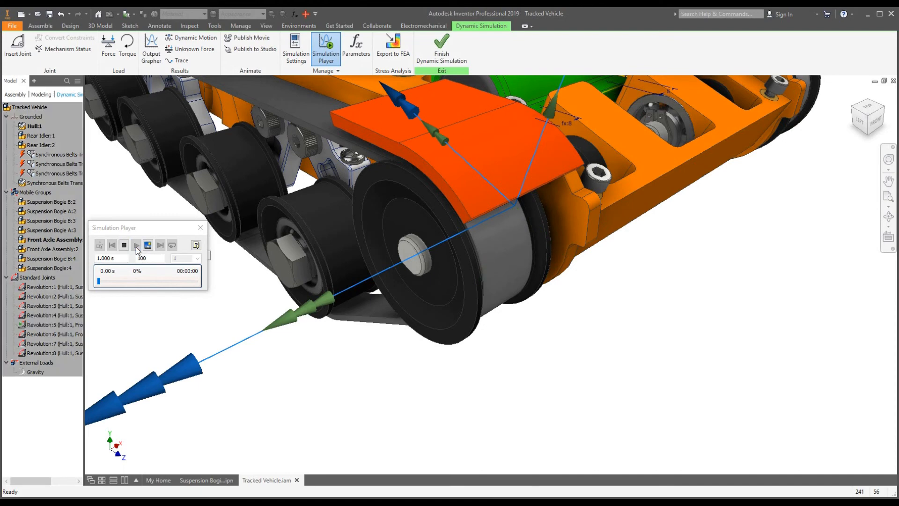
pyautogui.click(136, 244)
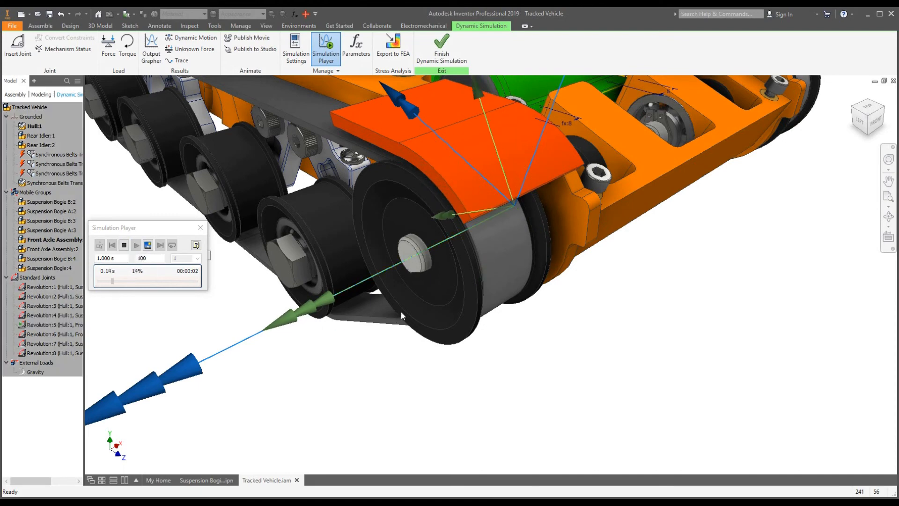
pyautogui.click(135, 245)
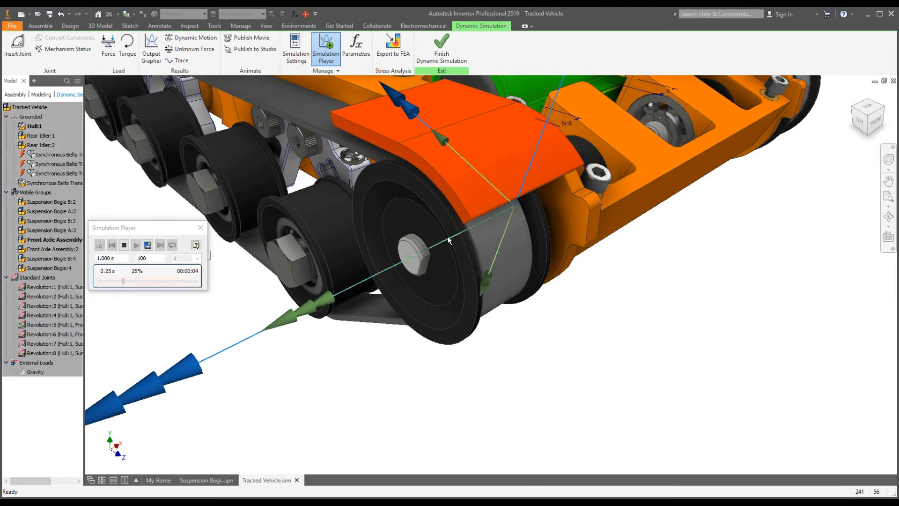
pyautogui.click(135, 245)
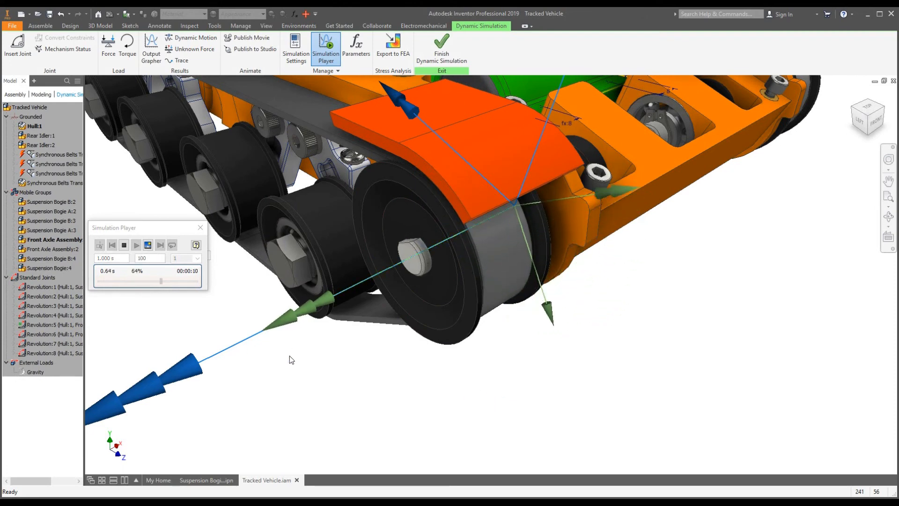
pyautogui.click(136, 244)
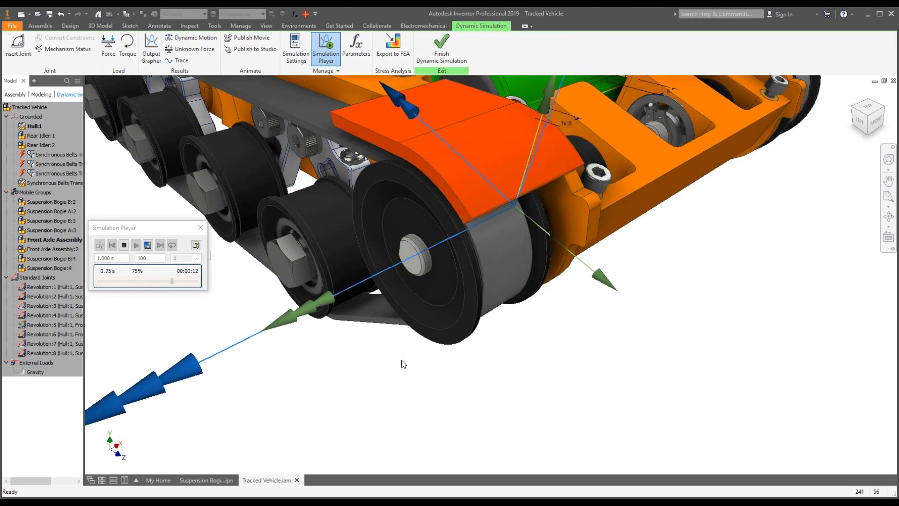
pyautogui.click(136, 244)
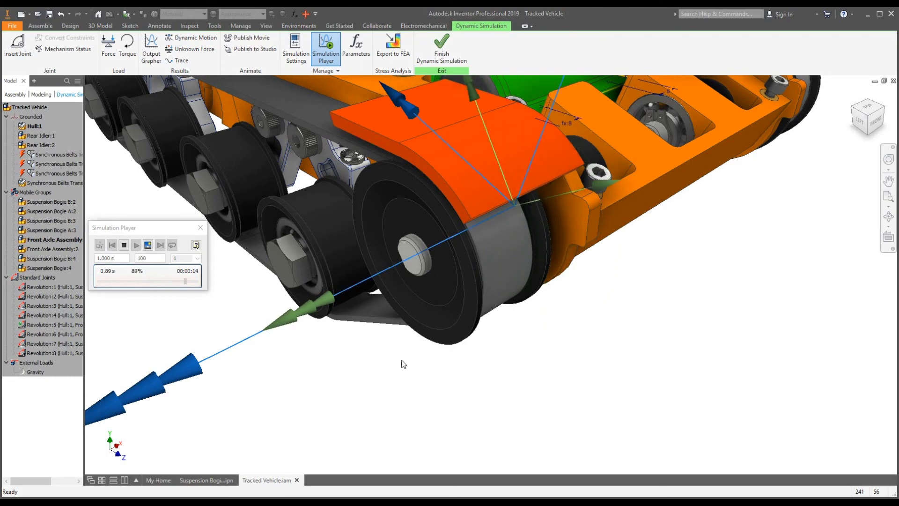
pyautogui.click(136, 244)
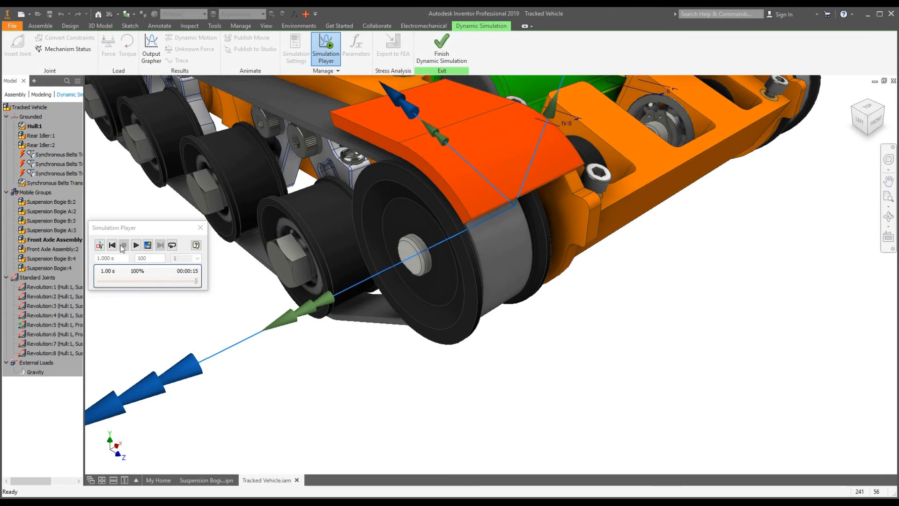
pyautogui.click(135, 244)
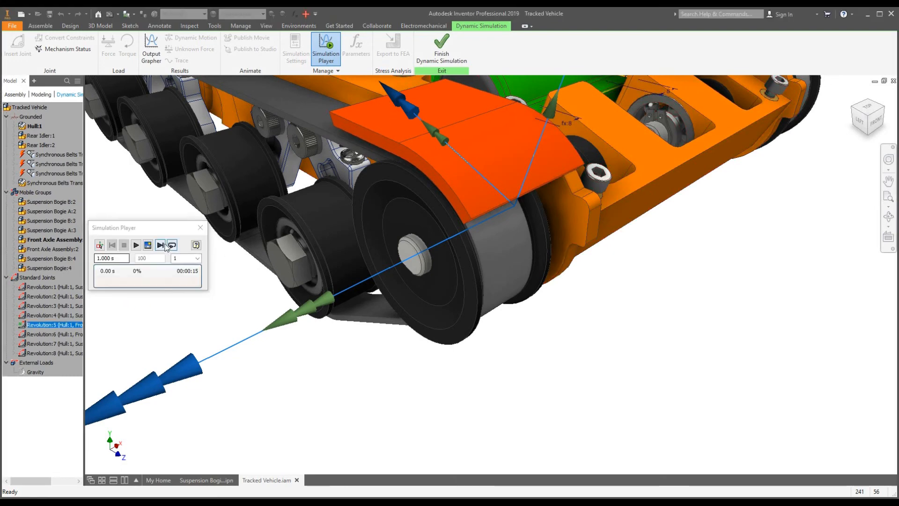
pyautogui.moveTo(195, 244)
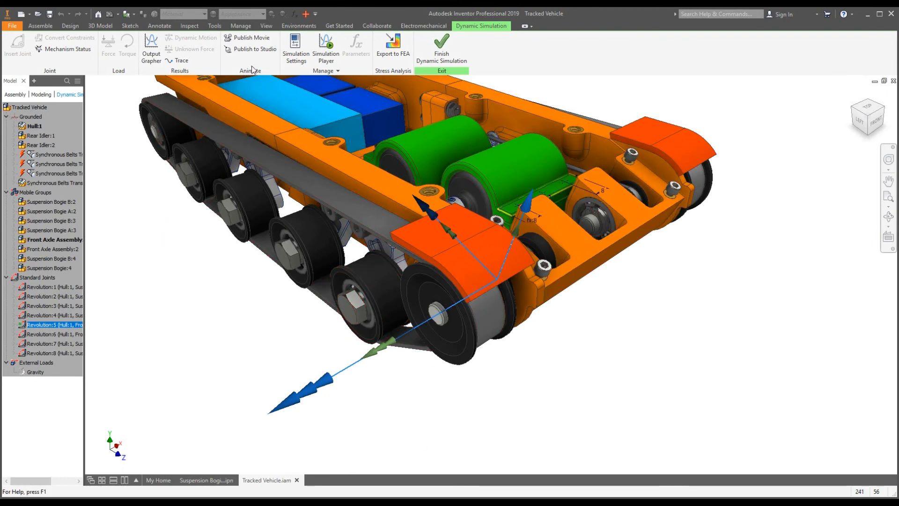
pyautogui.moveTo(247, 37)
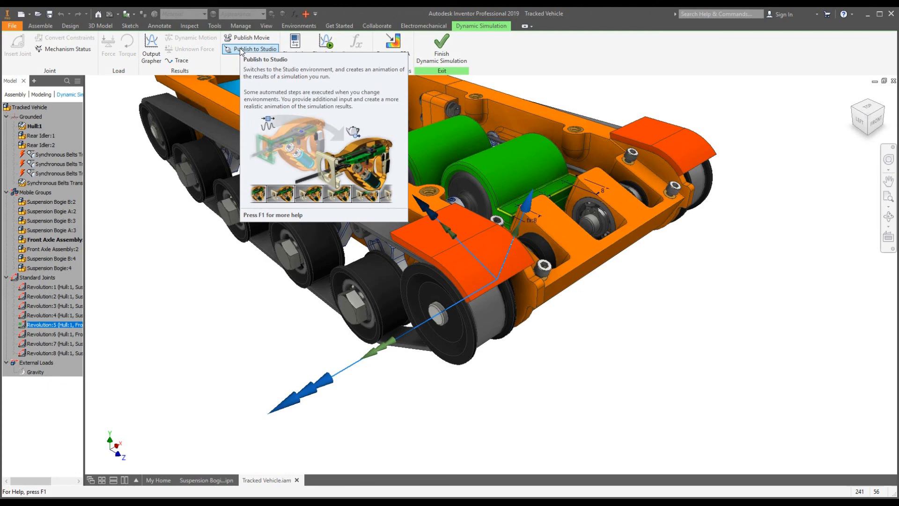
pyautogui.moveTo(247, 38)
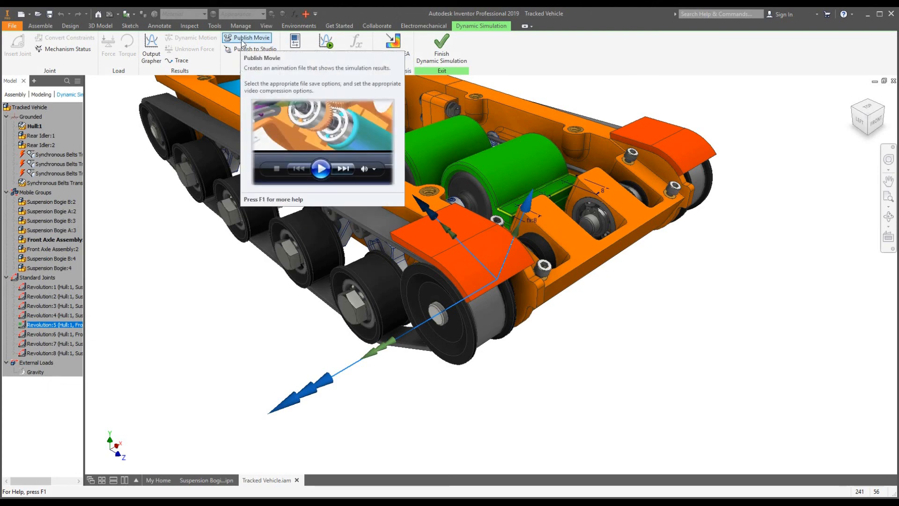
# Step: Publish the simulation as Tracked Vehicle.avi with Full Frames (Uncompressed) video
pyautogui.click(248, 38)
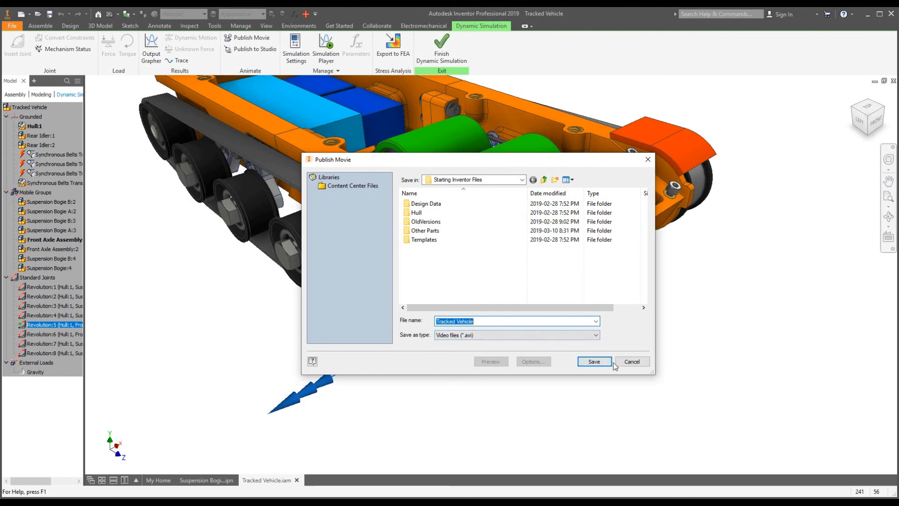
pyautogui.click(594, 362)
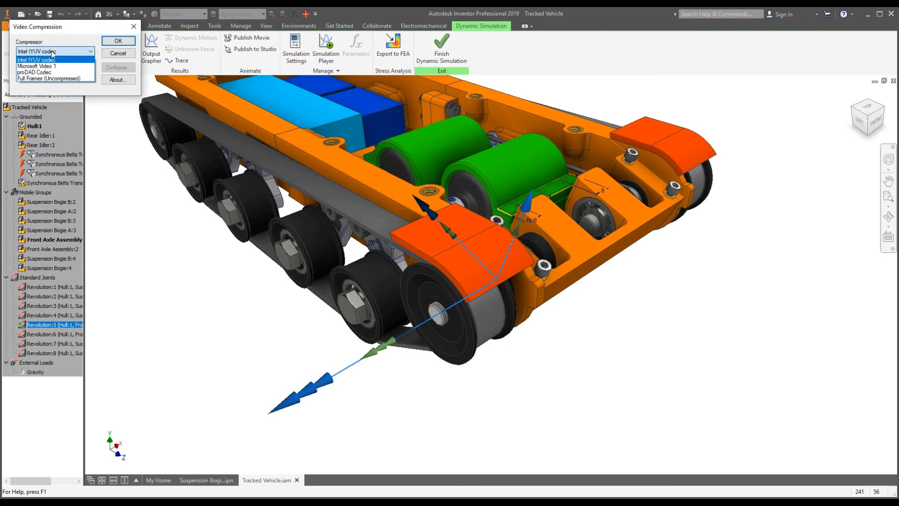
pyautogui.click(54, 79)
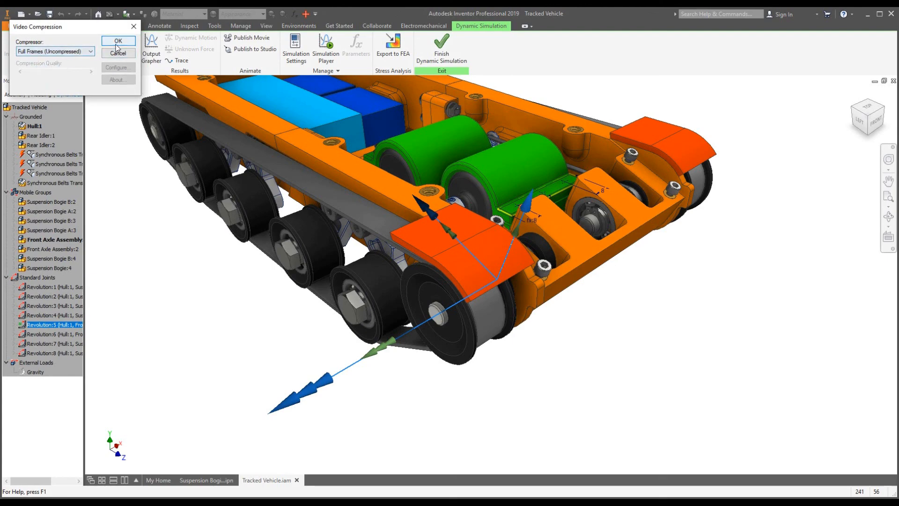
pyautogui.click(118, 41)
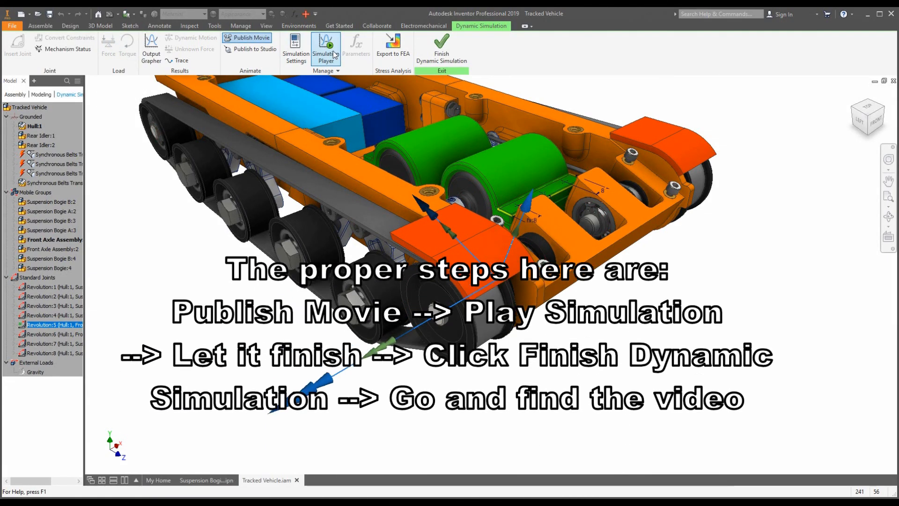
# Step: Play the simulation in the Simulation Player so the movie is recorded
pyautogui.click(325, 48)
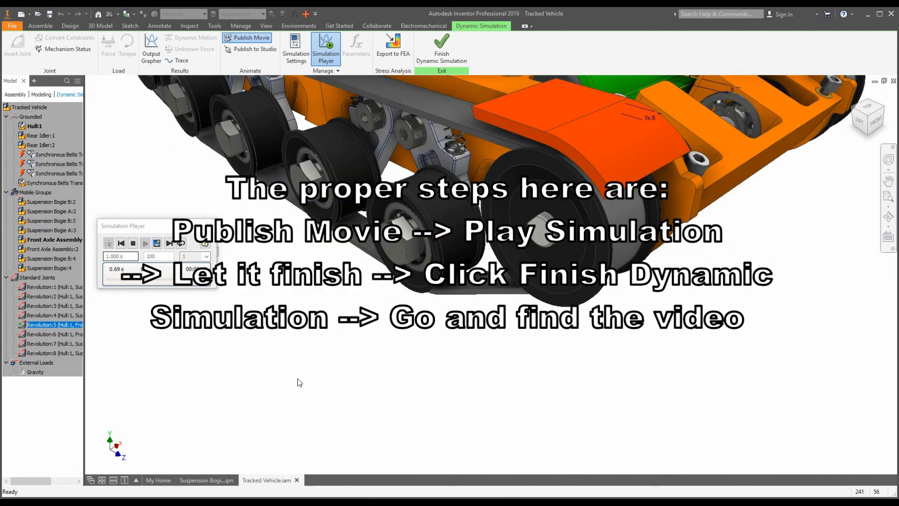
pyautogui.click(133, 243)
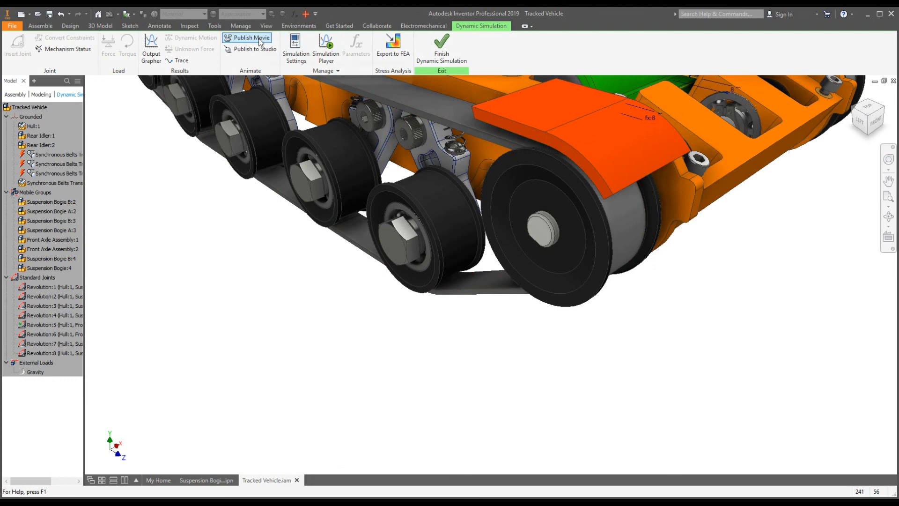
pyautogui.moveTo(248, 37)
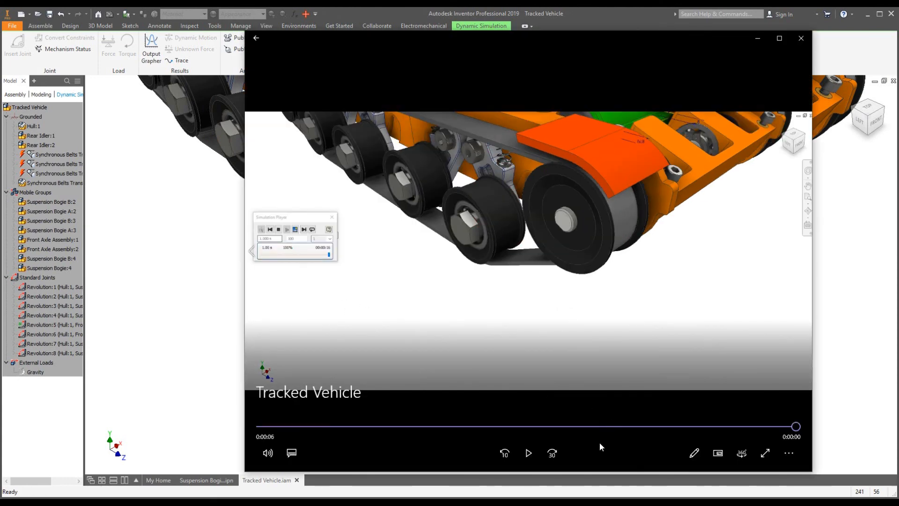
# Step: Play the Tracked Vehicle movie in Movies & TV and pause it after watching
pyautogui.click(528, 453)
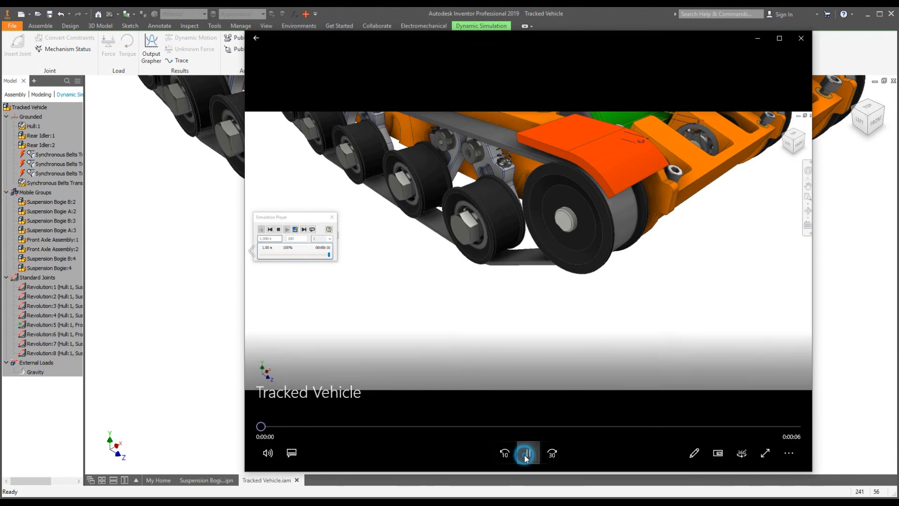
pyautogui.click(525, 454)
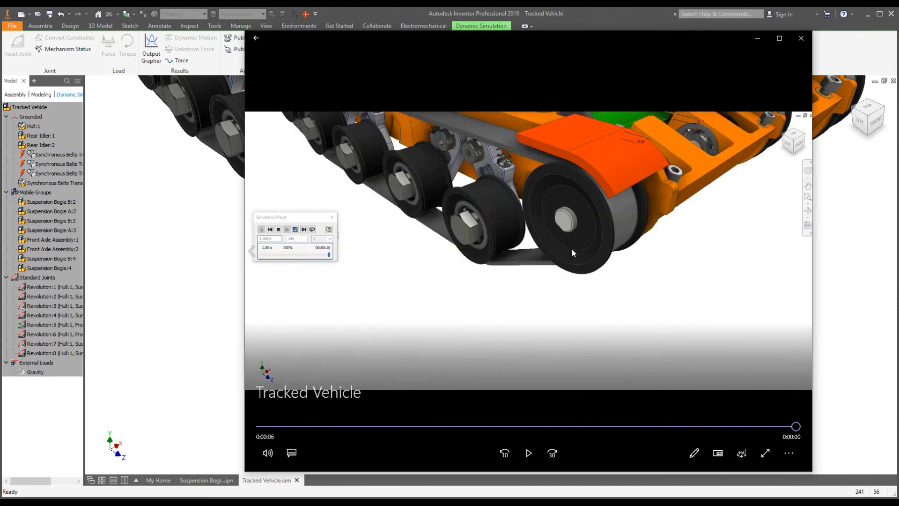
pyautogui.click(527, 452)
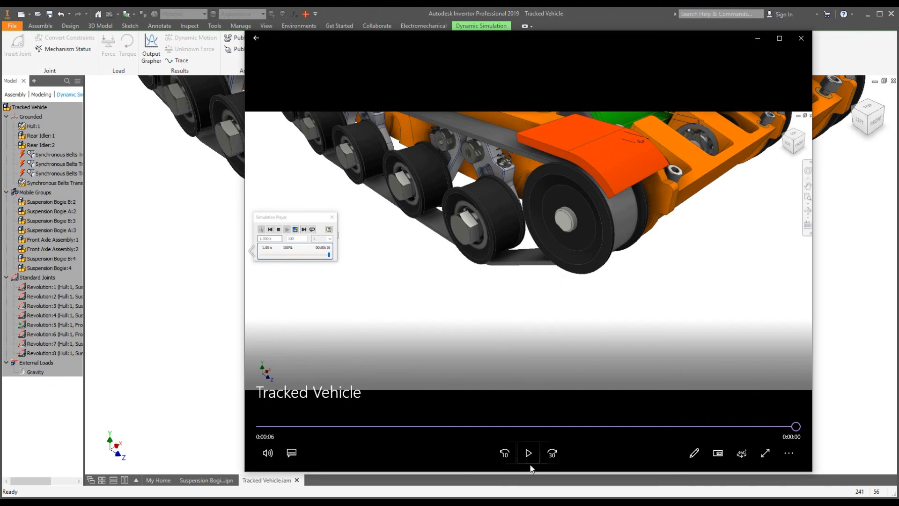
pyautogui.moveTo(527, 453)
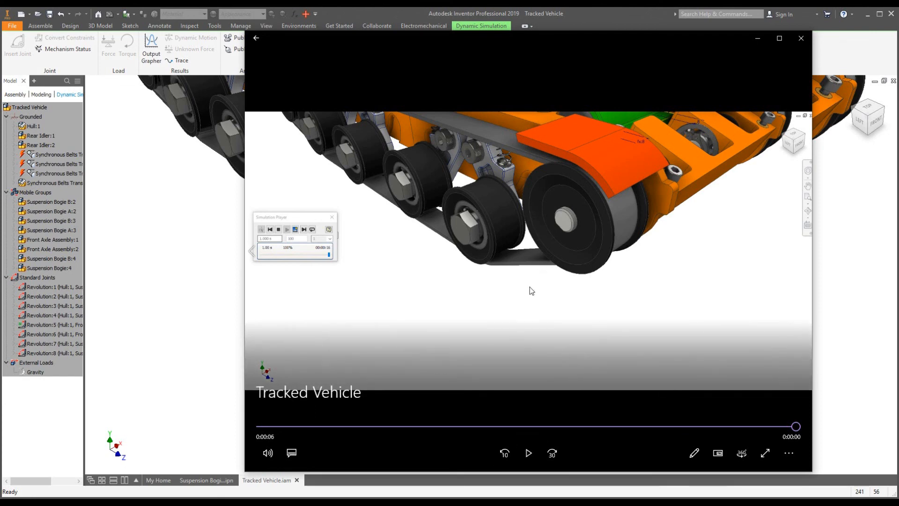
pyautogui.moveTo(624, 473)
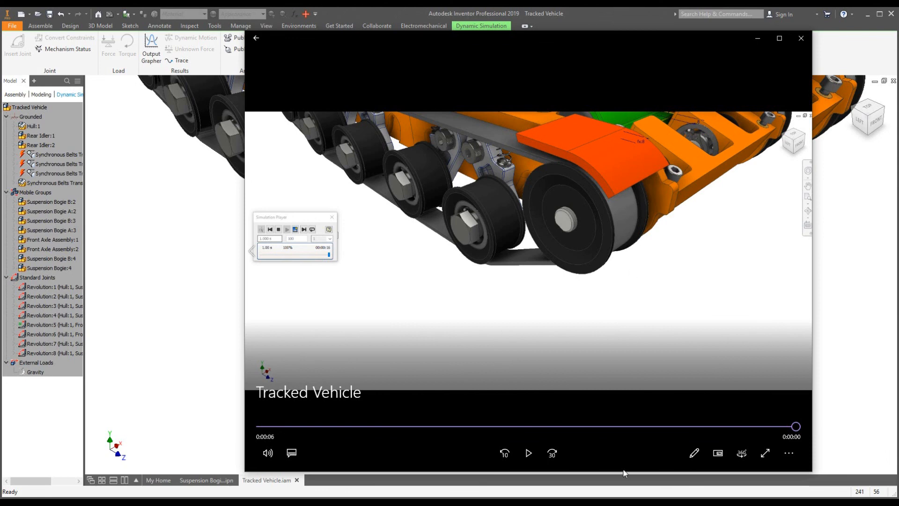
pyautogui.click(527, 454)
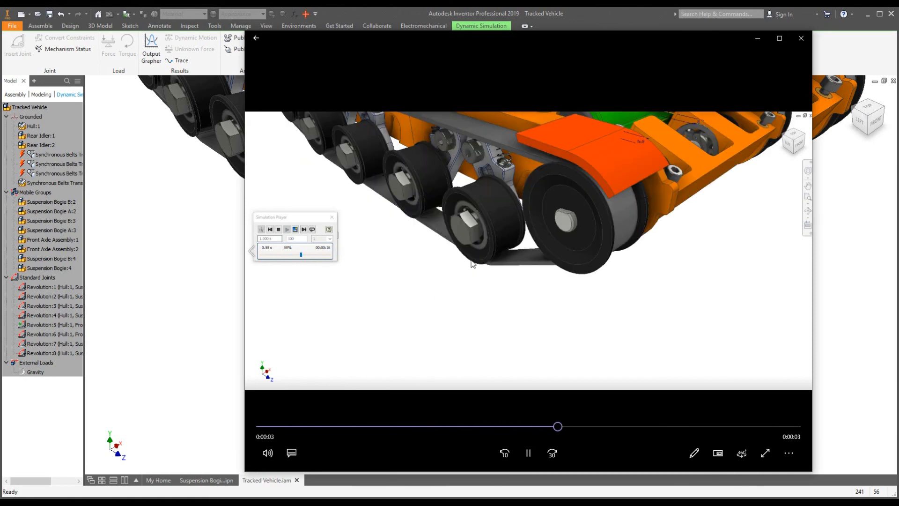
pyautogui.click(527, 453)
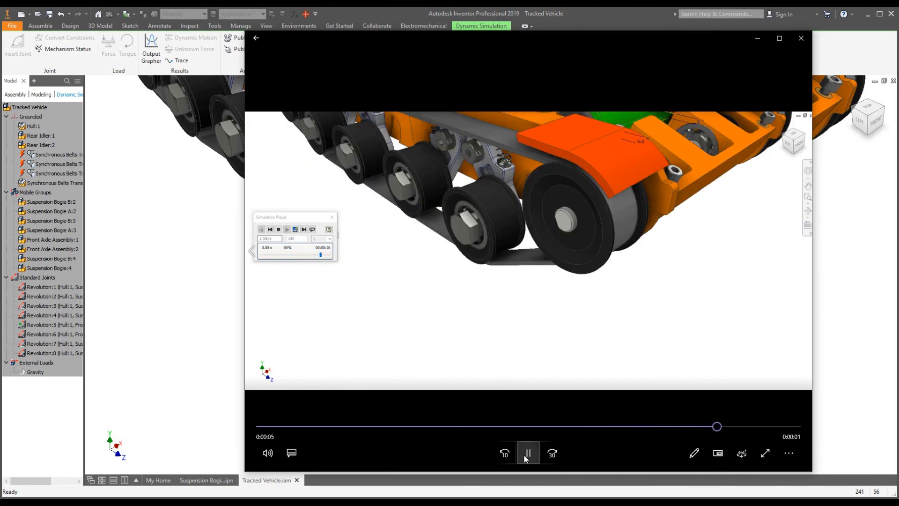
pyautogui.click(526, 453)
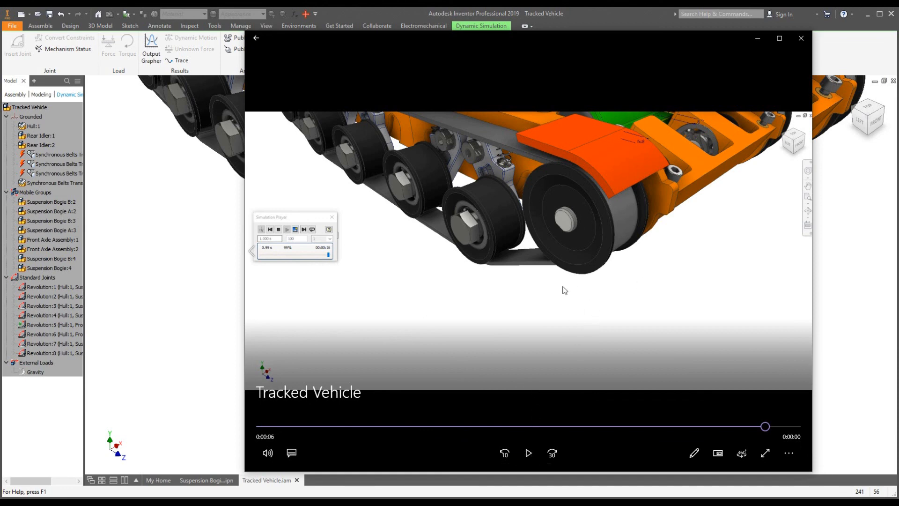
# Step: Close the Movies & TV player to return to the Inventor simulation view
pyautogui.click(54, 296)
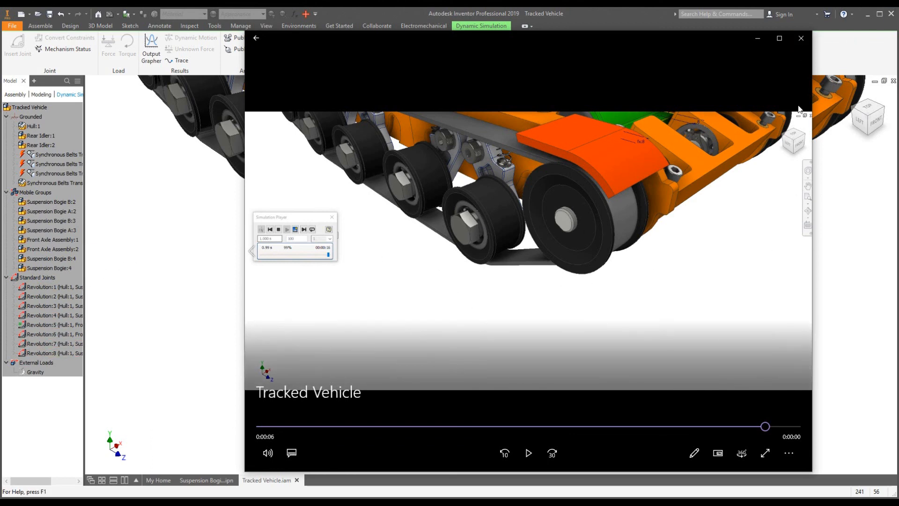
pyautogui.moveTo(801, 39)
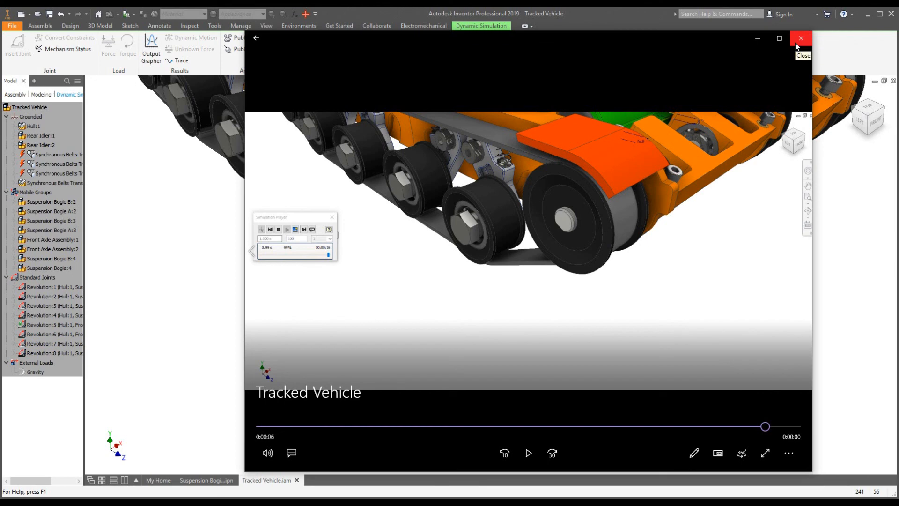
pyautogui.click(800, 37)
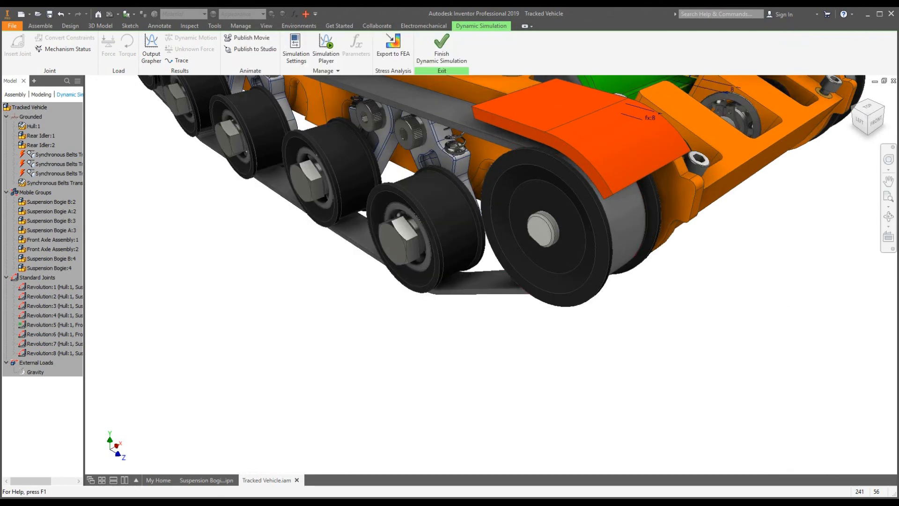